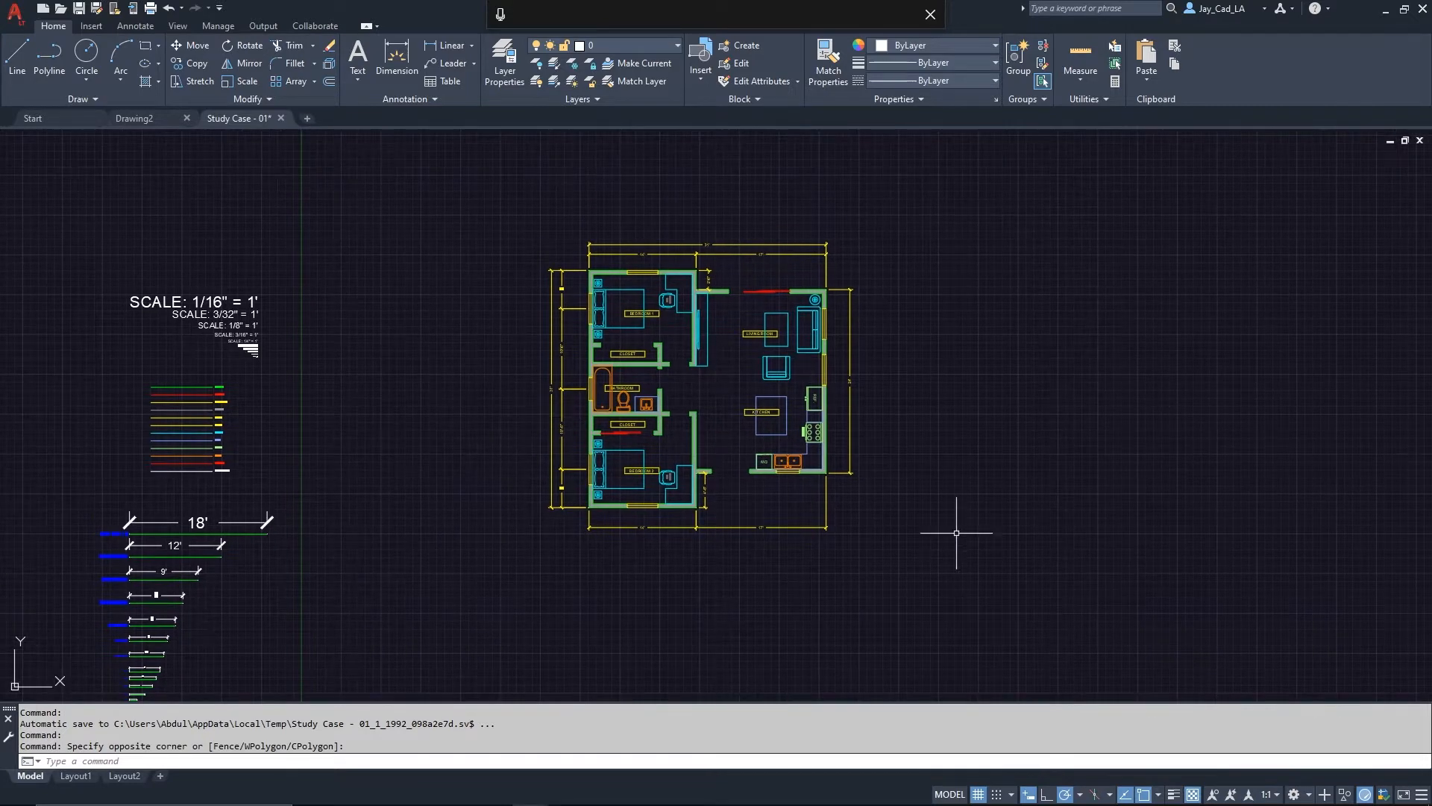
pyautogui.moveTo(569, 576)
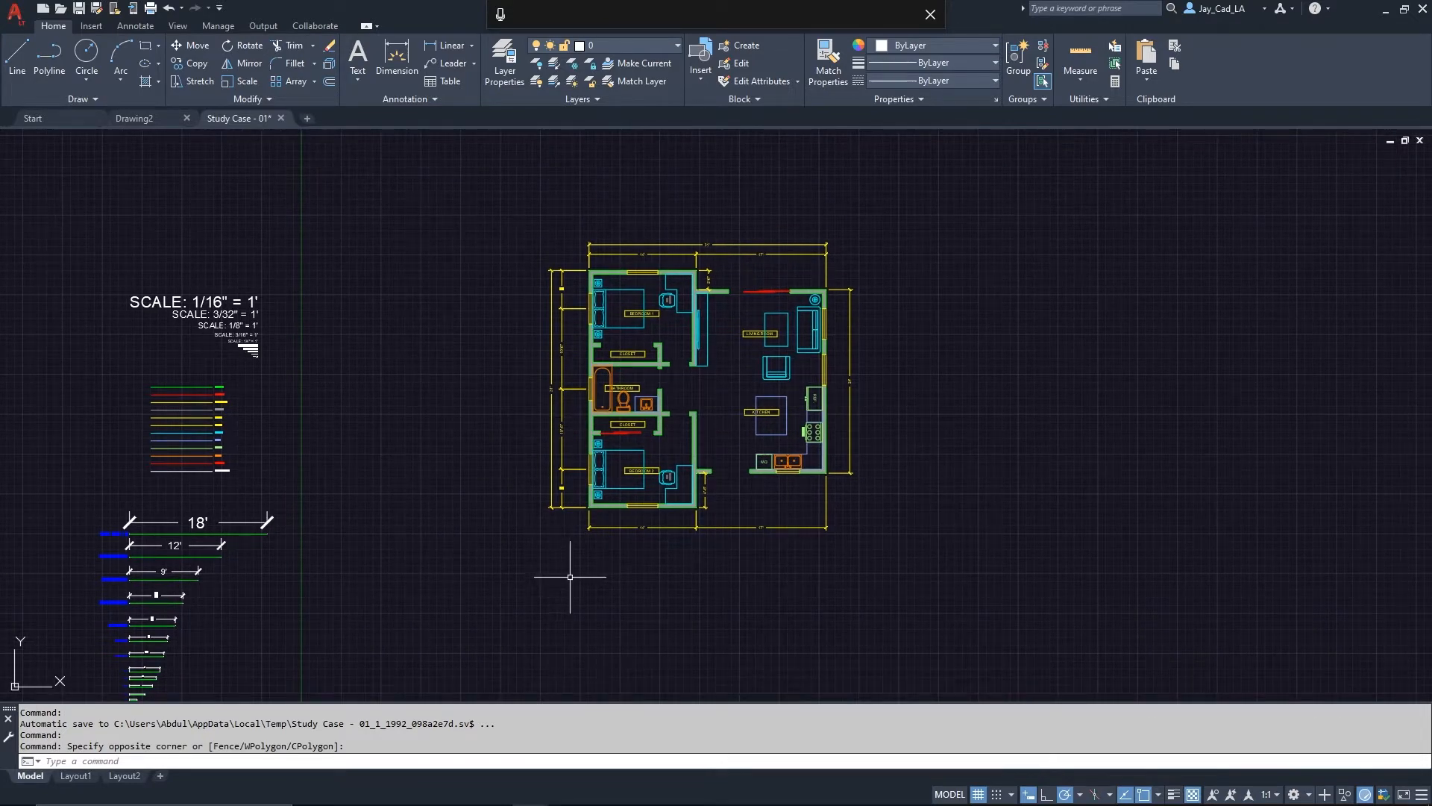
pyautogui.moveTo(575, 567)
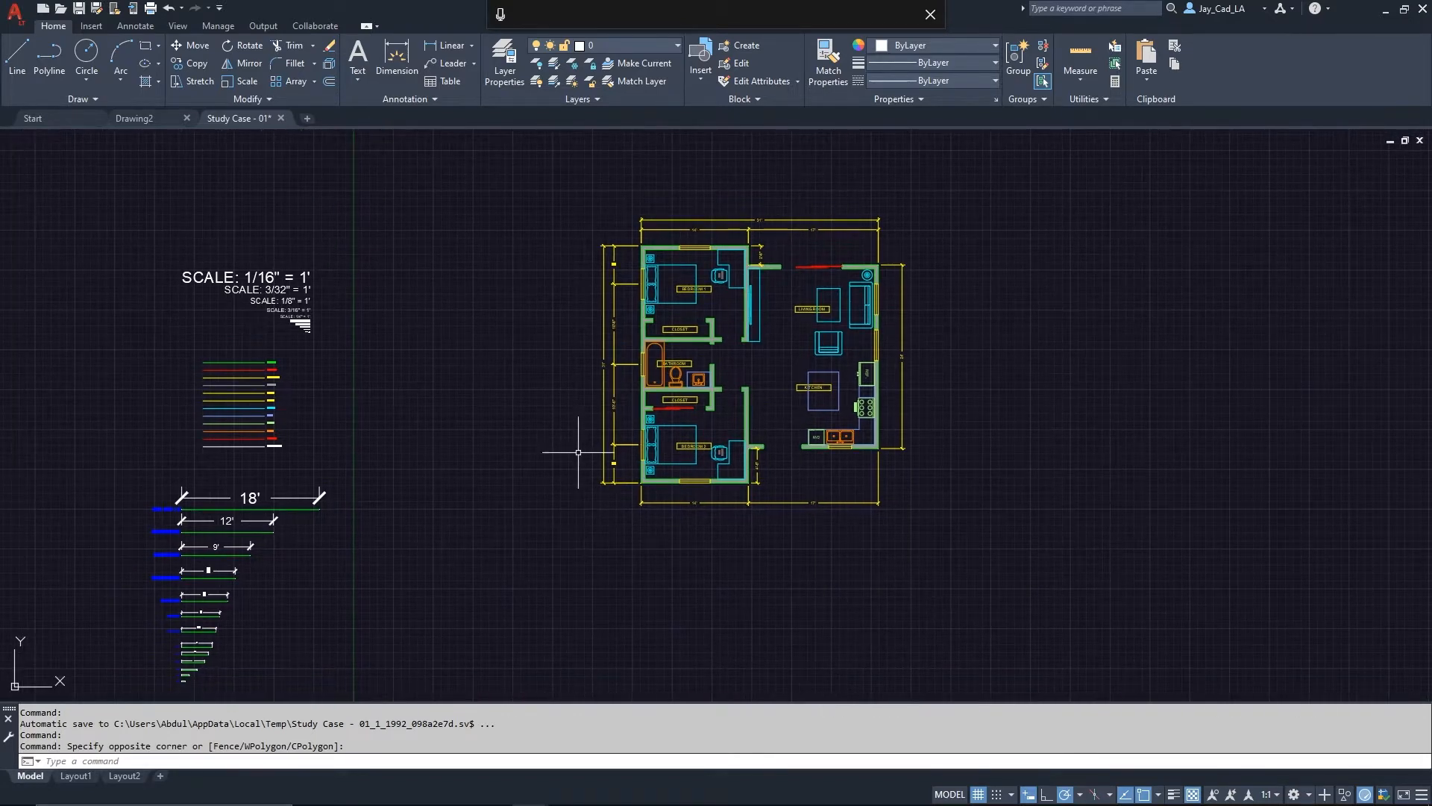
pyautogui.moveTo(350, 358)
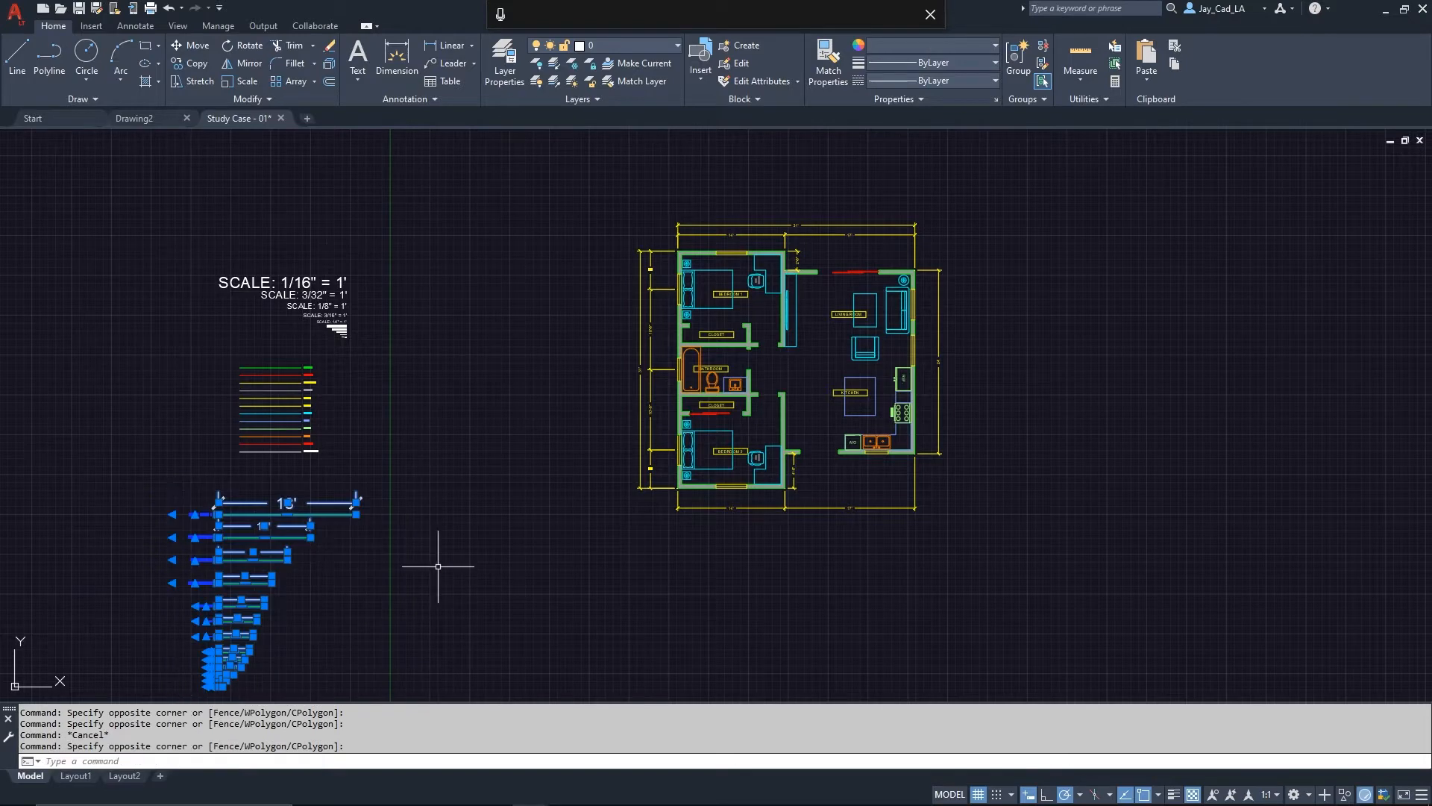
# Clear the selection, open Tool Palettes from the View tab, and browse the Annotation samples.
pyautogui.press('Escape')
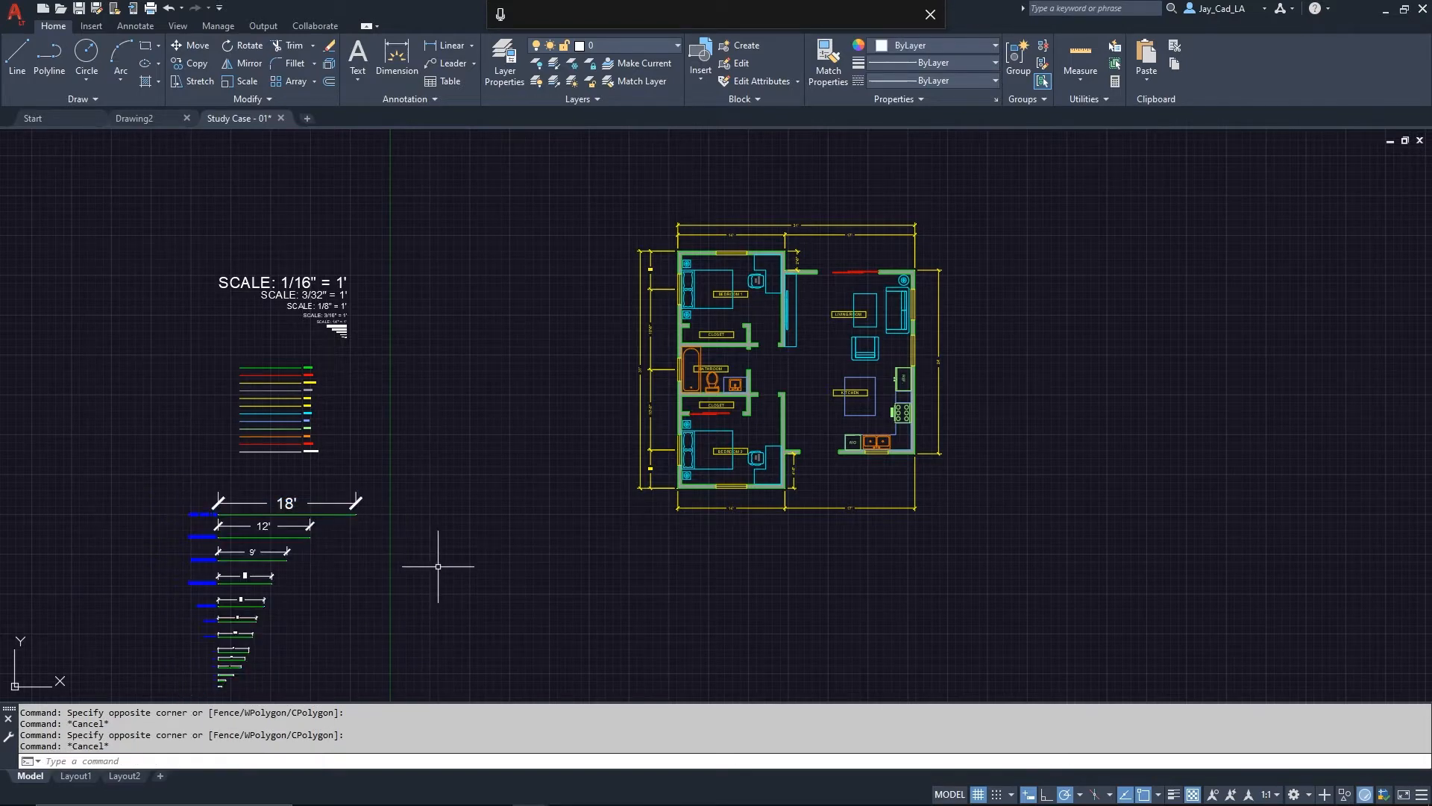
pyautogui.moveTo(804, 381)
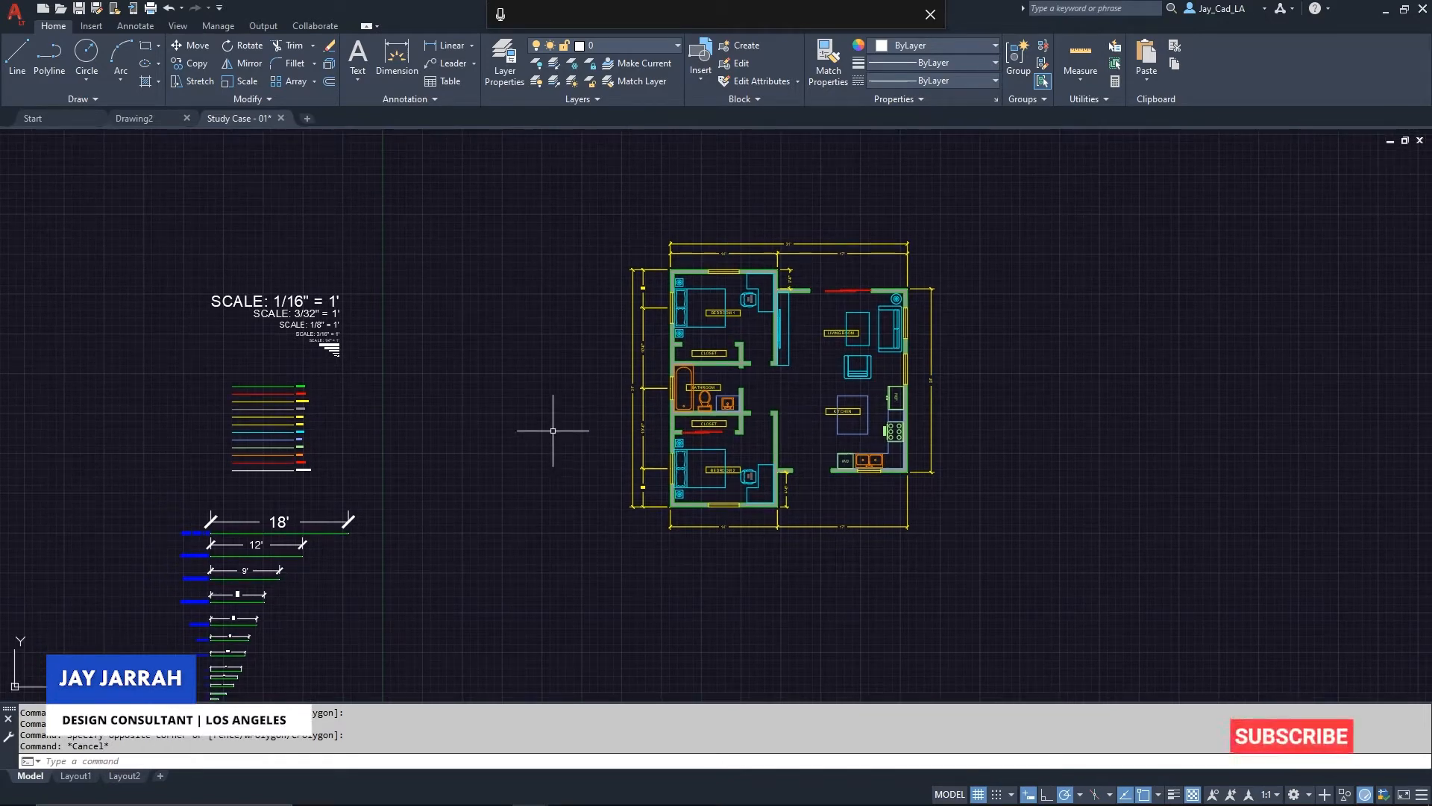
pyautogui.click(1291, 735)
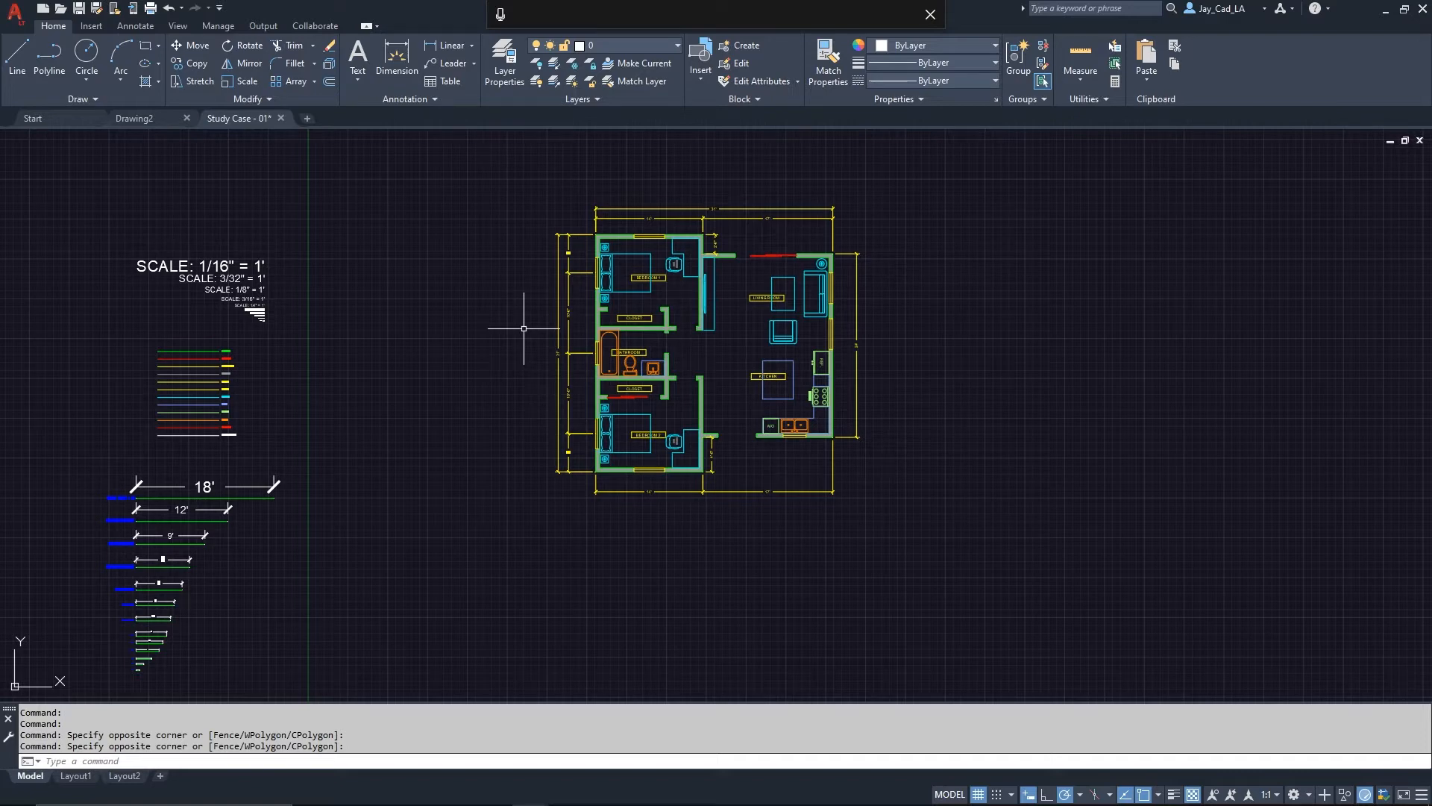
pyautogui.moveTo(341, 166)
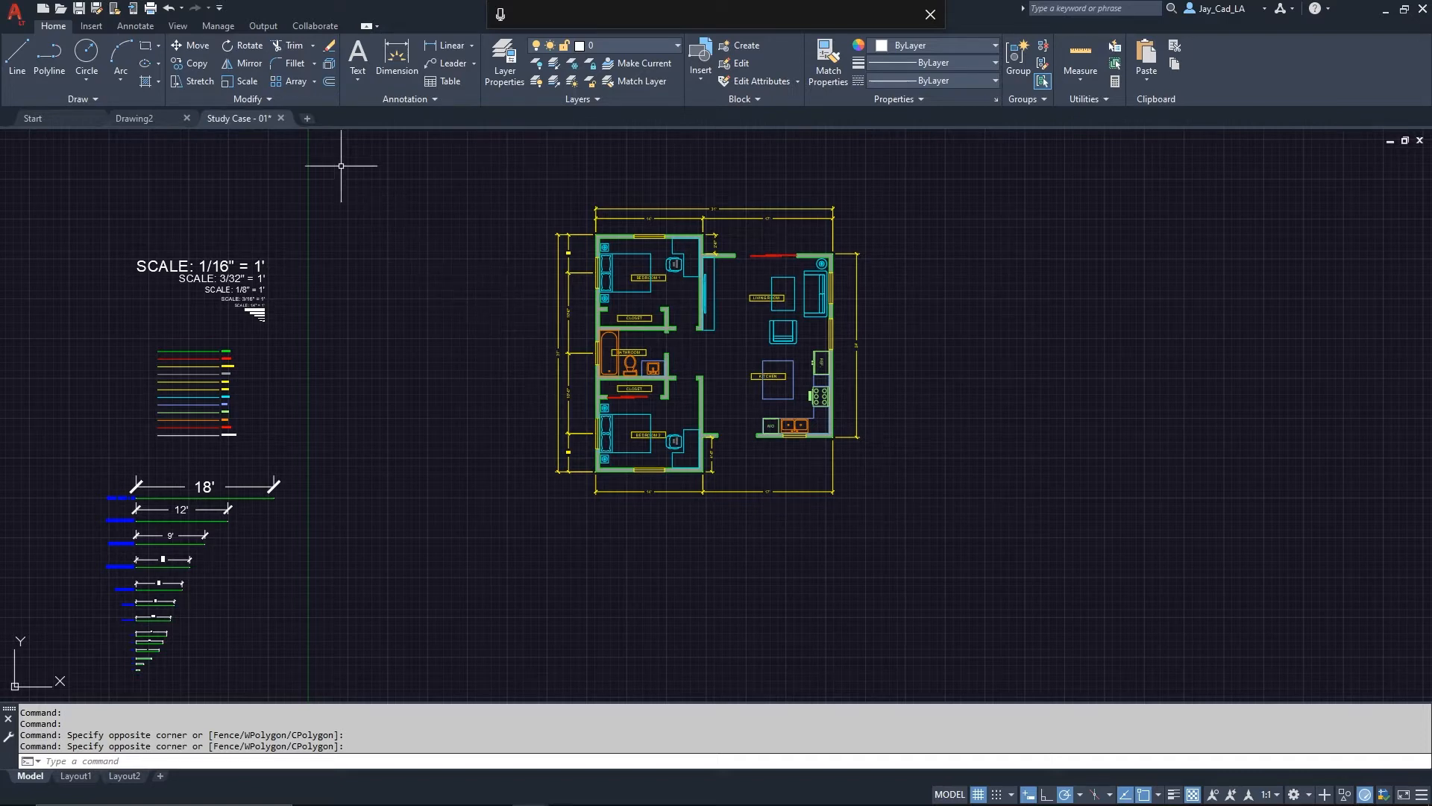
pyautogui.click(178, 25)
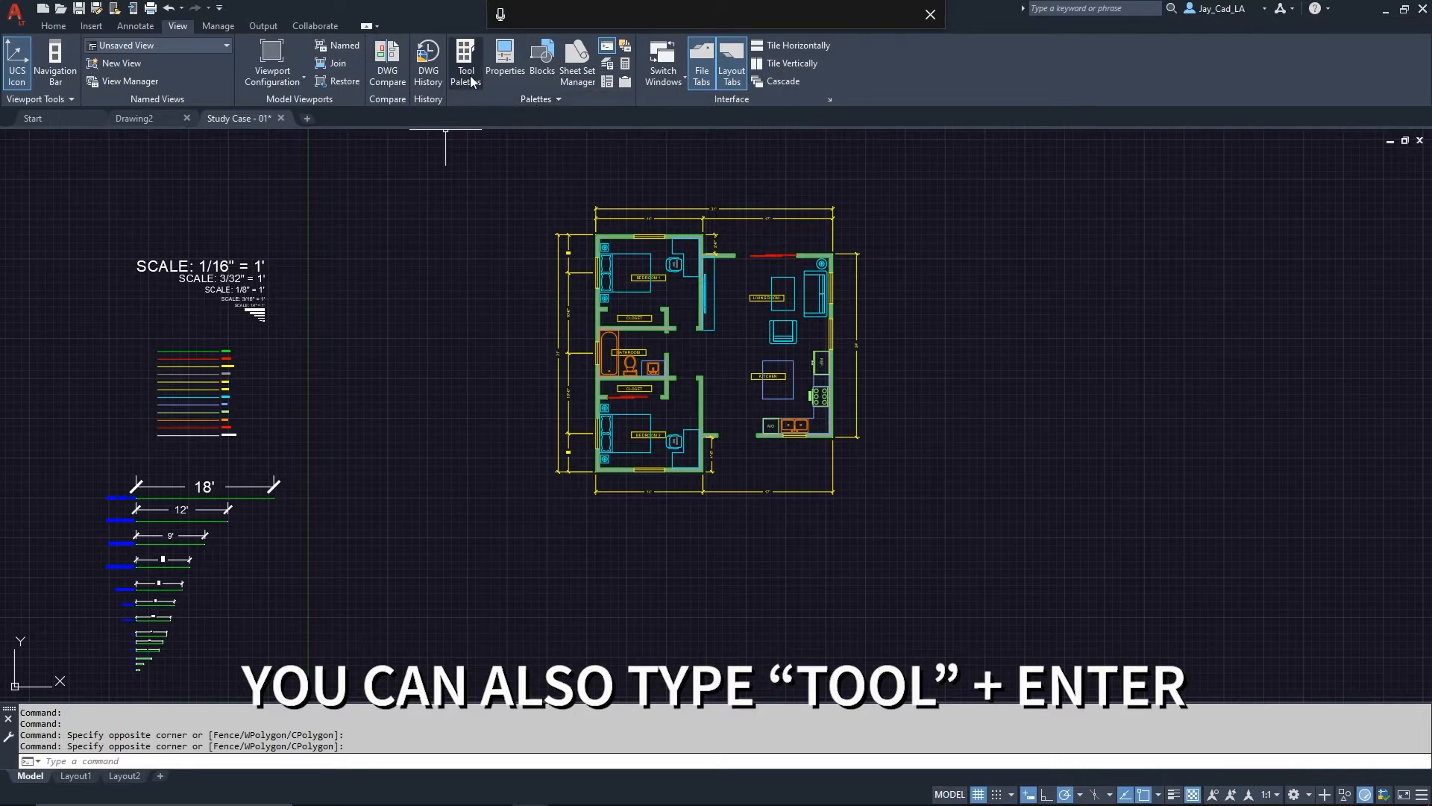
pyautogui.click(465, 62)
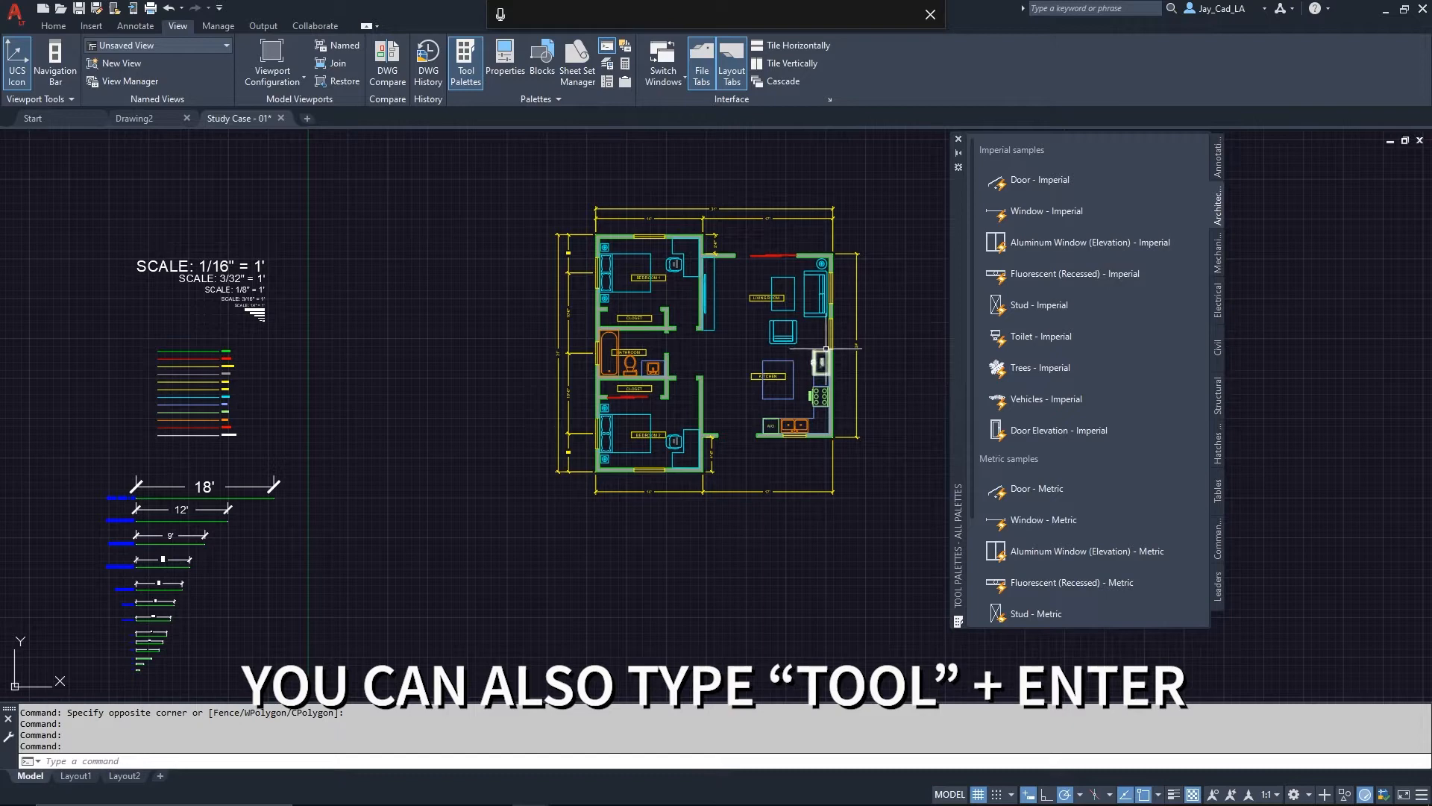
pyautogui.click(1216, 164)
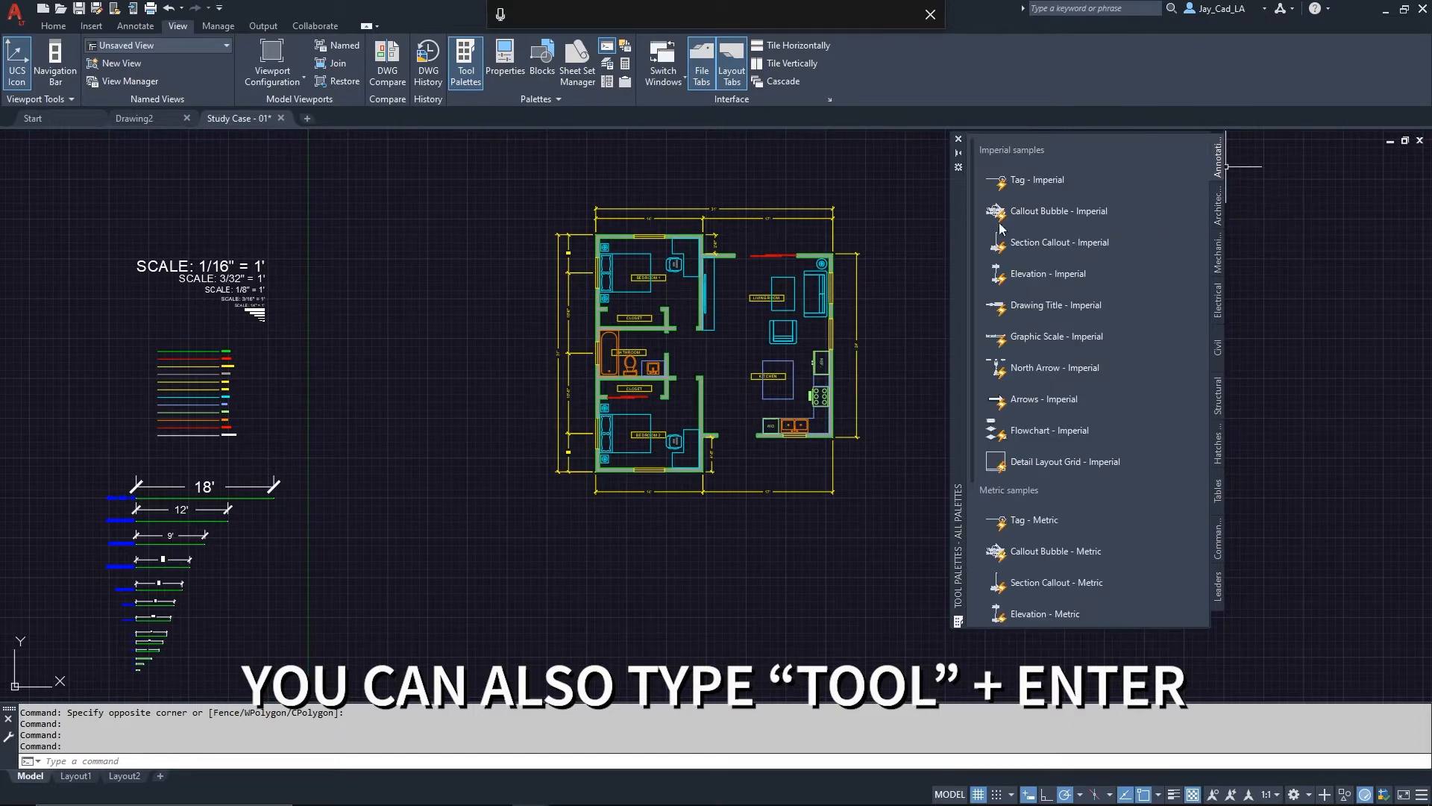
pyautogui.moveTo(1164, 237)
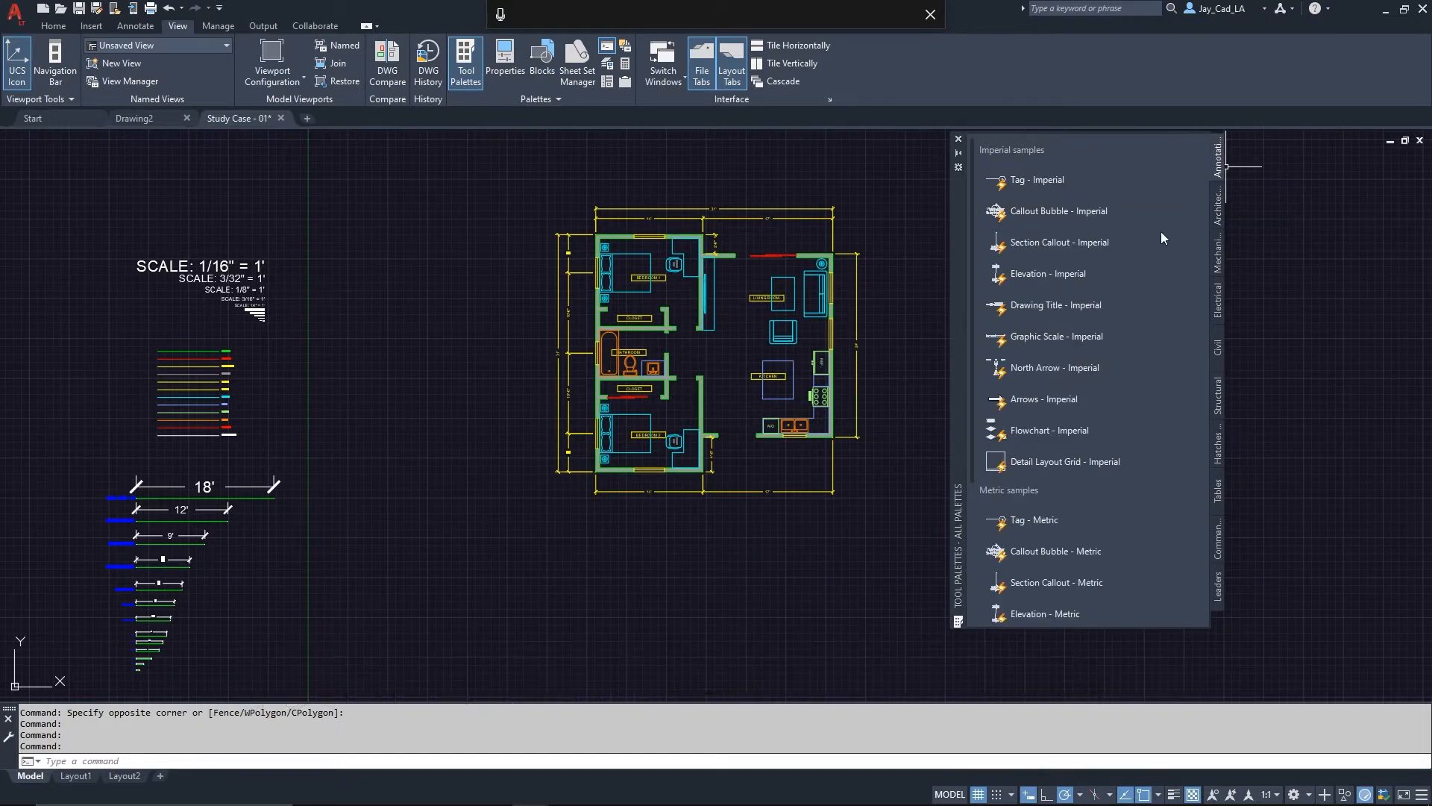
pyautogui.moveTo(1256, 212)
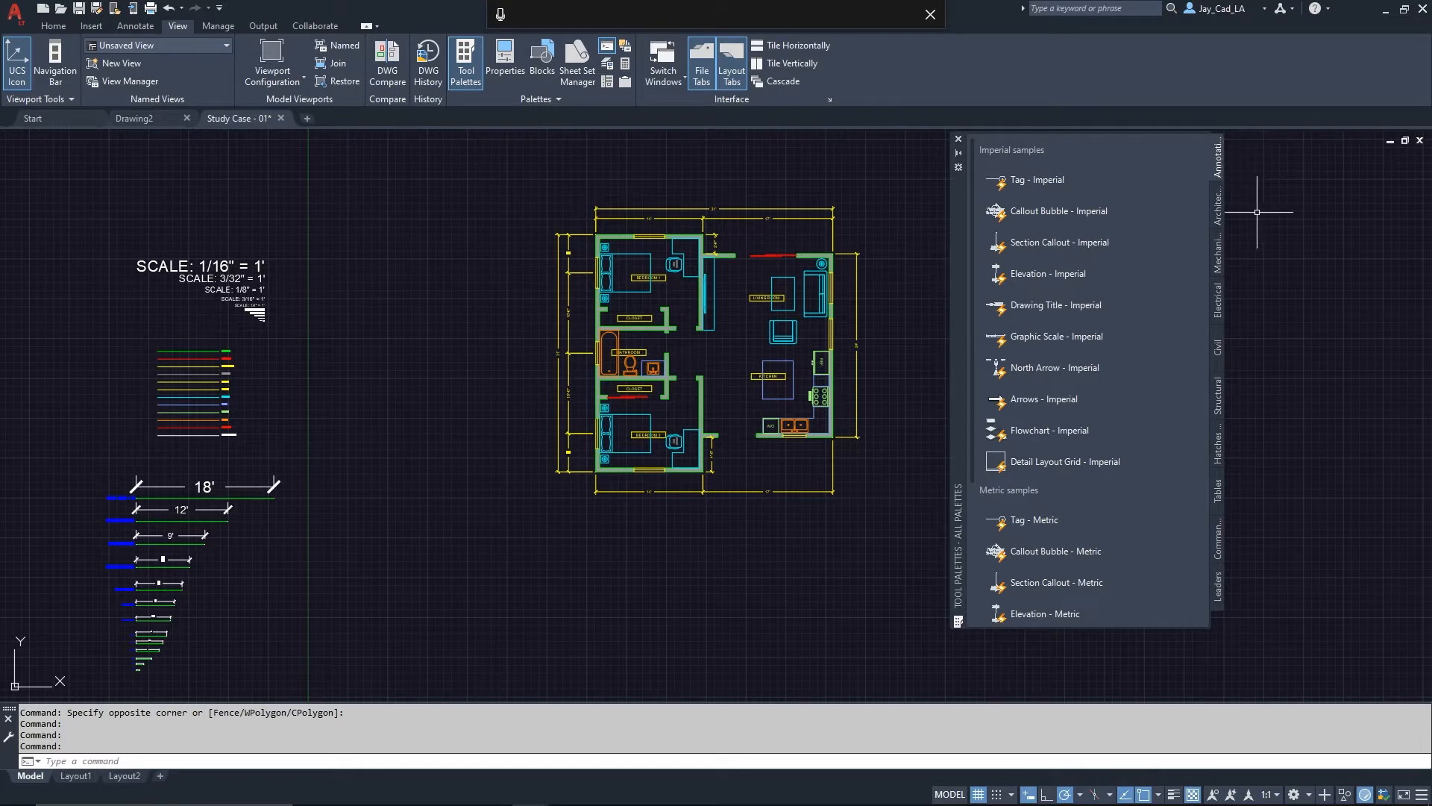
pyautogui.moveTo(1218, 196)
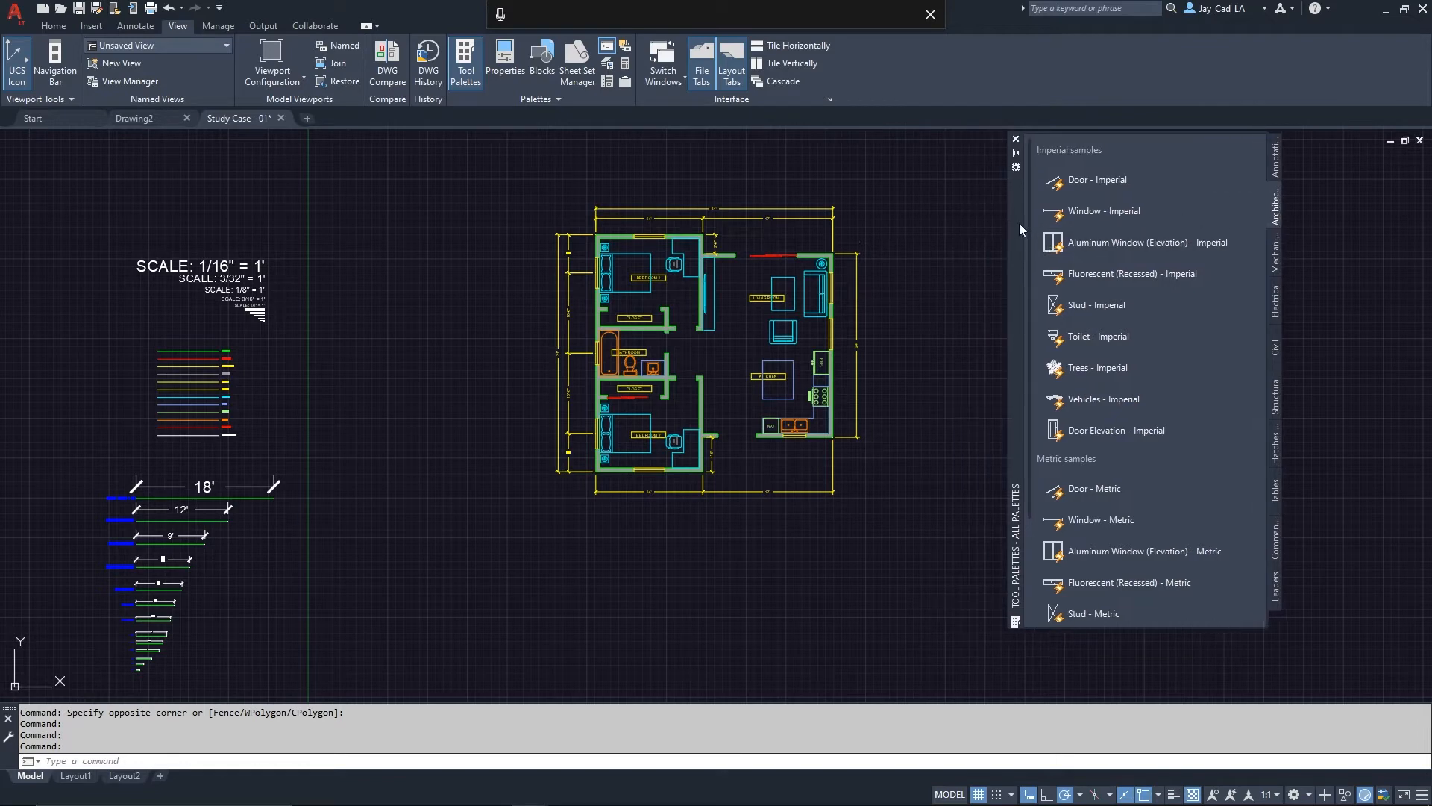
pyautogui.moveTo(1075, 459)
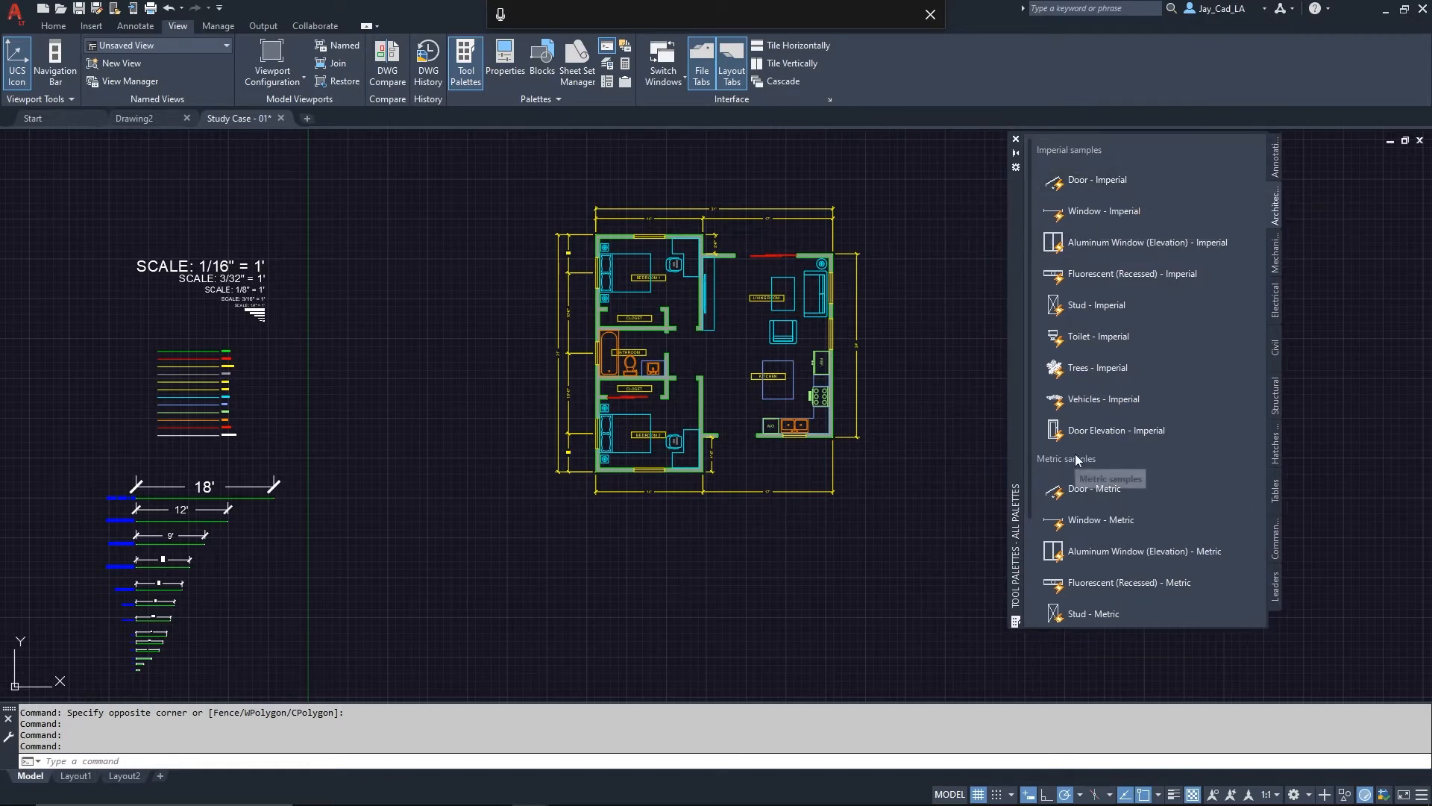
pyautogui.moveTo(1090, 489)
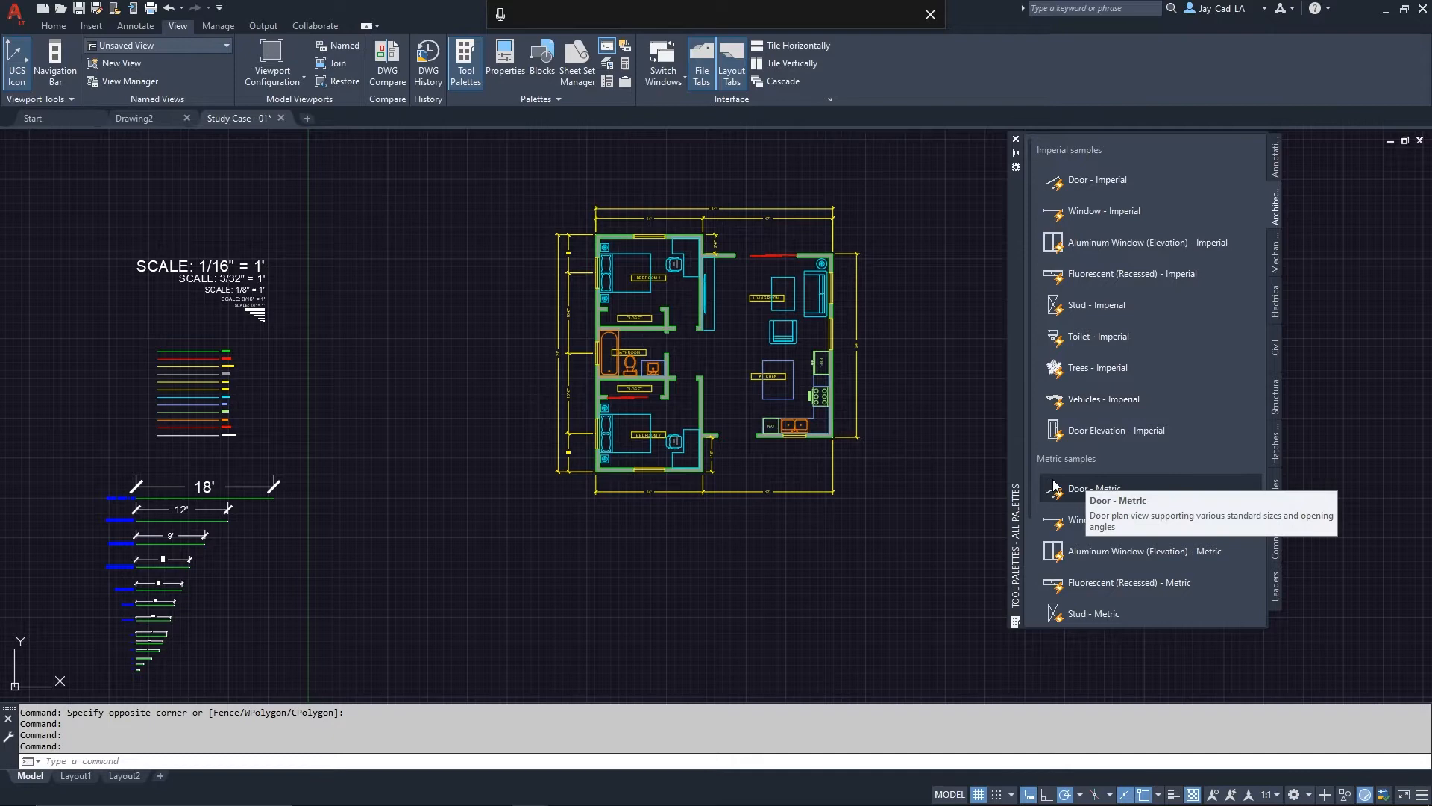
pyautogui.moveTo(1119, 496)
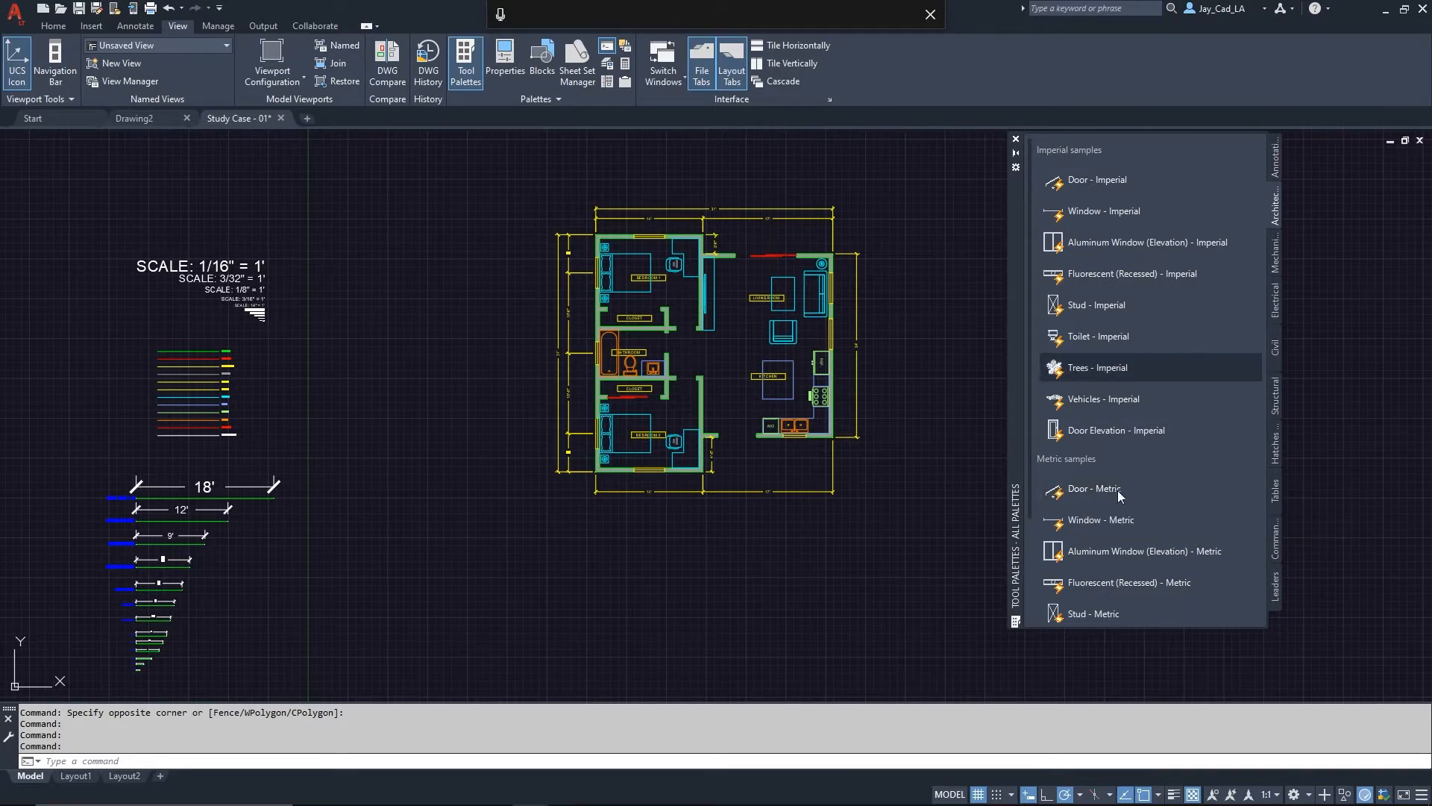
pyautogui.moveTo(1087, 489)
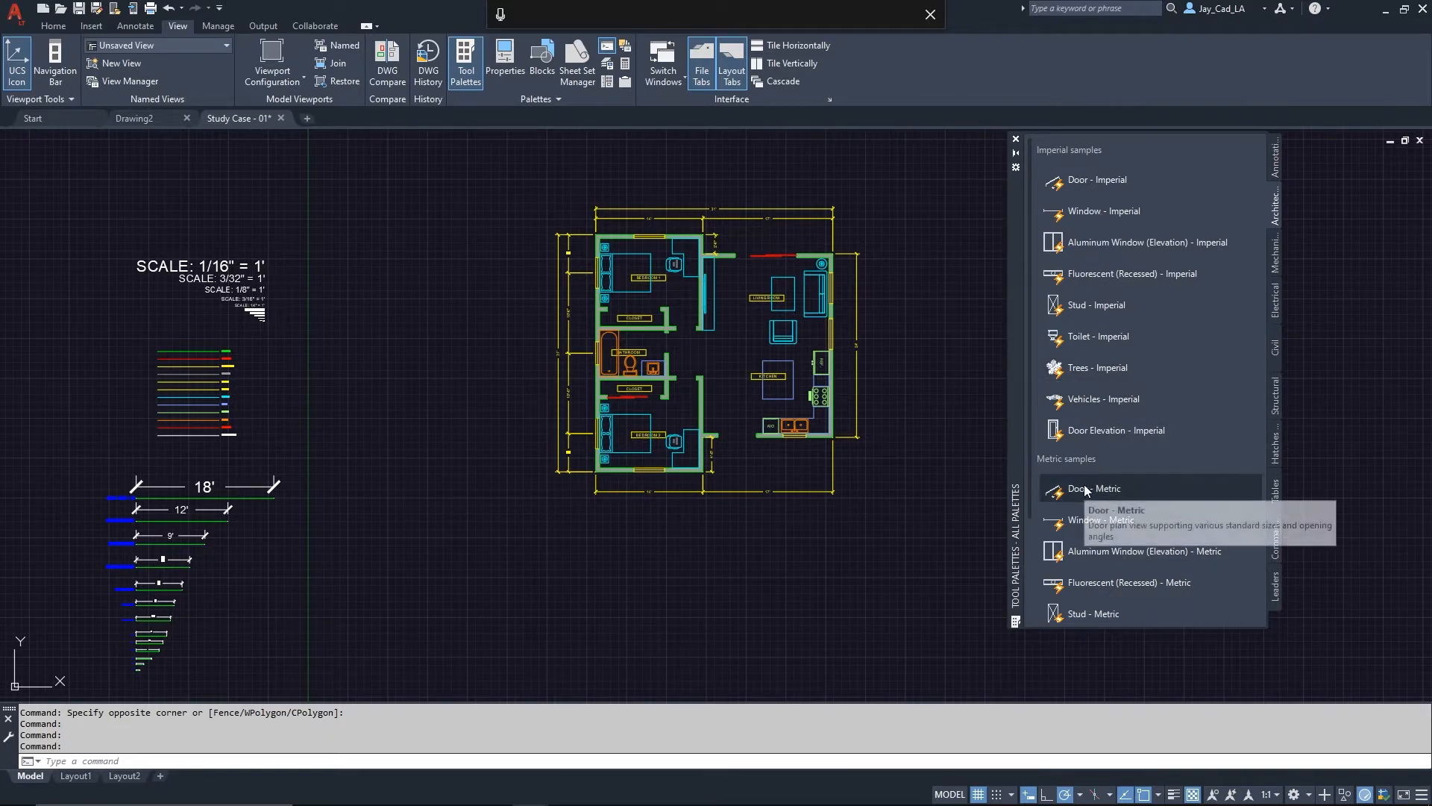
pyautogui.moveTo(1151, 384)
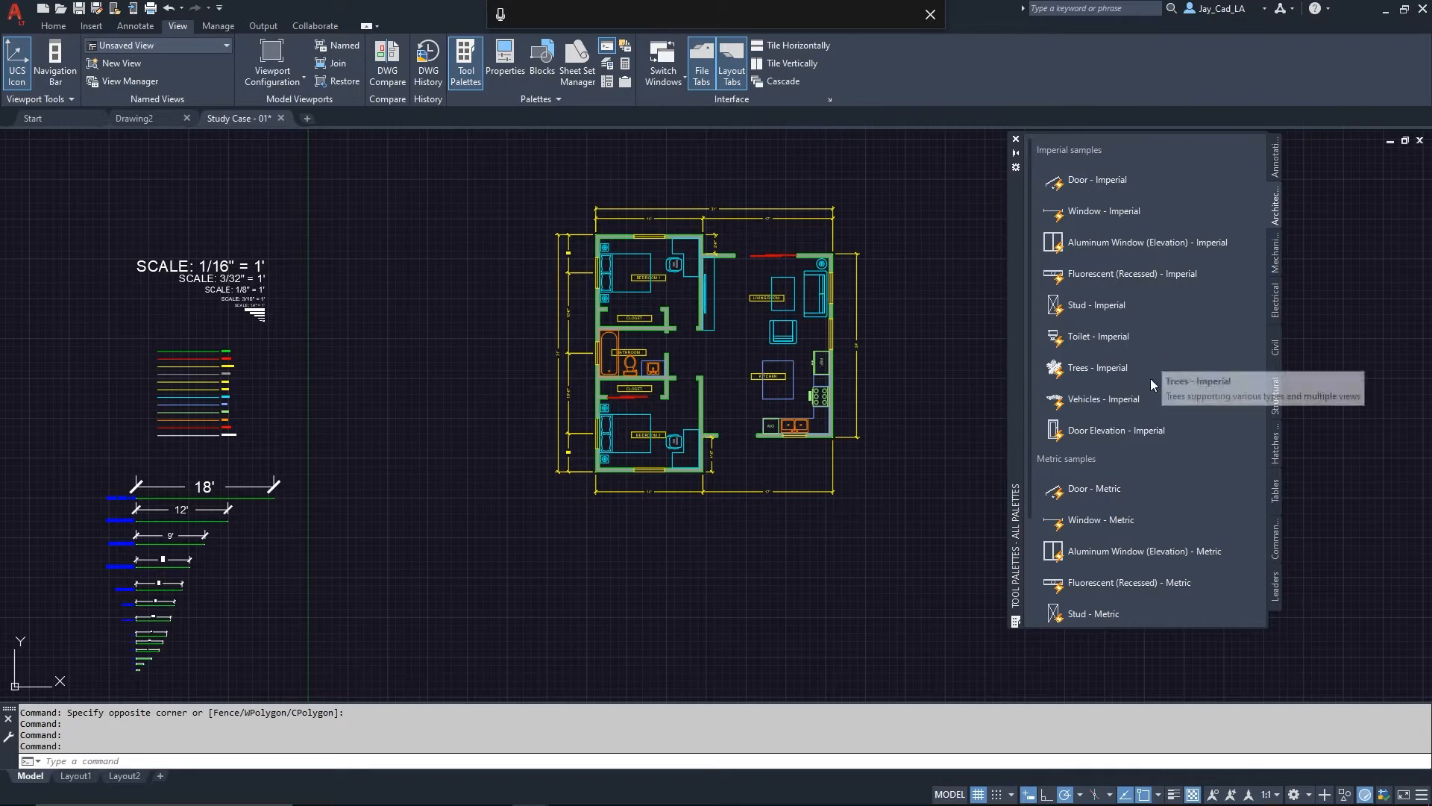
pyautogui.moveTo(1130, 274)
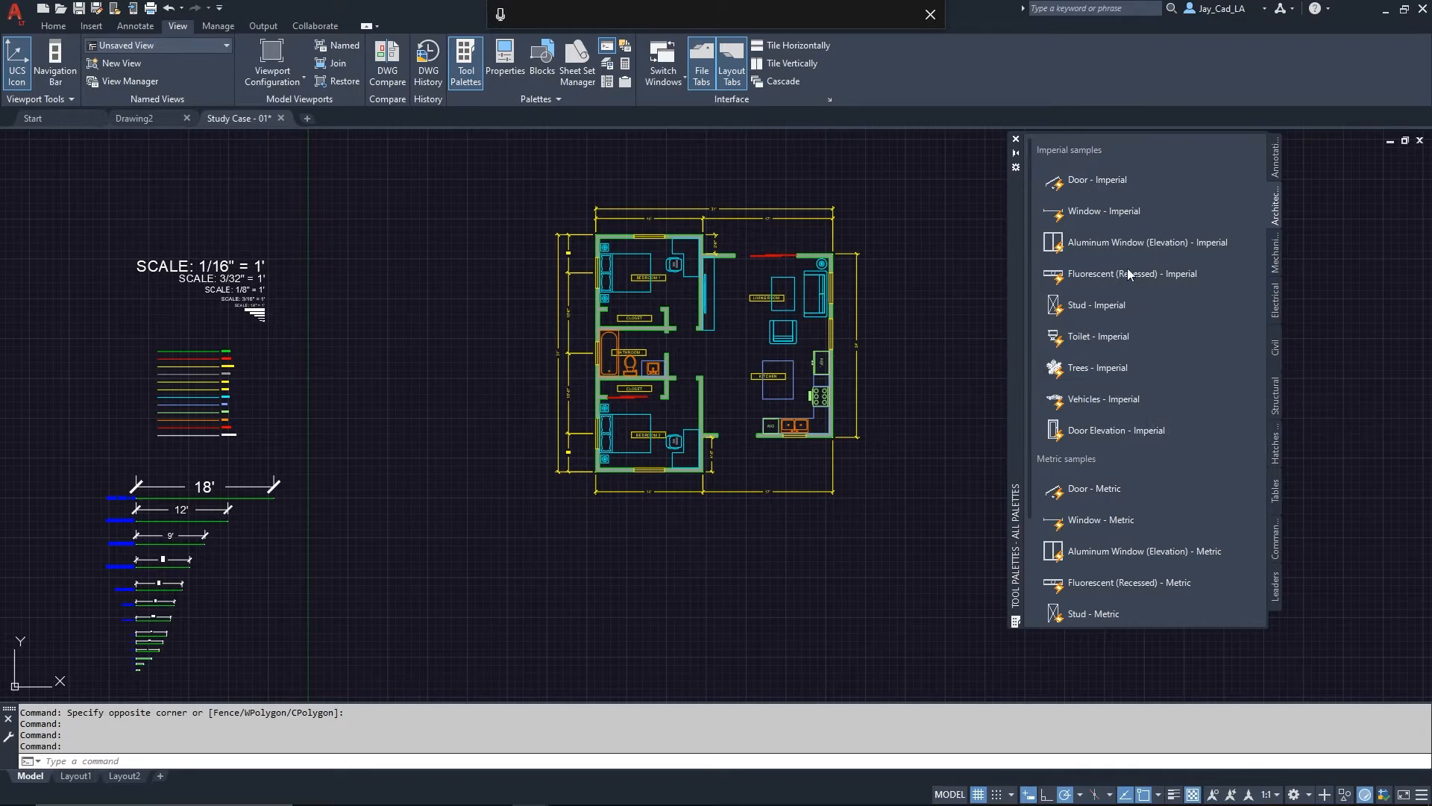
pyautogui.moveTo(1091, 184)
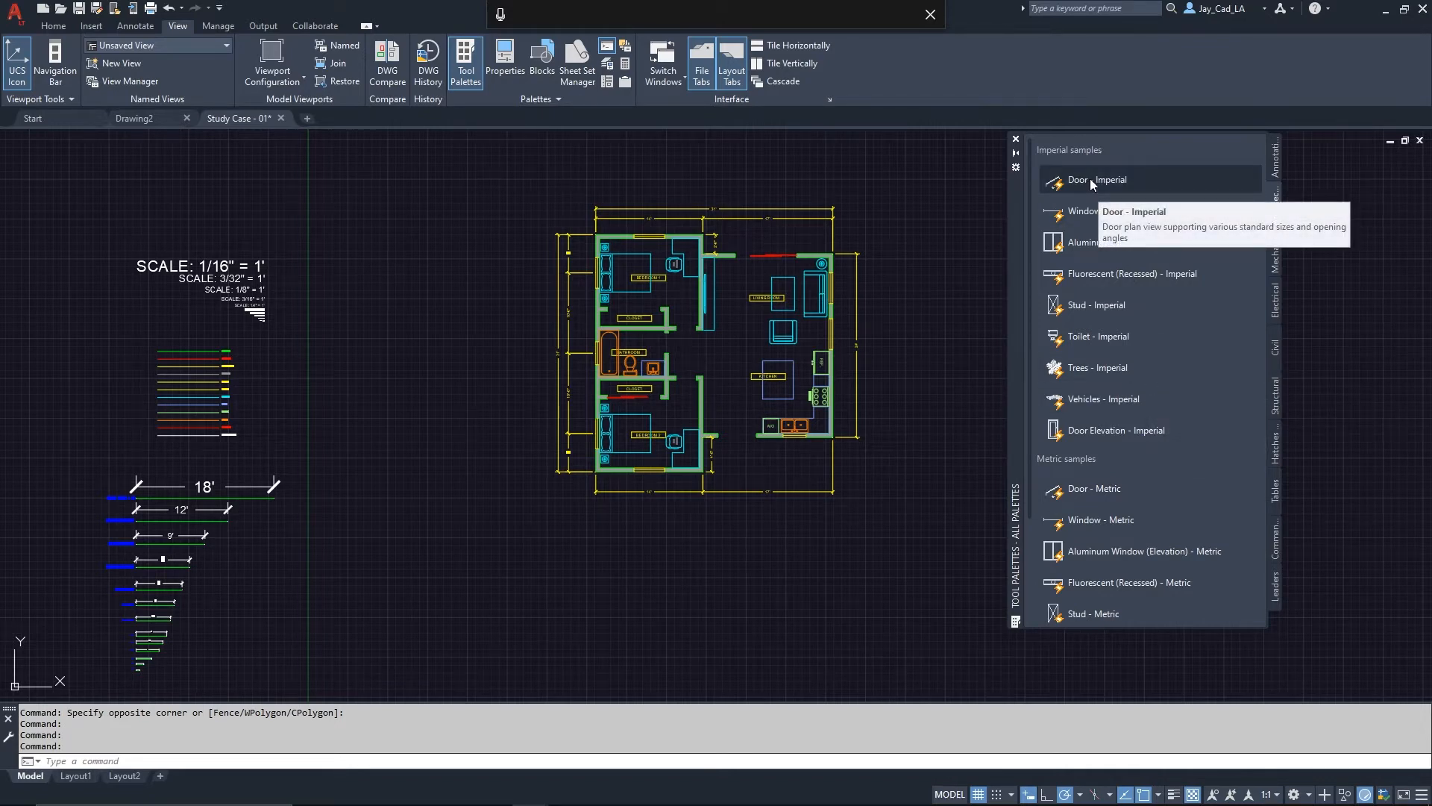
# Place the Door - Imperial palette block in the hallway near the bathroom.
pyautogui.click(1098, 179)
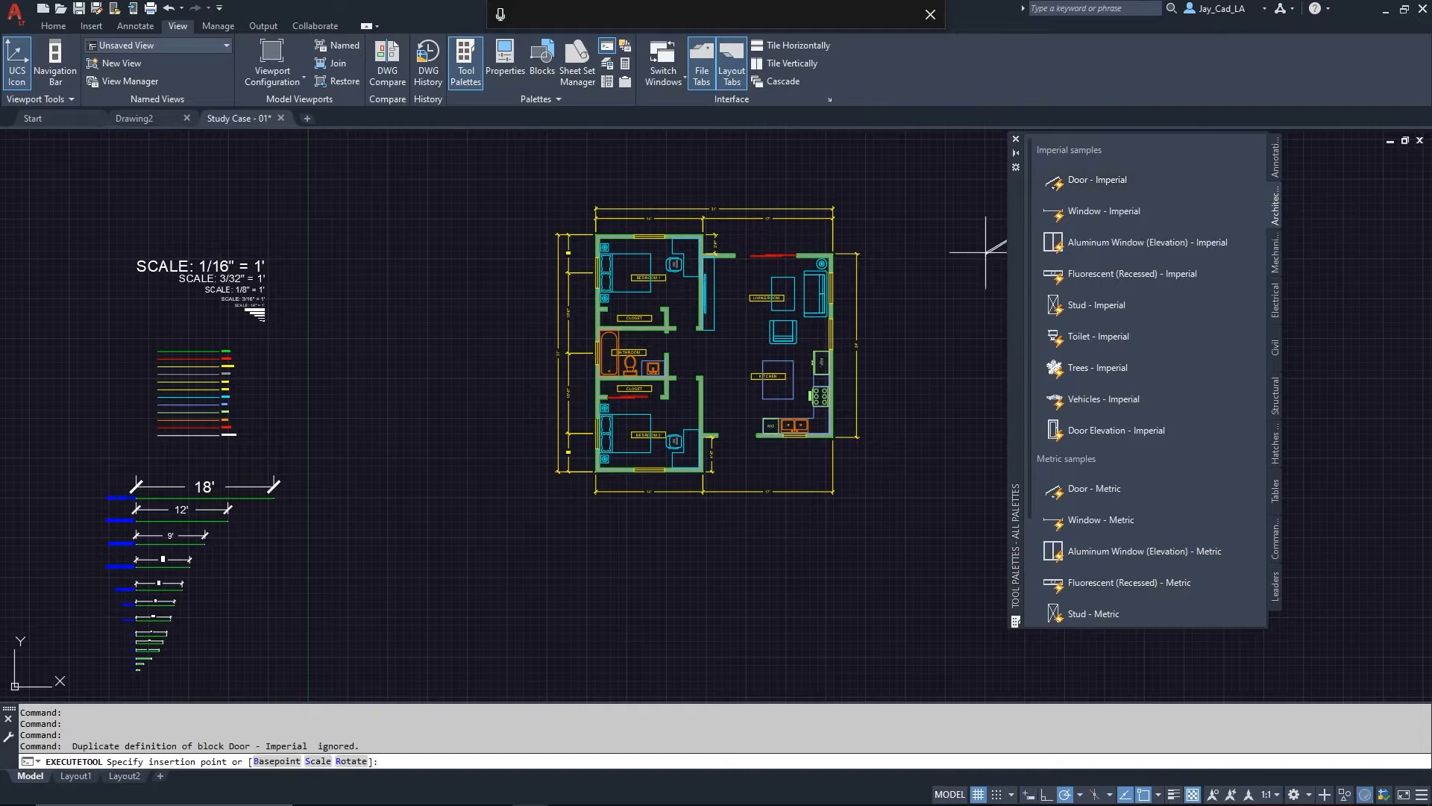
pyautogui.scroll(3)
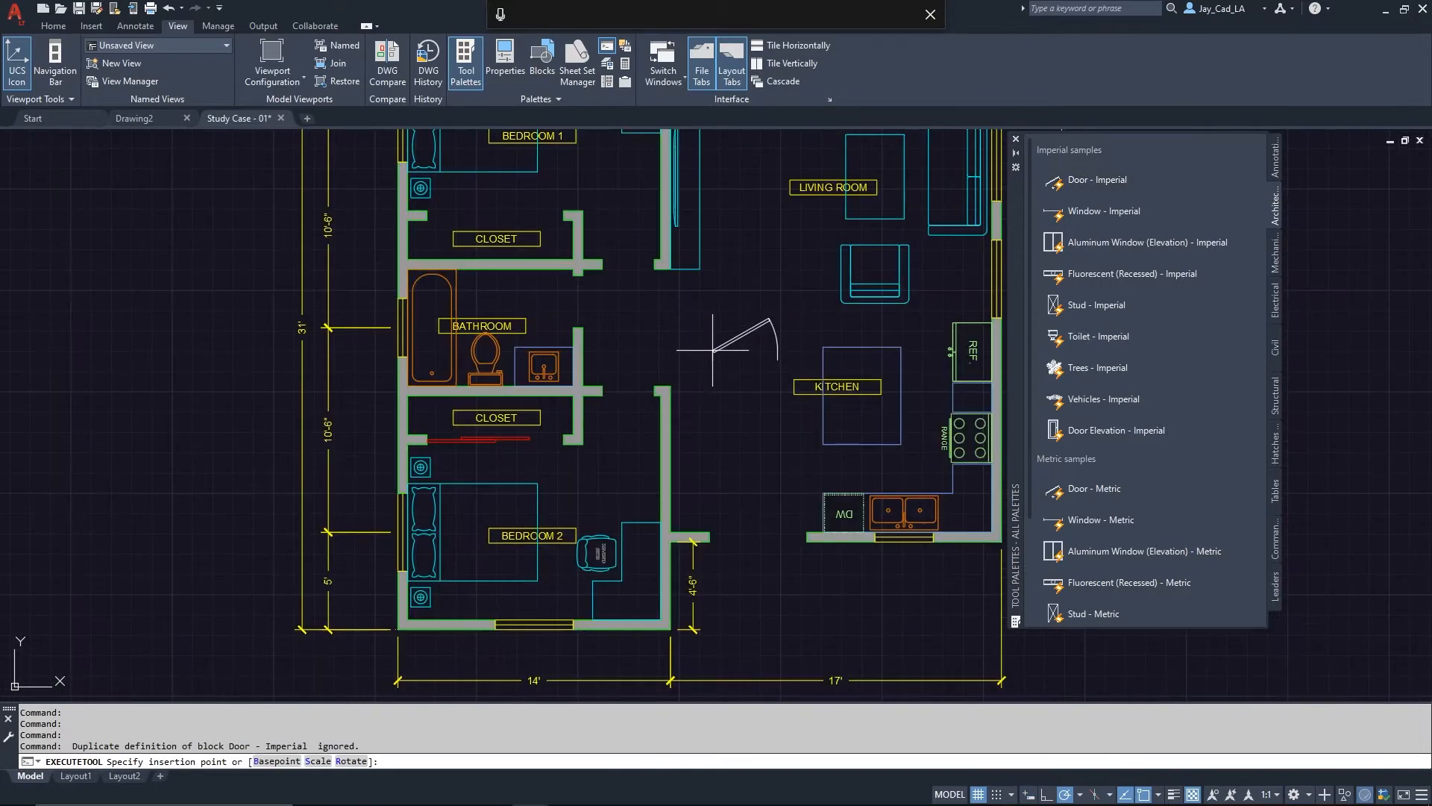
pyautogui.scroll(3)
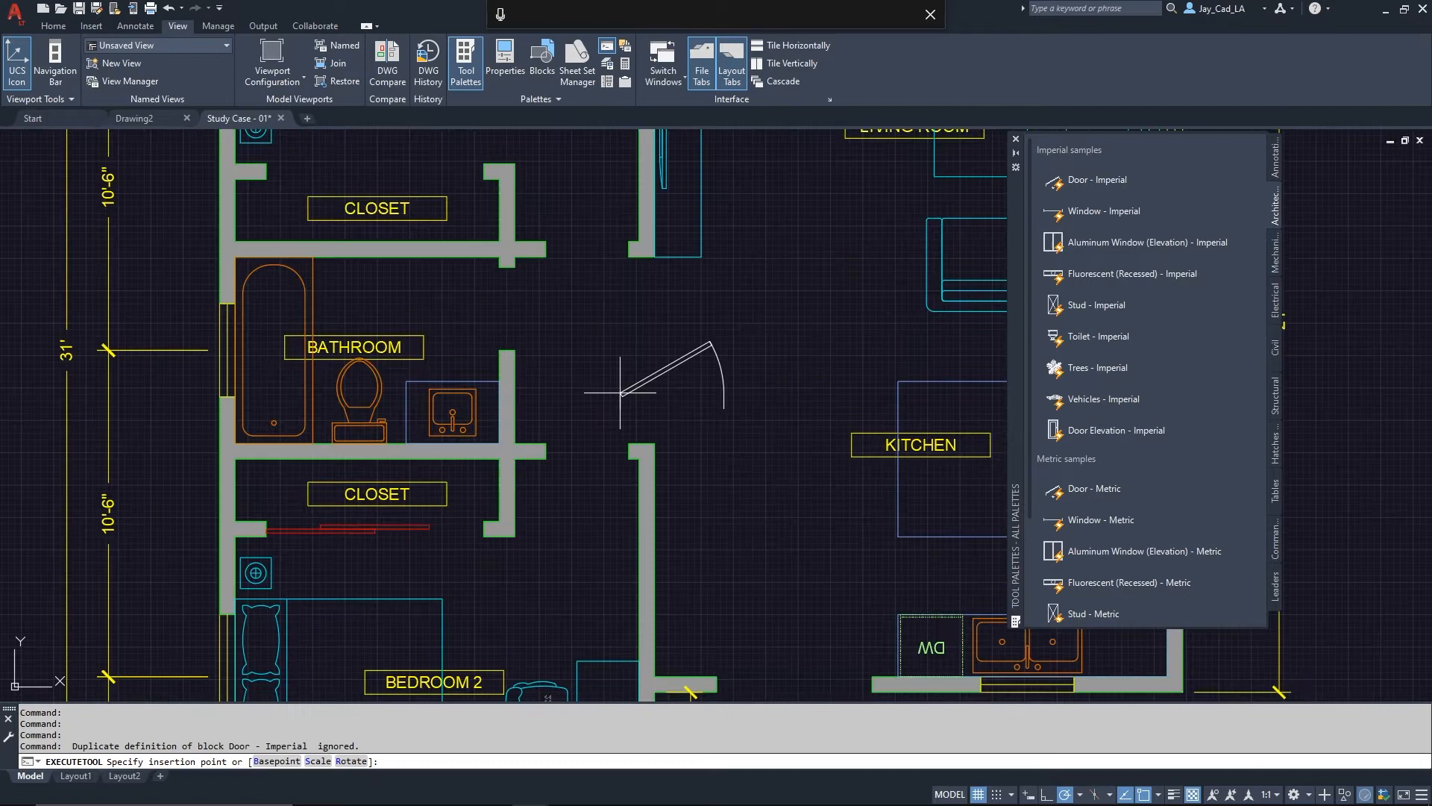
pyautogui.scroll(-3)
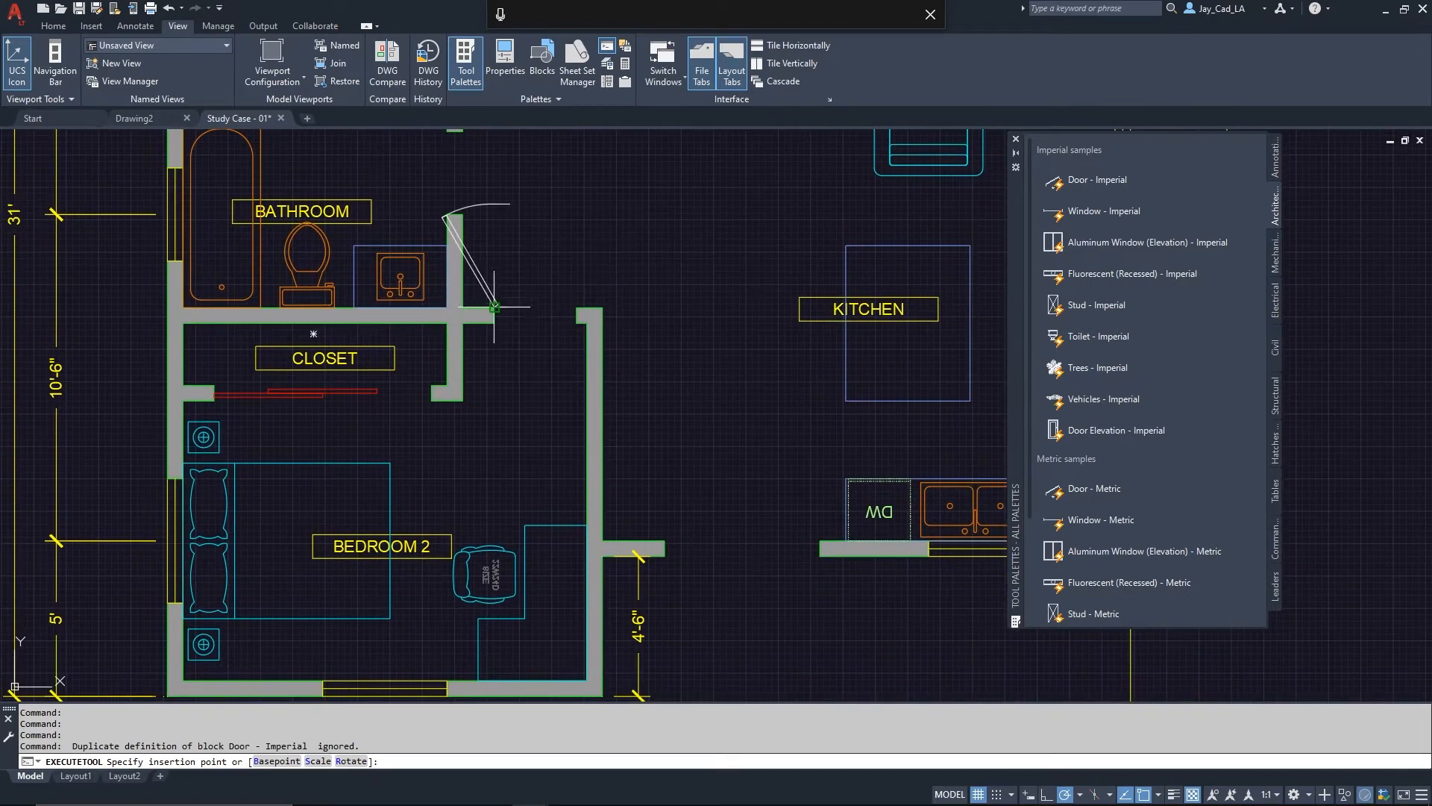
pyautogui.moveTo(539, 265)
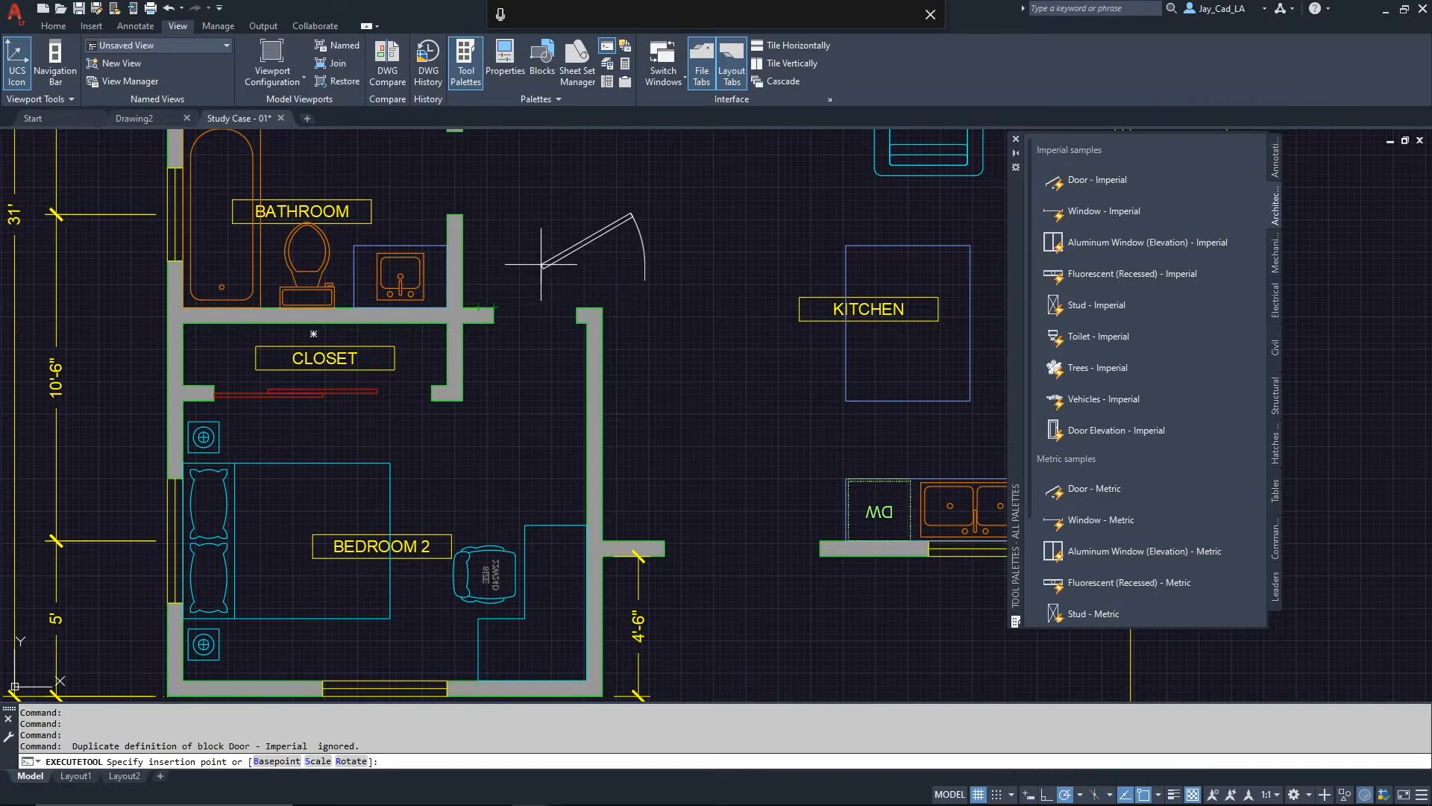
pyautogui.scroll(-3)
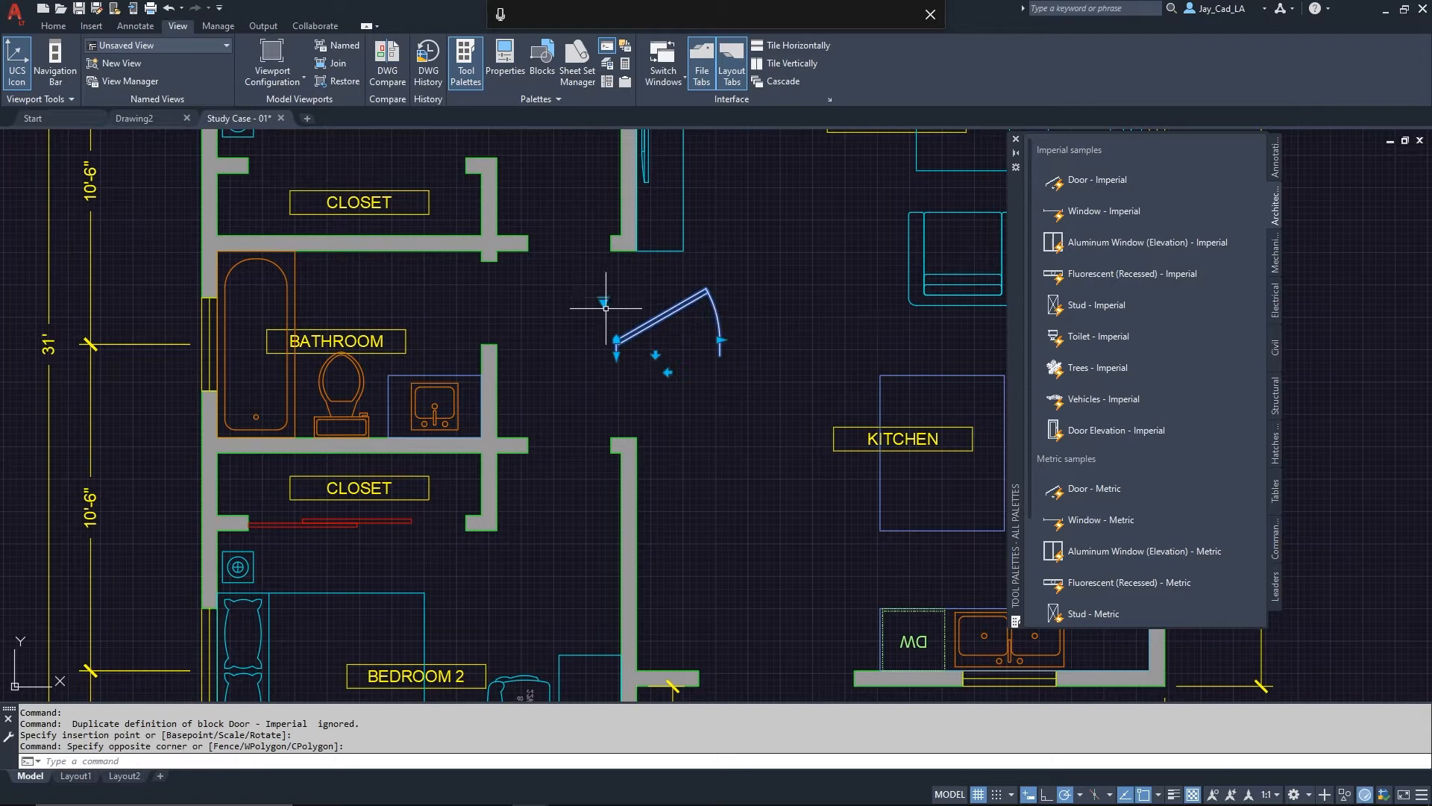
pyautogui.write('M')
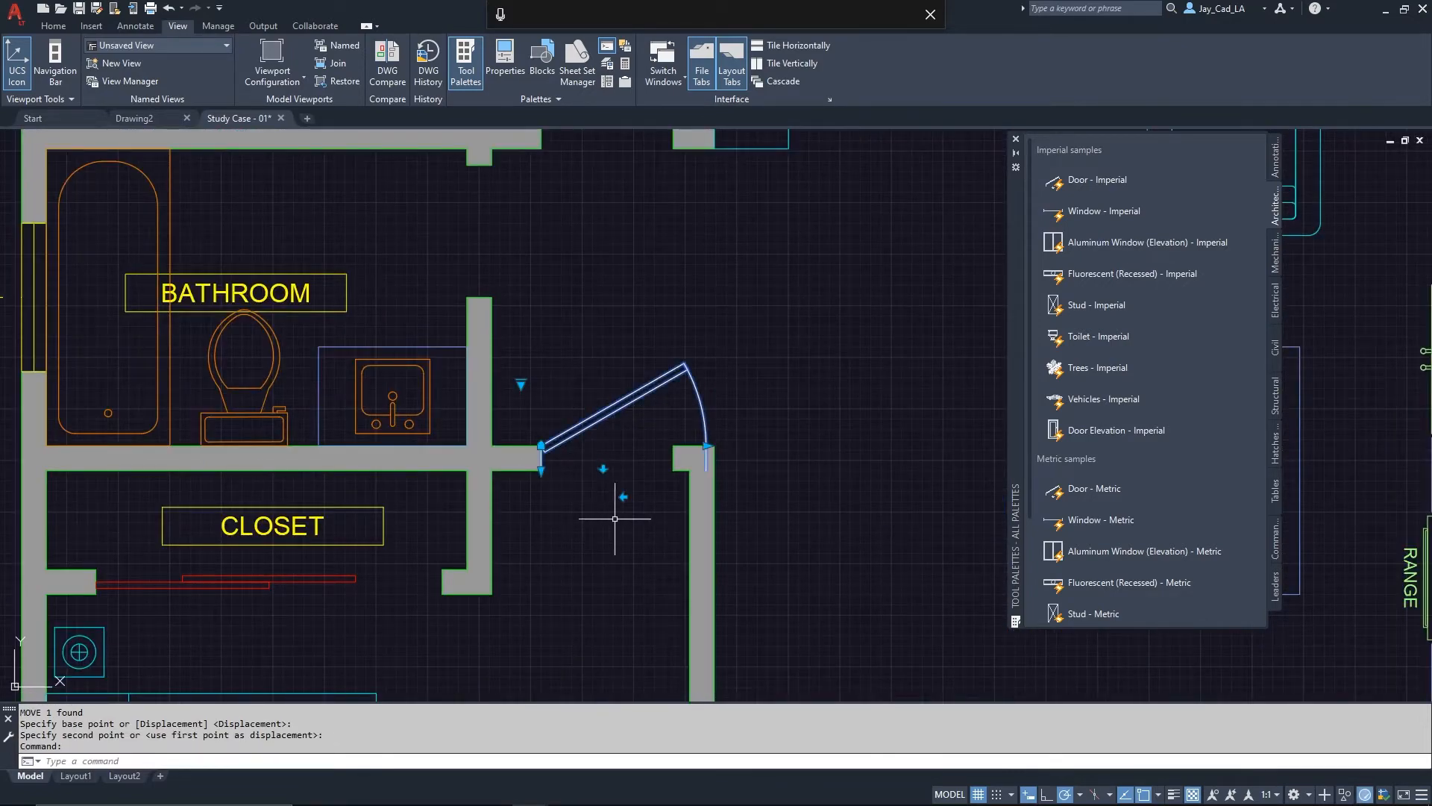
pyautogui.moveTo(523, 524)
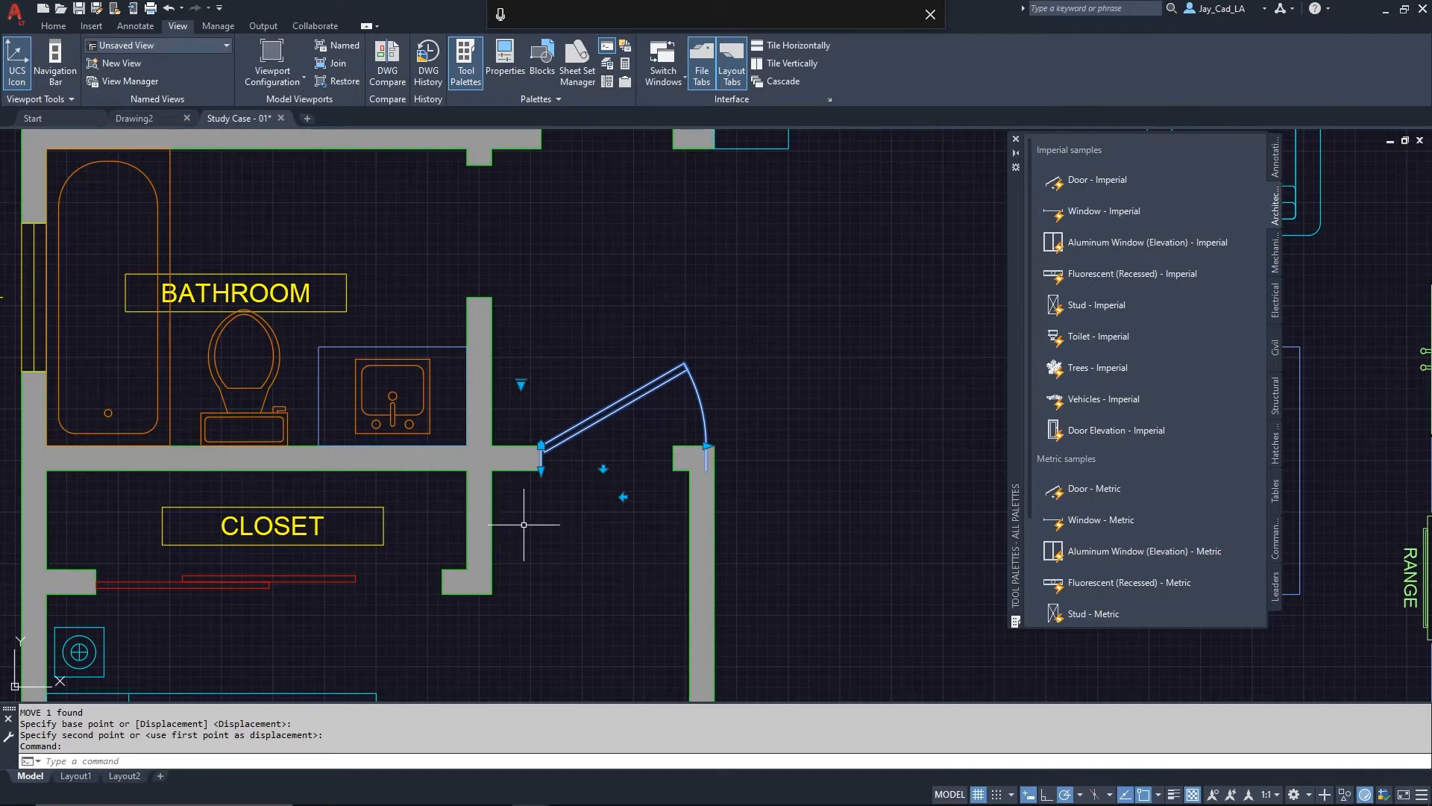
pyautogui.moveTo(510, 544)
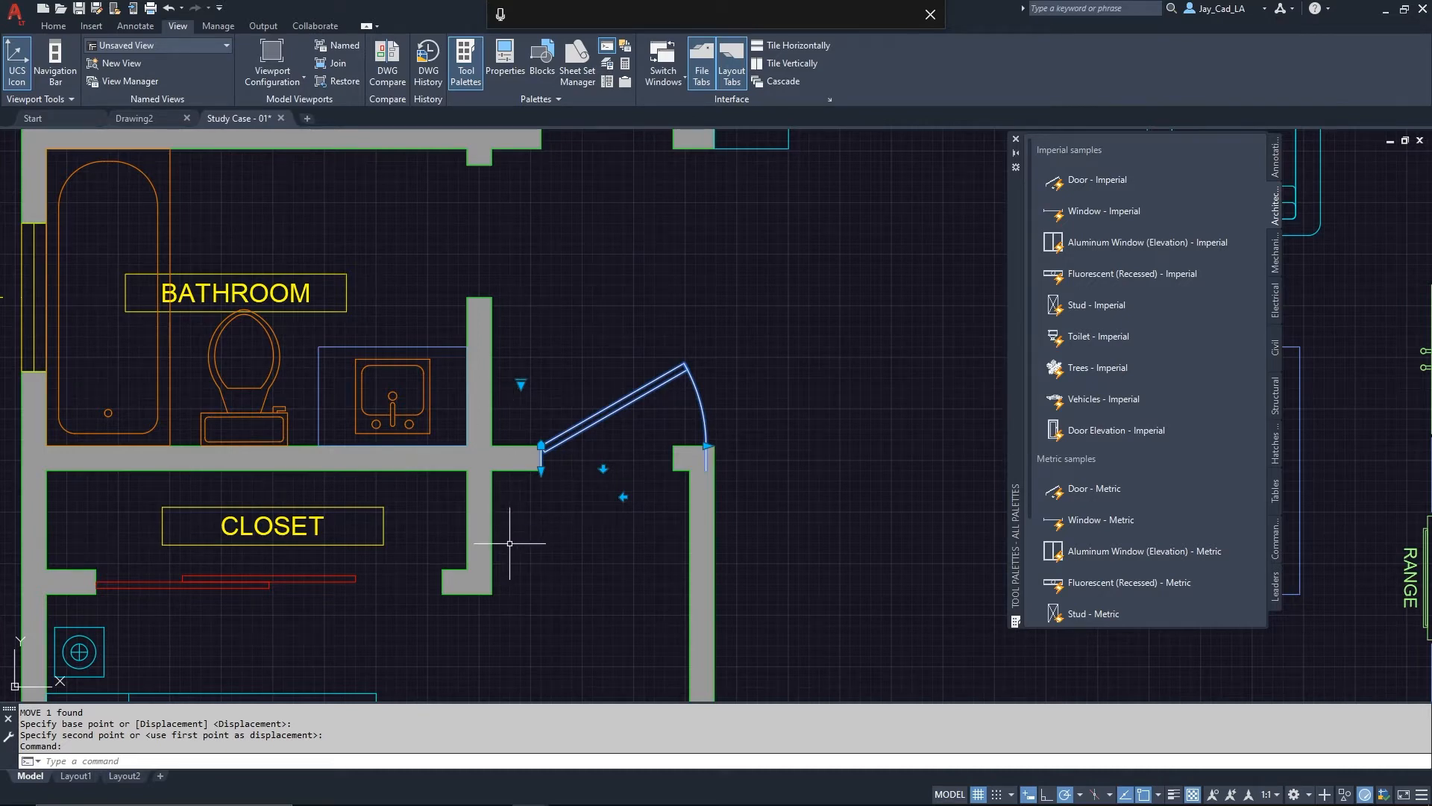
pyautogui.moveTo(578, 366)
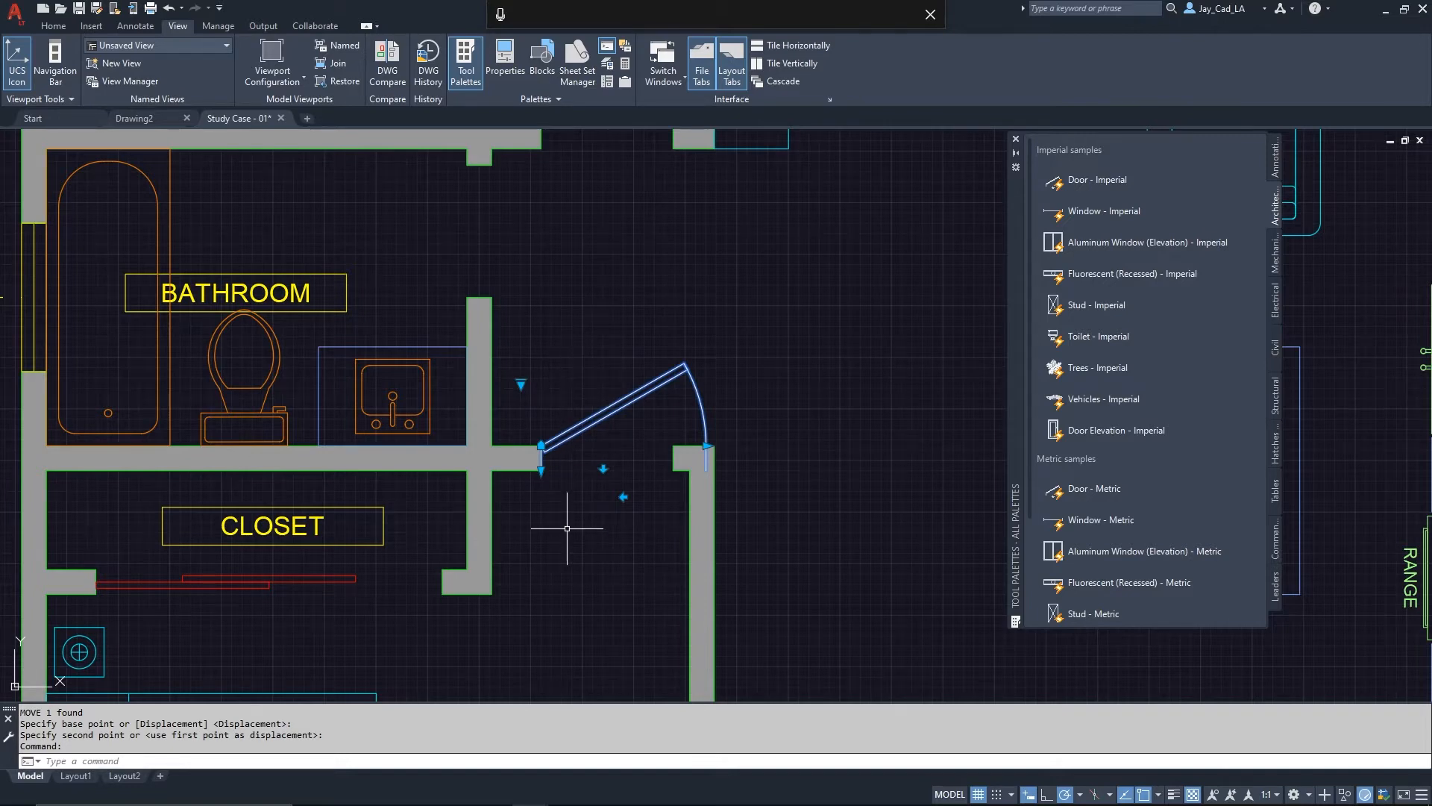
pyautogui.moveTo(575, 509)
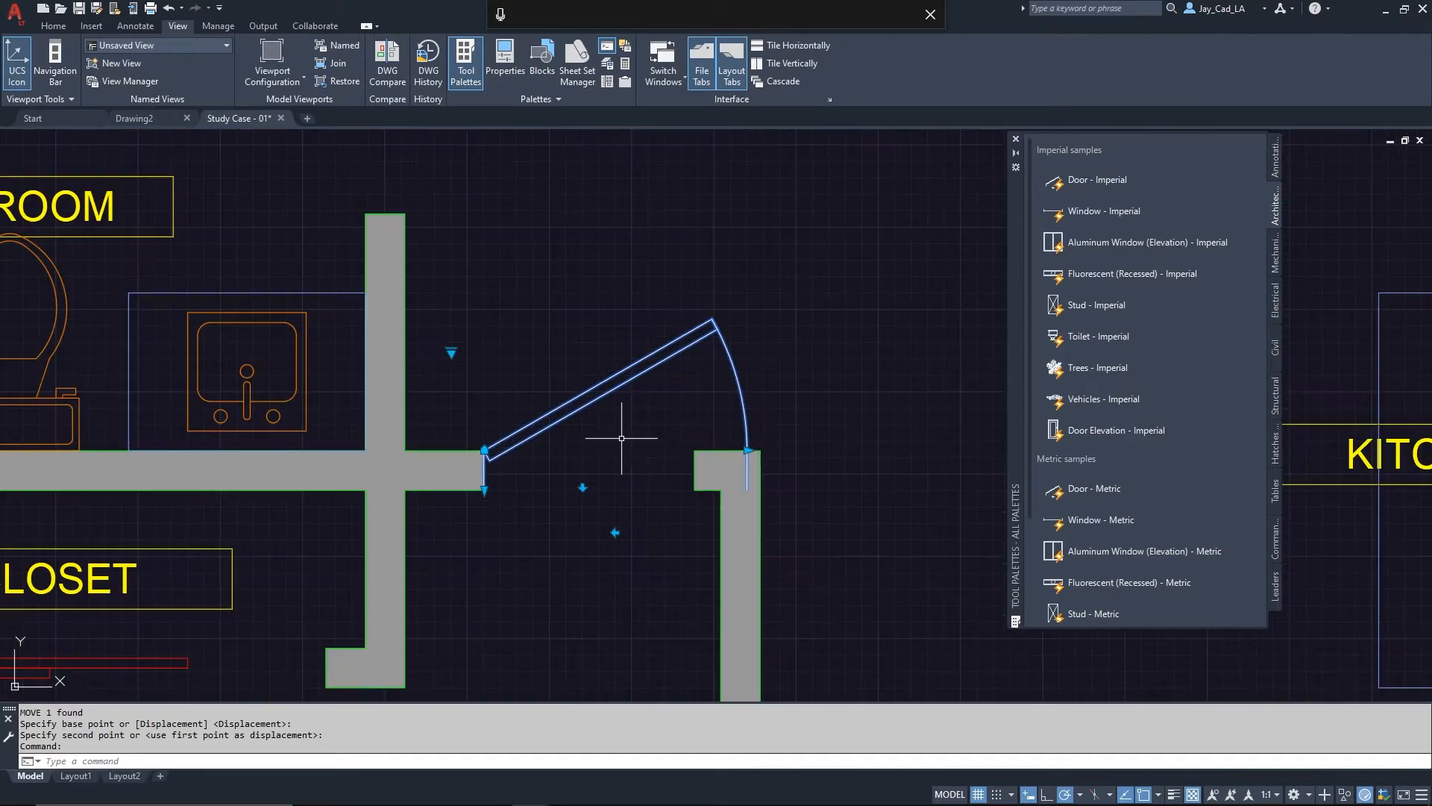
pyautogui.moveTo(651, 428)
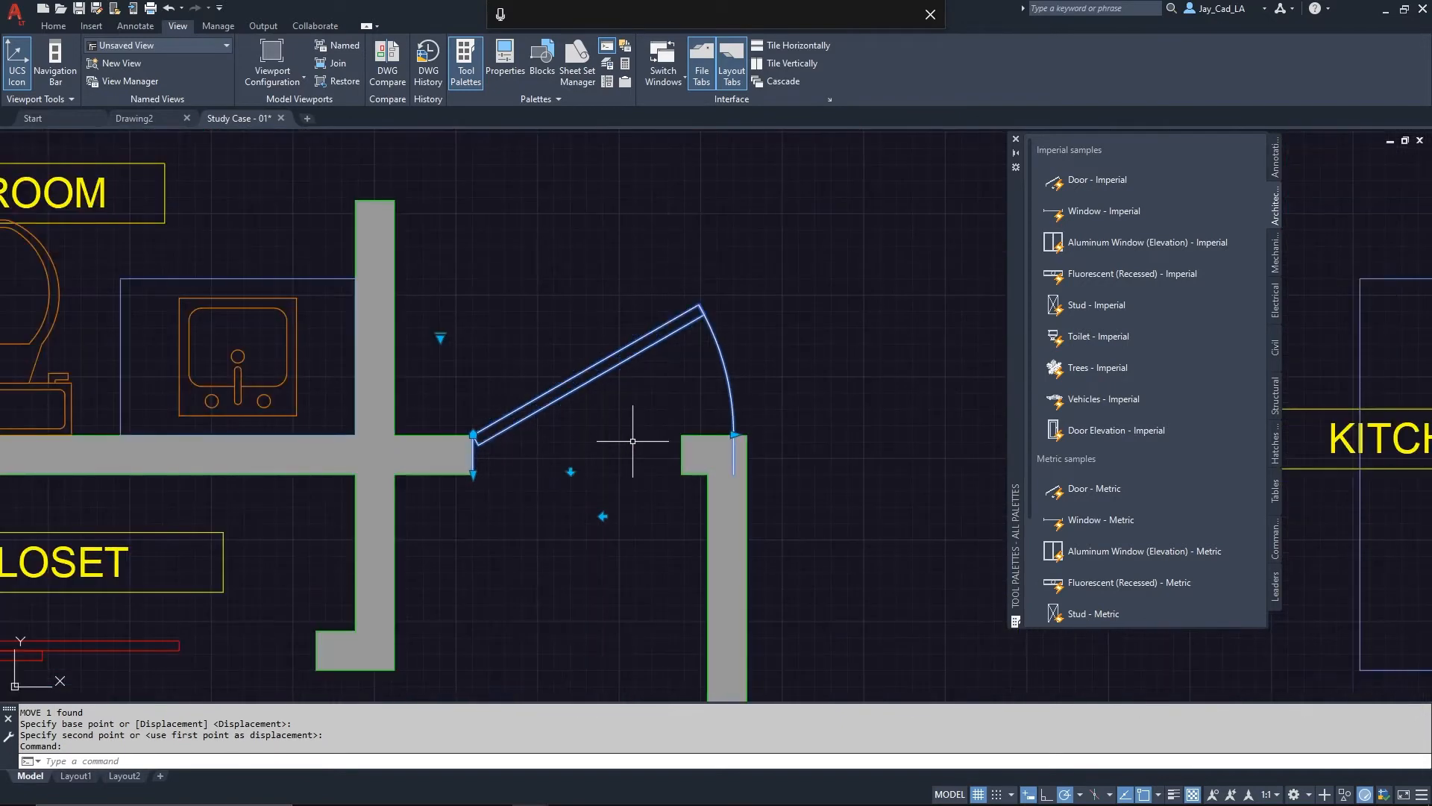
pyautogui.moveTo(735, 432)
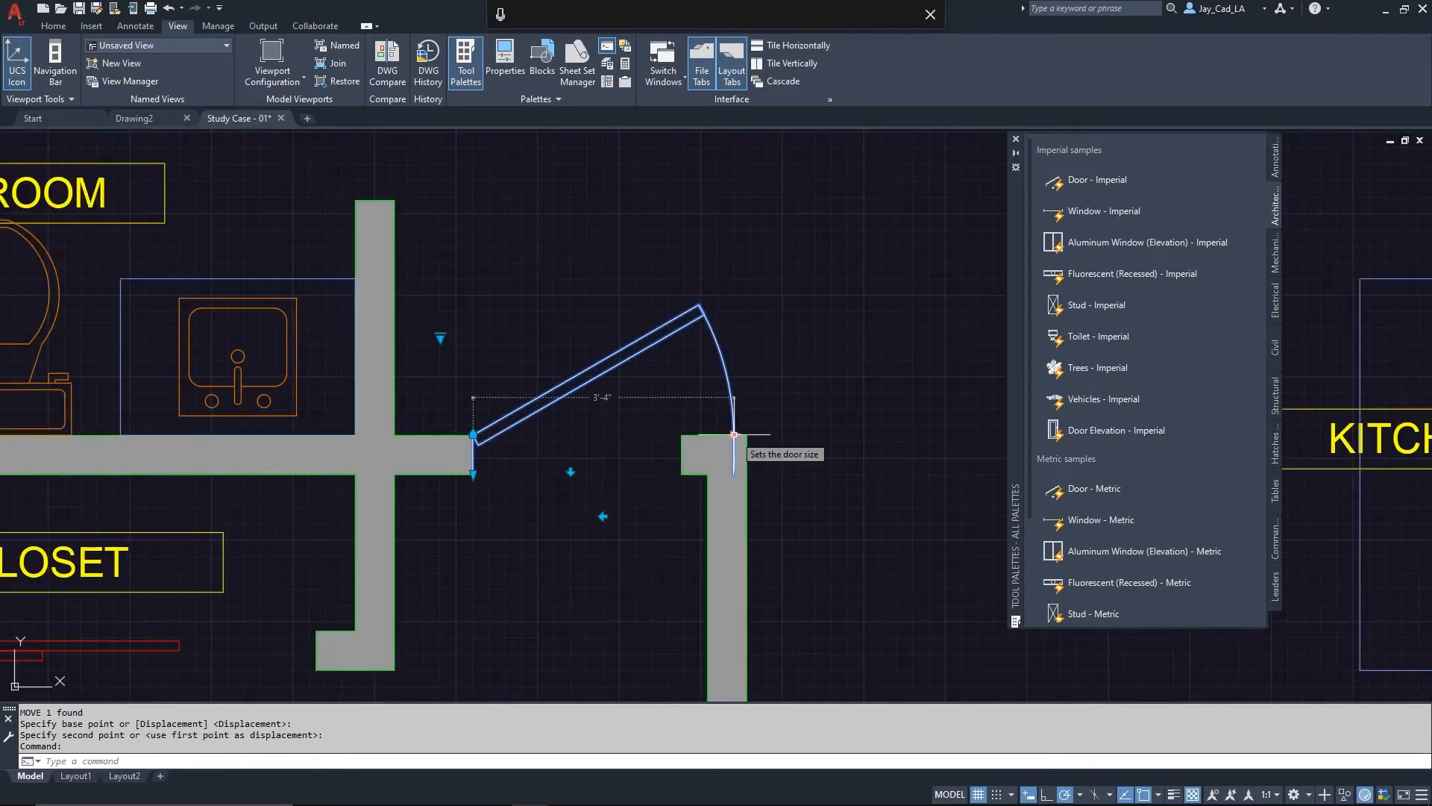
# Grab the door's size grip to stretch its width toward the opening edge.
pyautogui.click(725, 430)
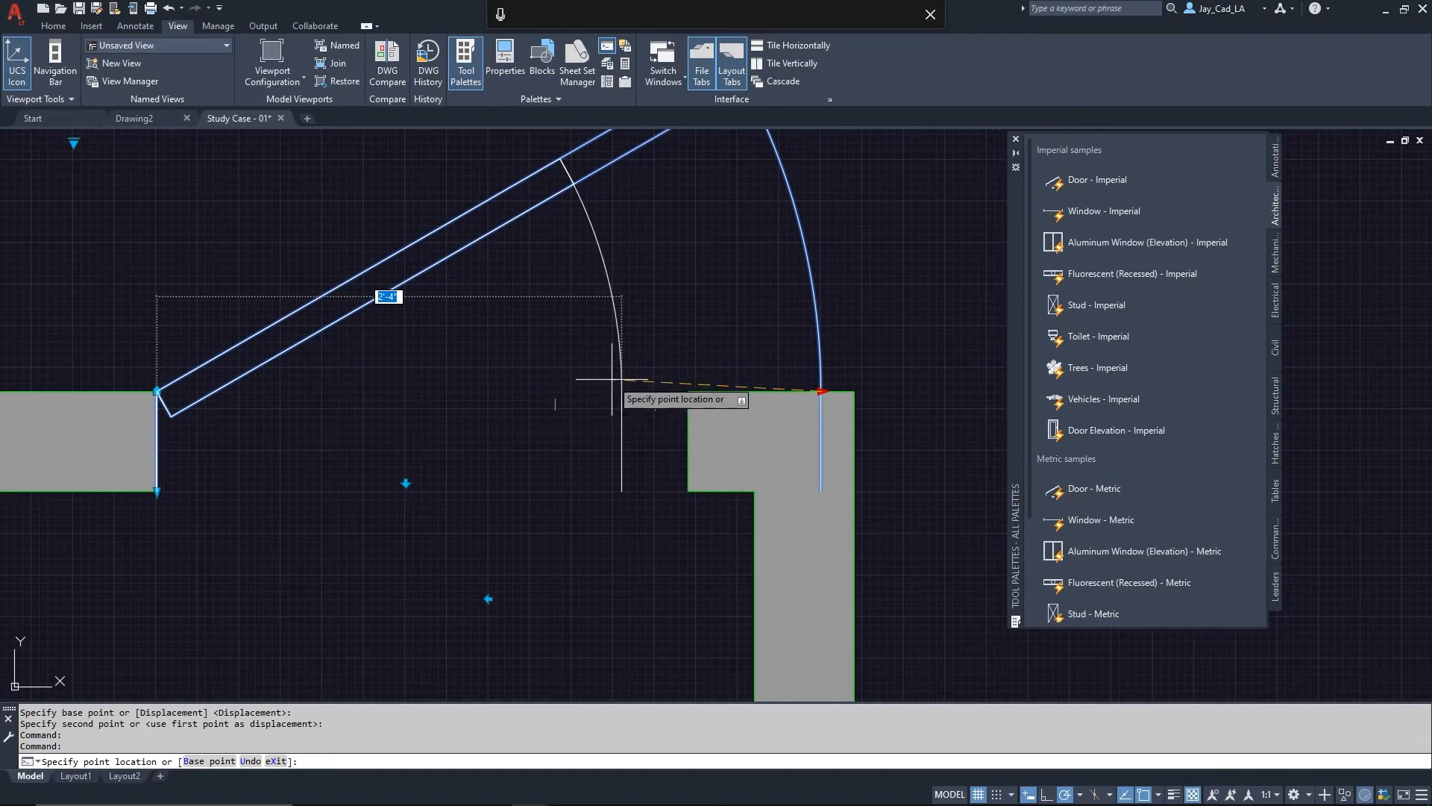
pyautogui.moveTo(557, 391)
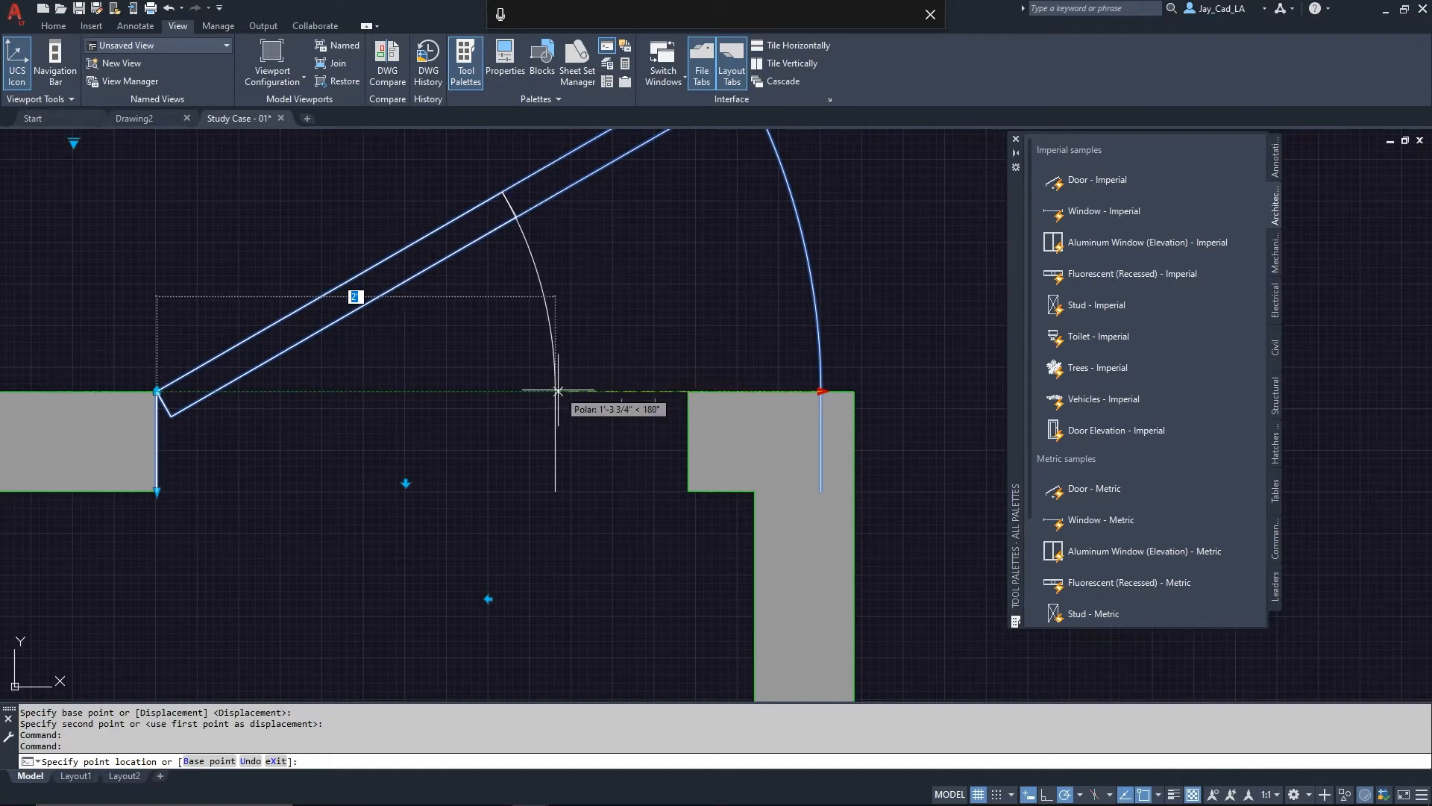
pyautogui.moveTo(558, 390)
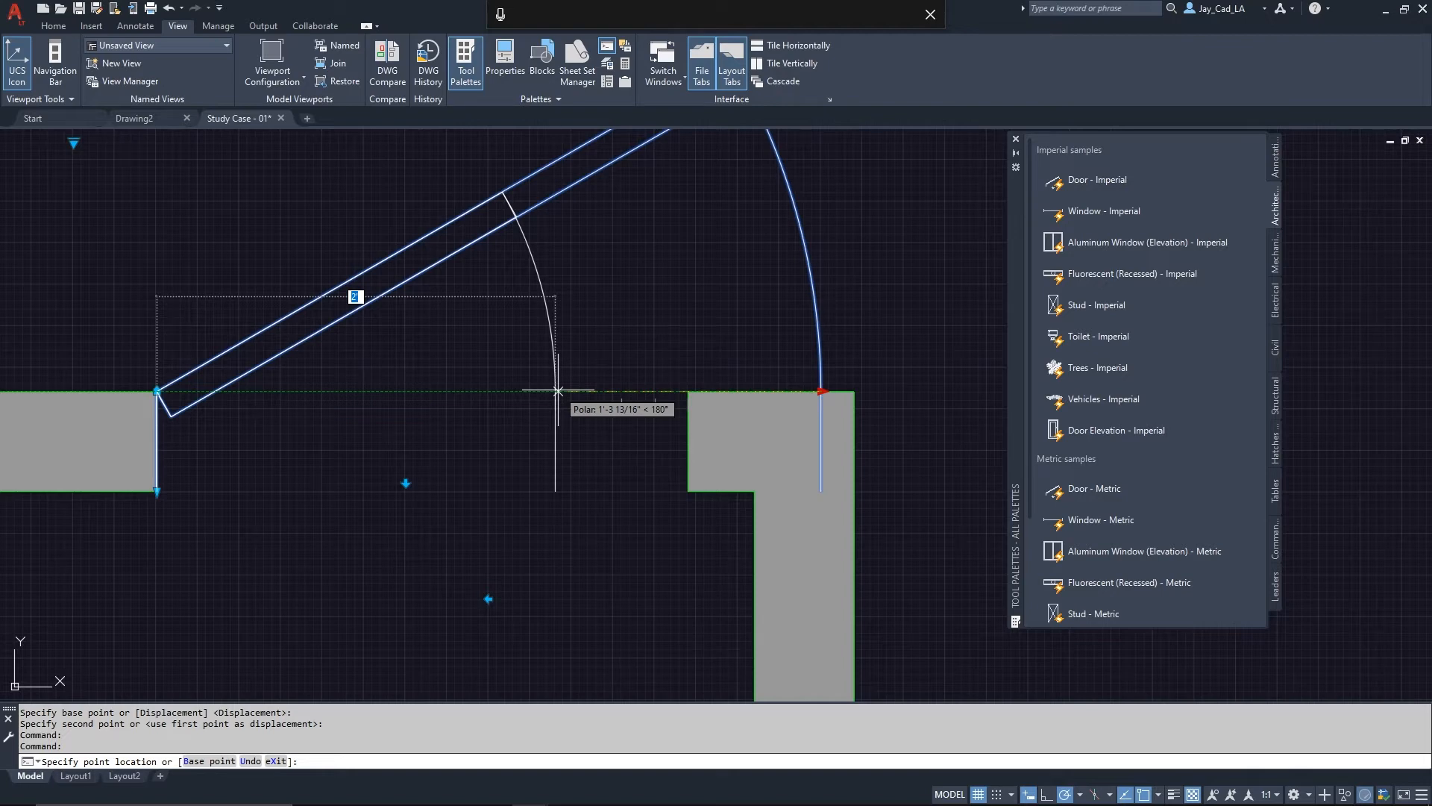
pyautogui.moveTo(612, 379)
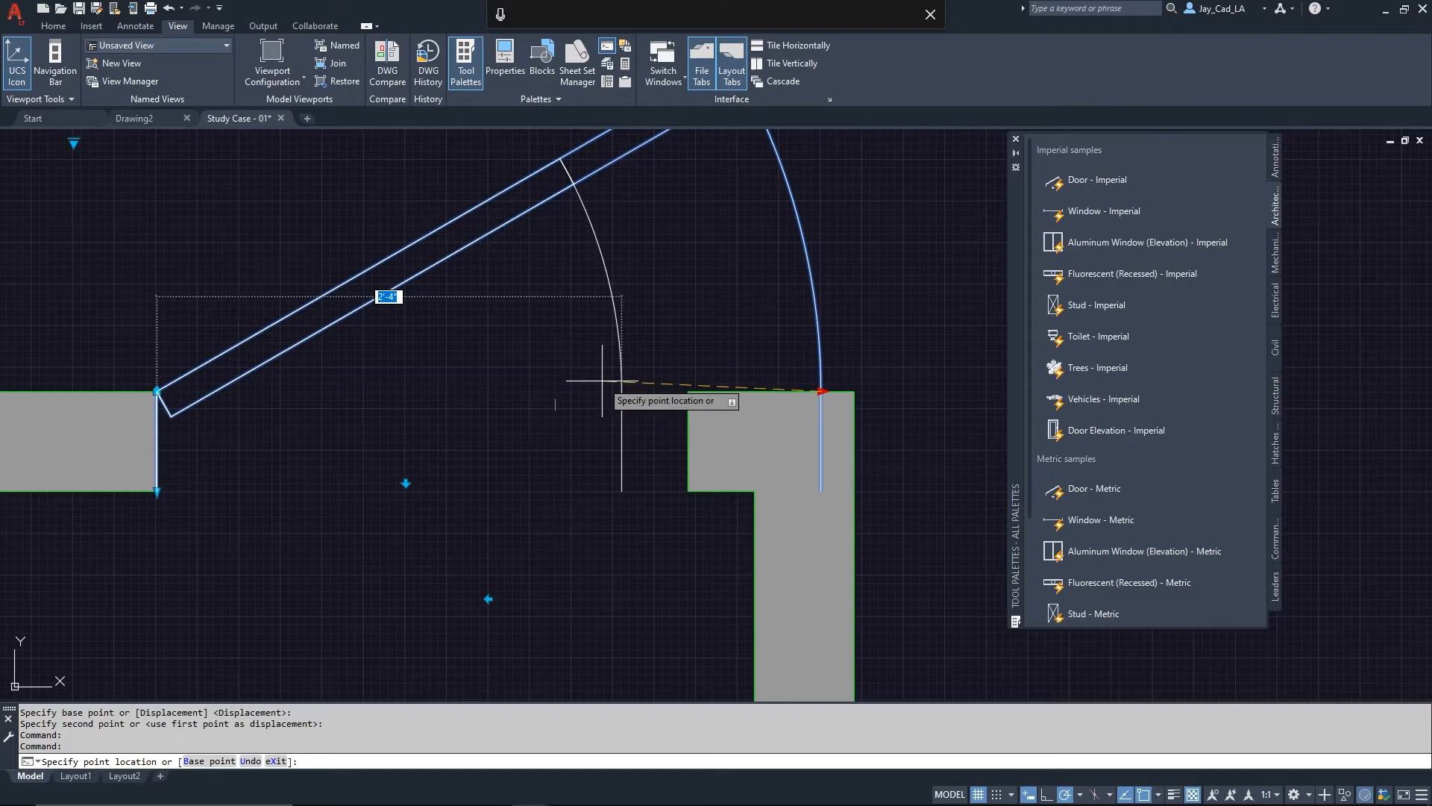
pyautogui.moveTo(685, 399)
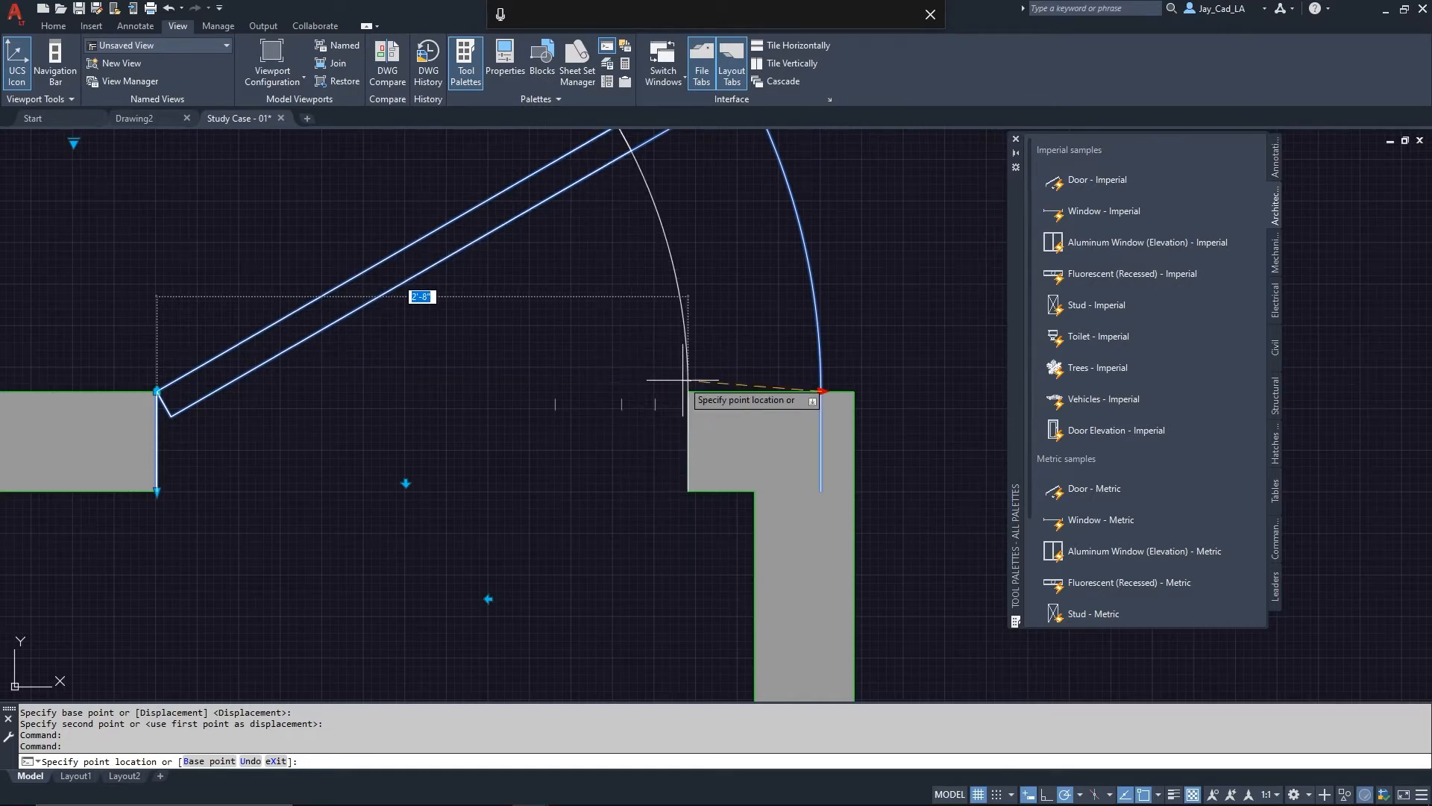
# Set the door's new width to reach the far edge of the hallway opening.
pyautogui.click(680, 375)
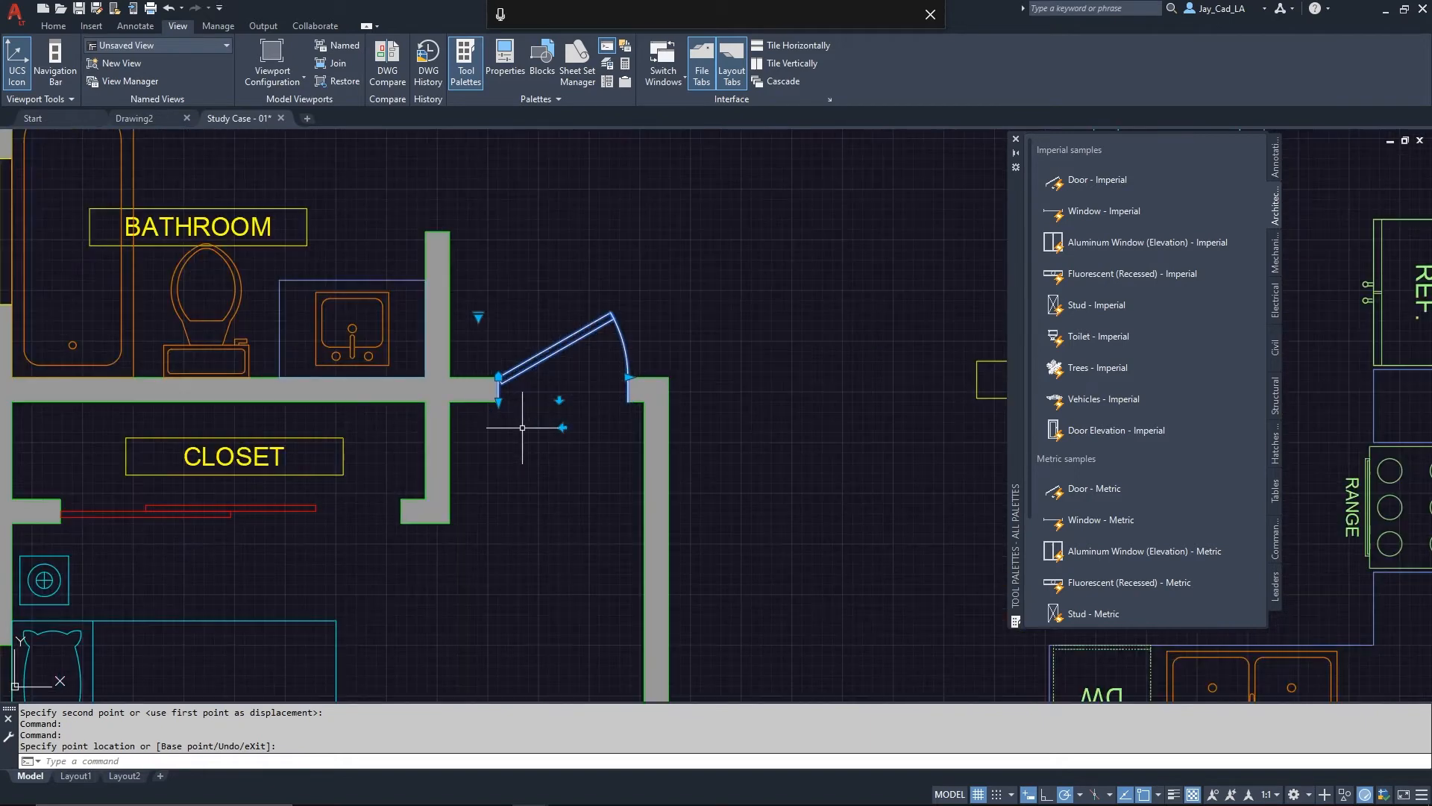
pyautogui.moveTo(521, 496)
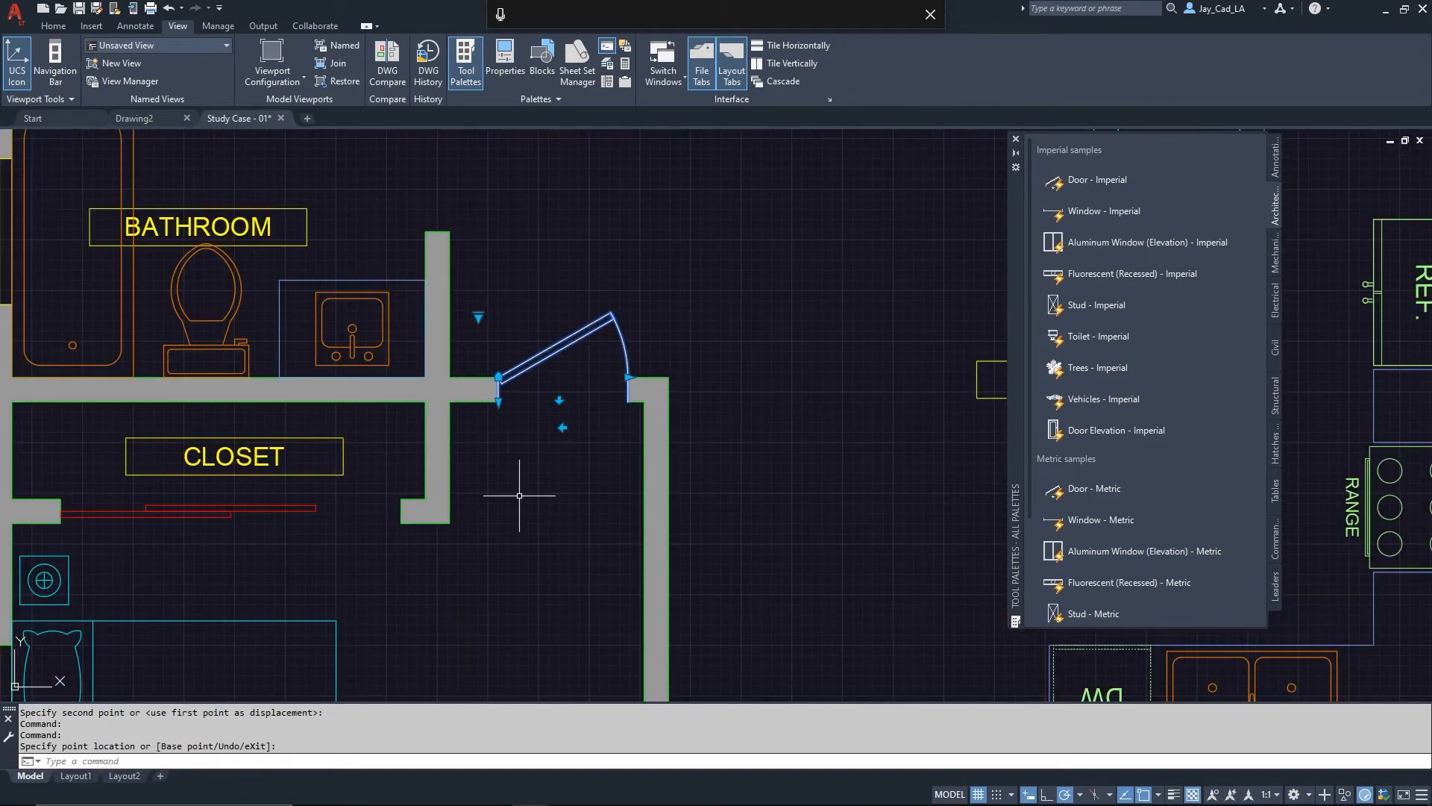
pyautogui.moveTo(559, 399)
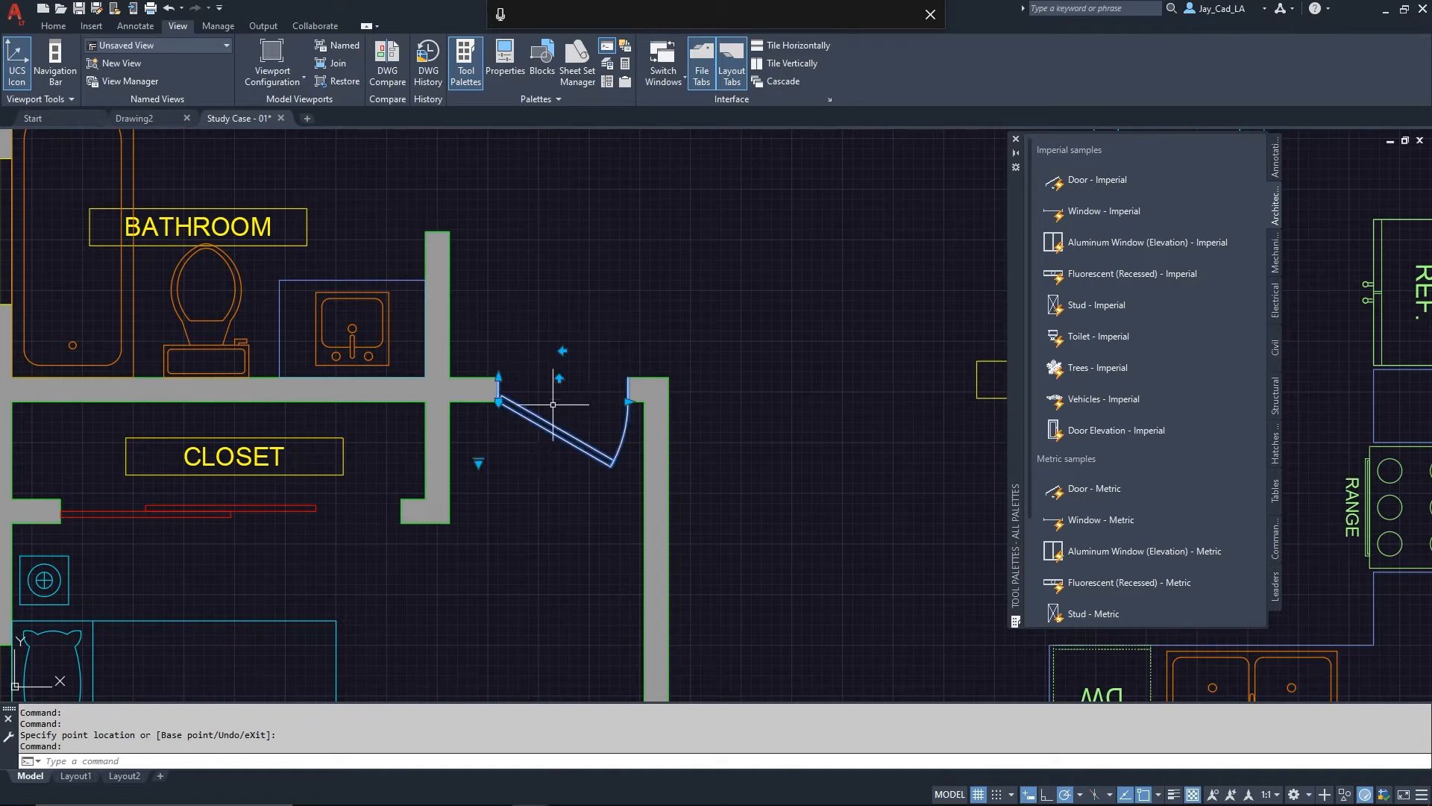
pyautogui.moveTo(555, 498)
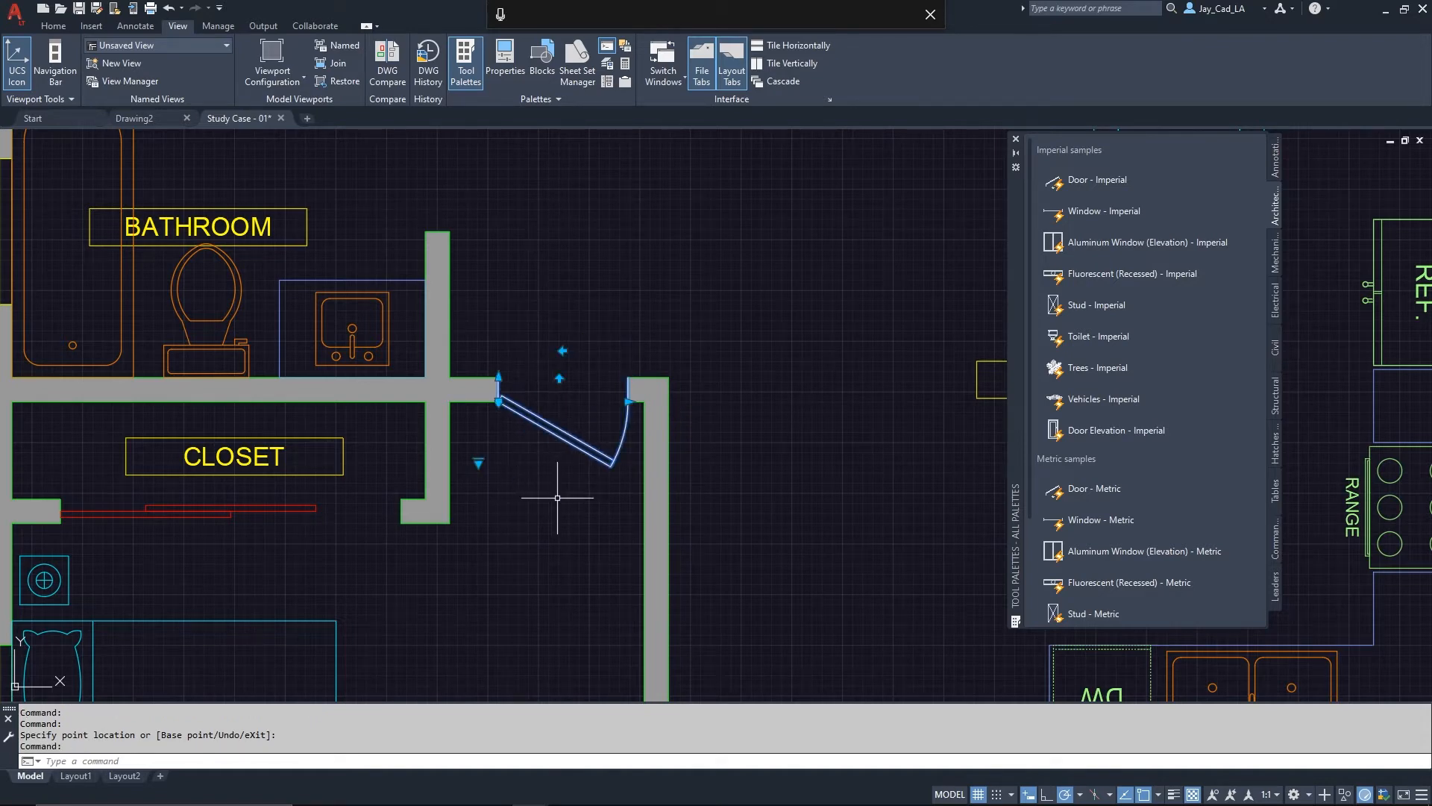
pyautogui.moveTo(548, 446)
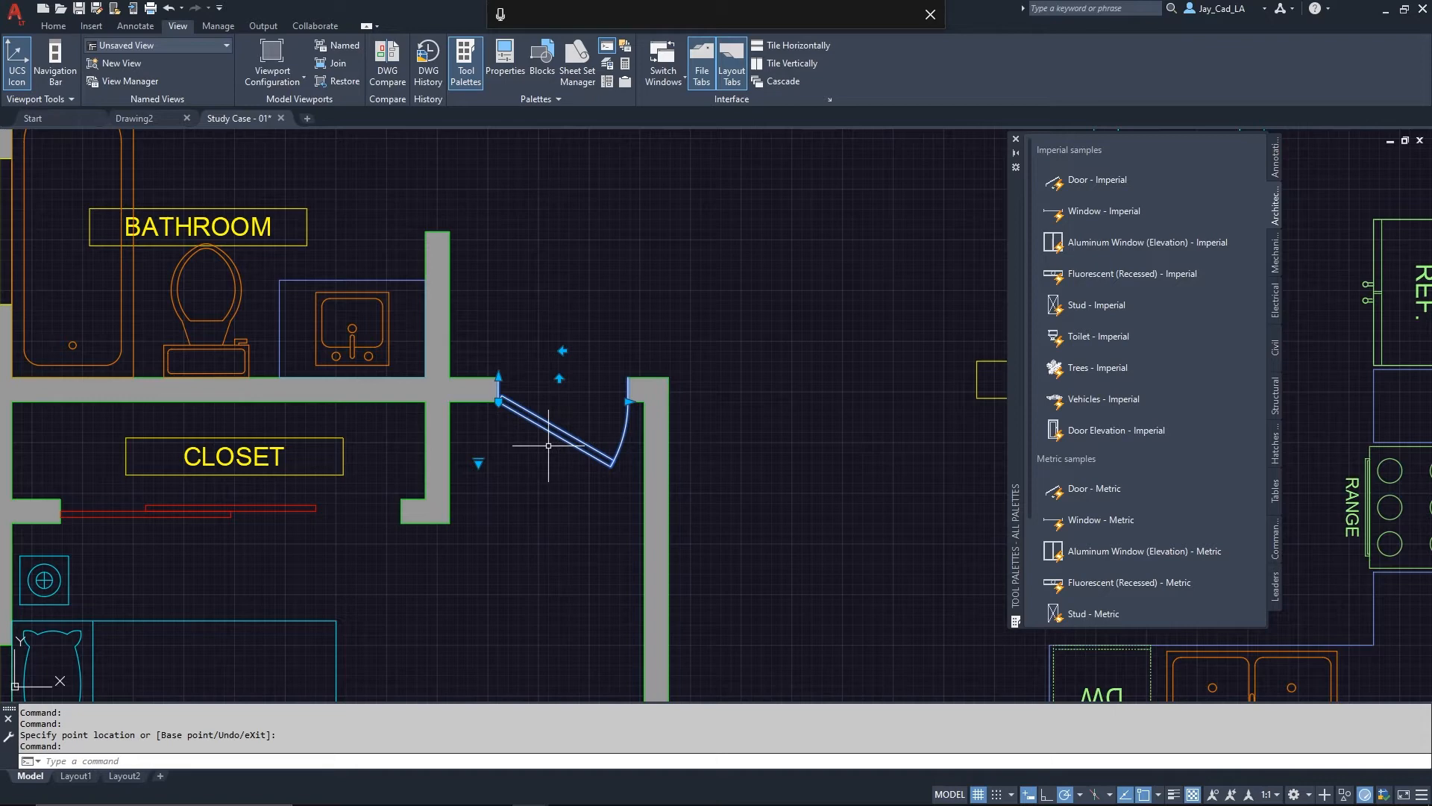
pyautogui.moveTo(602, 440)
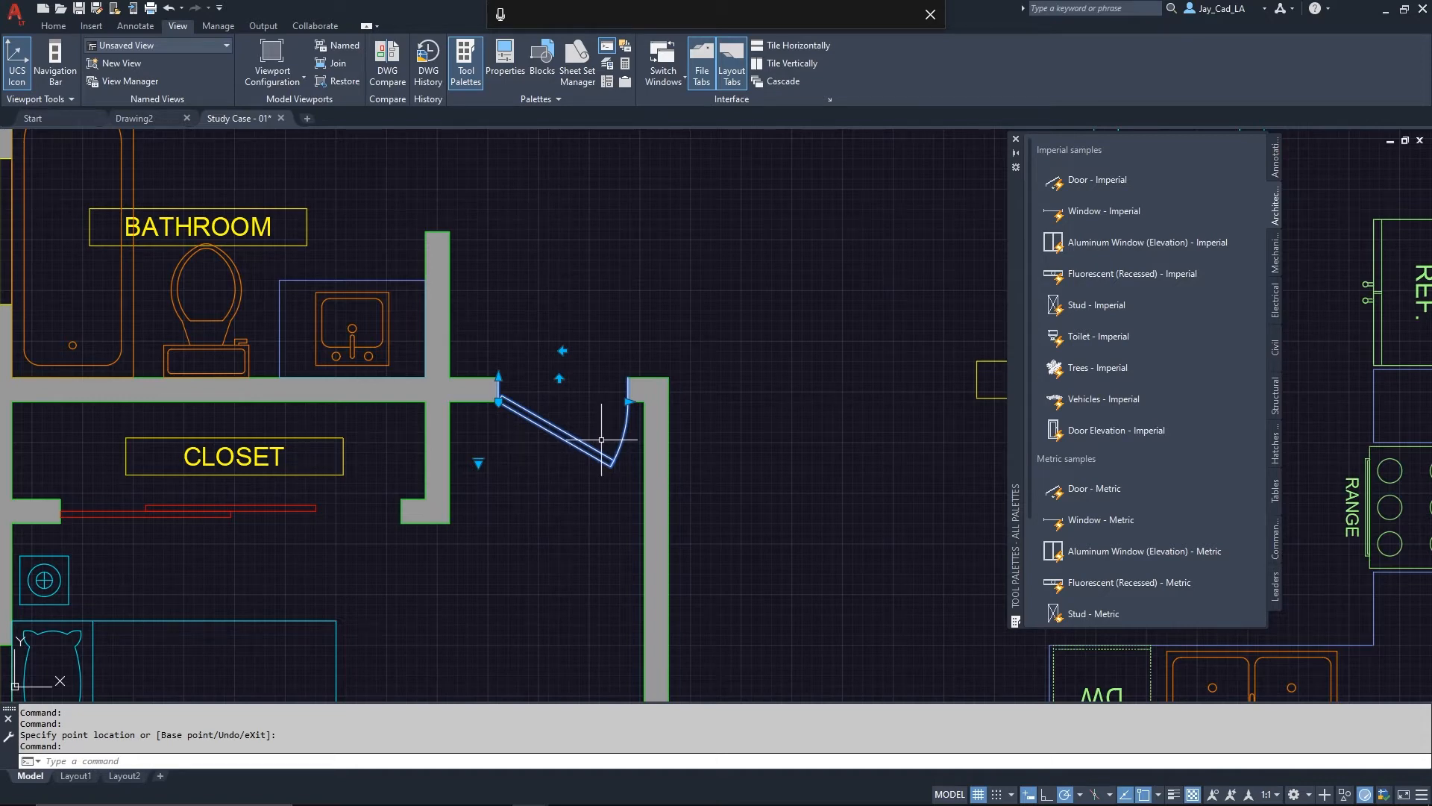
pyautogui.moveTo(563, 353)
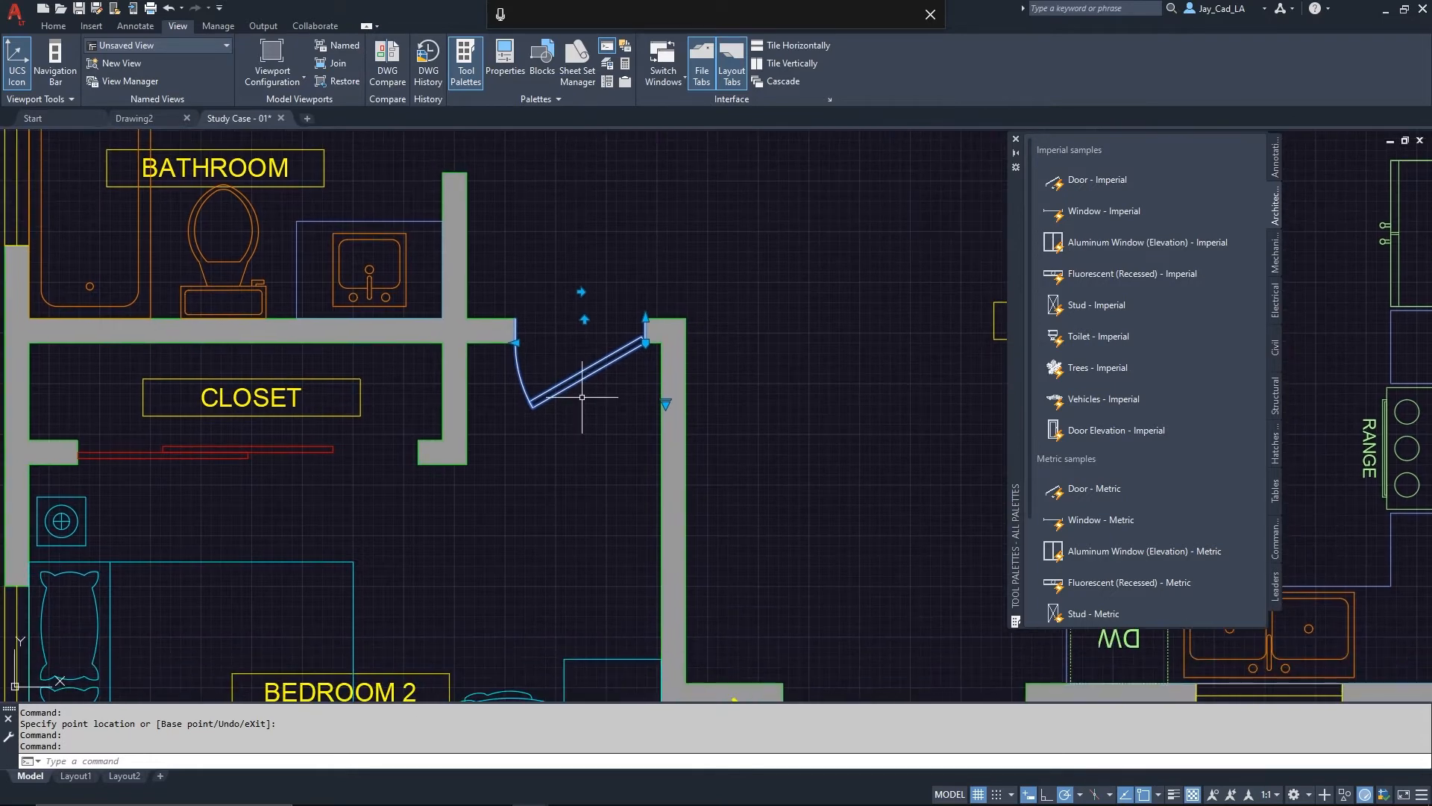
pyautogui.moveTo(553, 427)
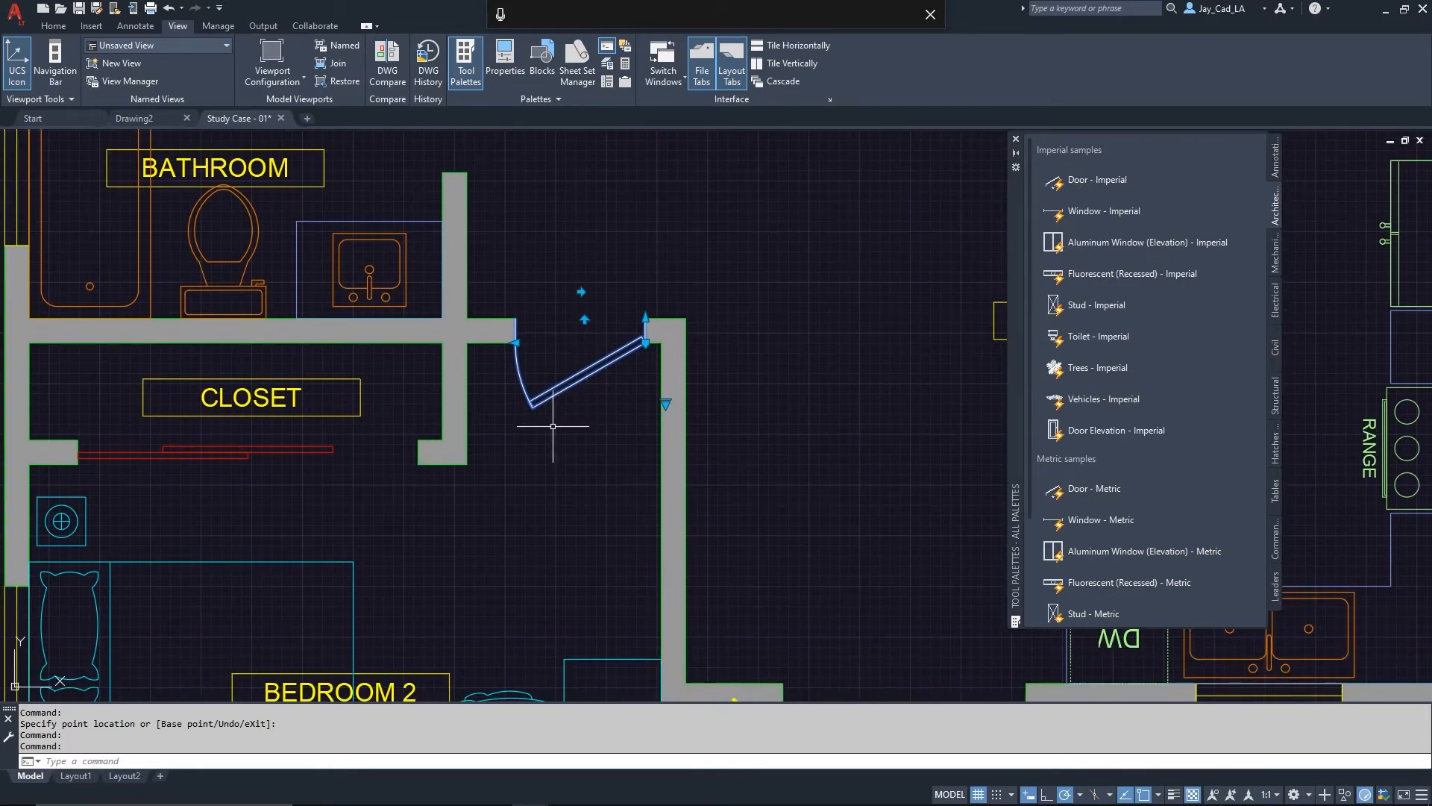
pyautogui.moveTo(546, 403)
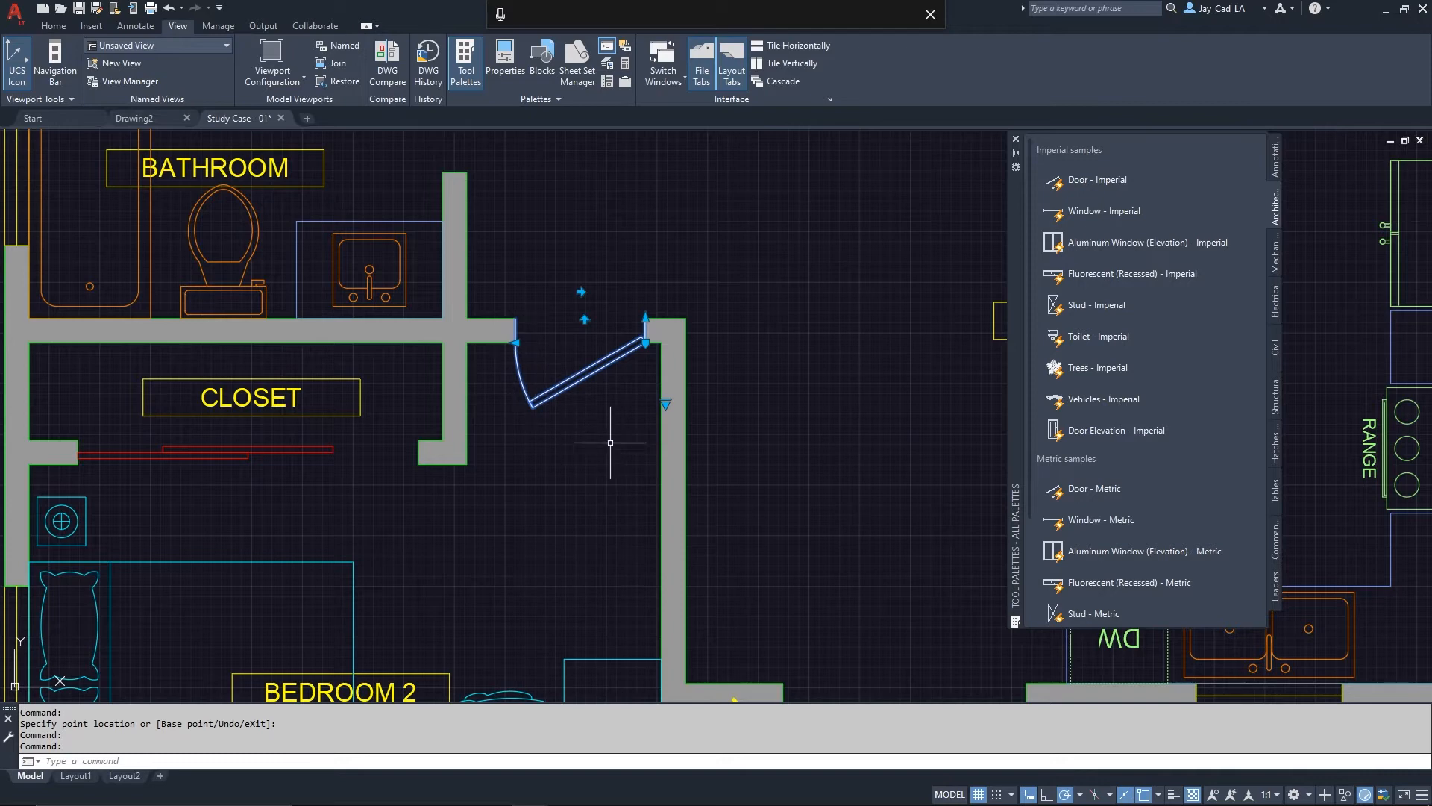
pyautogui.moveTo(549, 432)
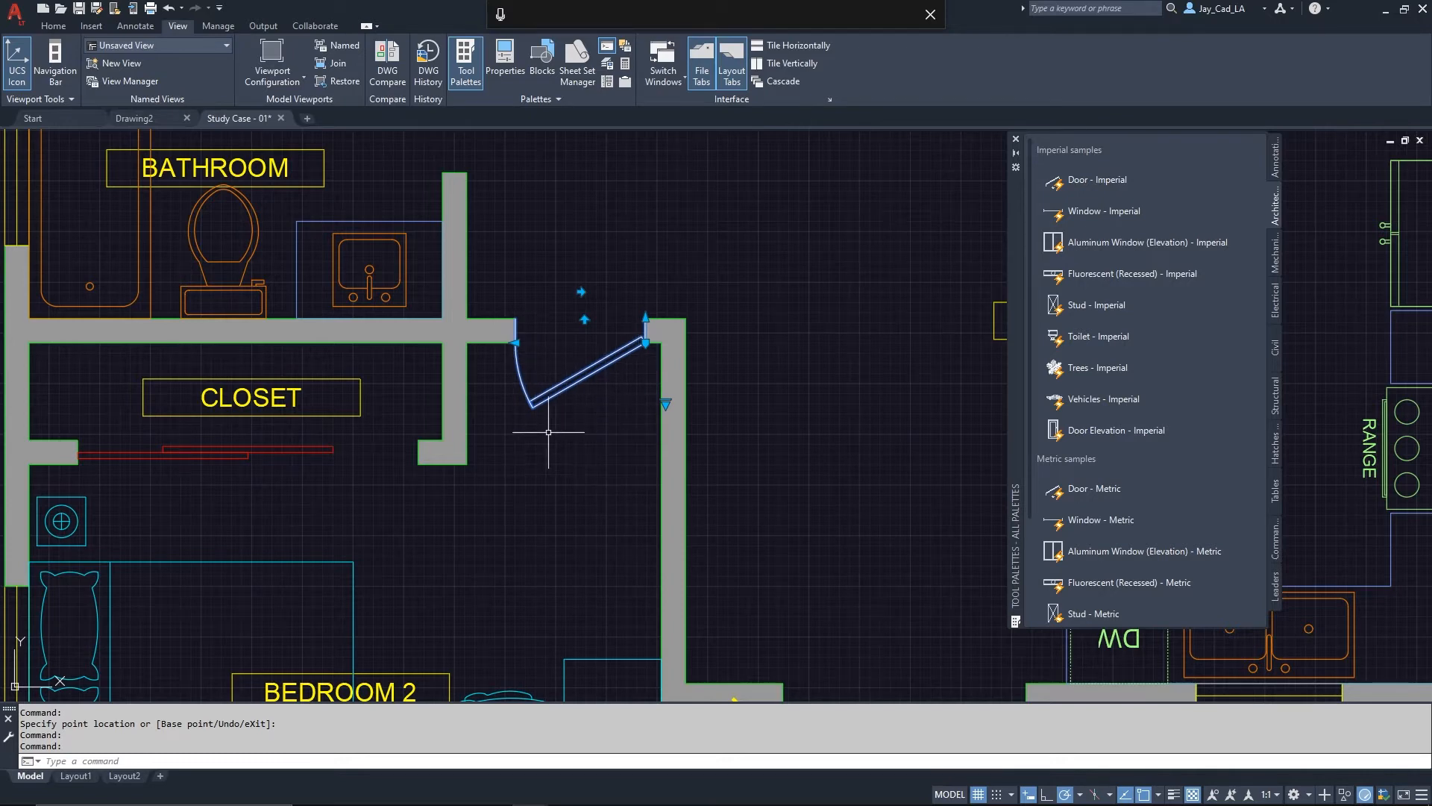
pyautogui.moveTo(632, 451)
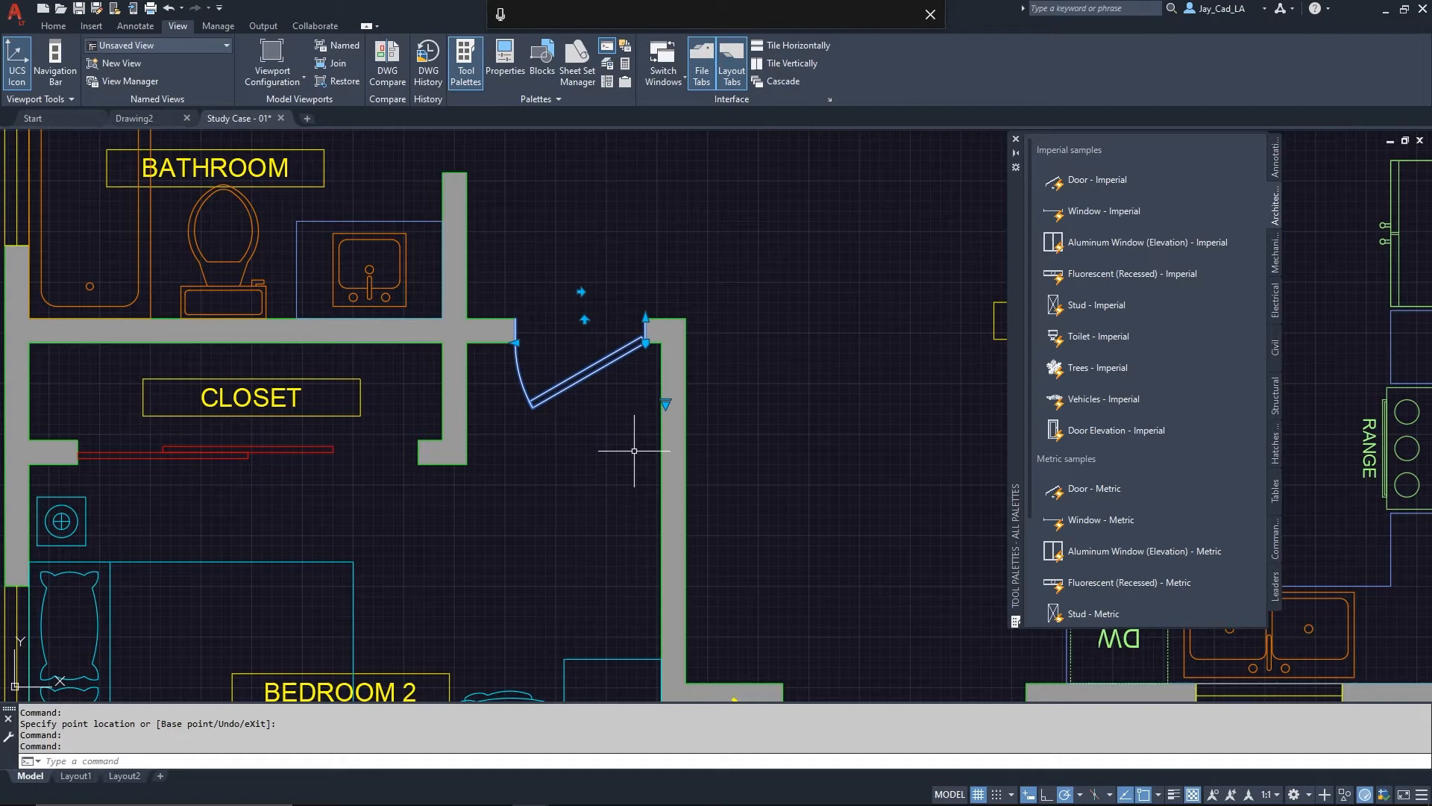
pyautogui.moveTo(667, 402)
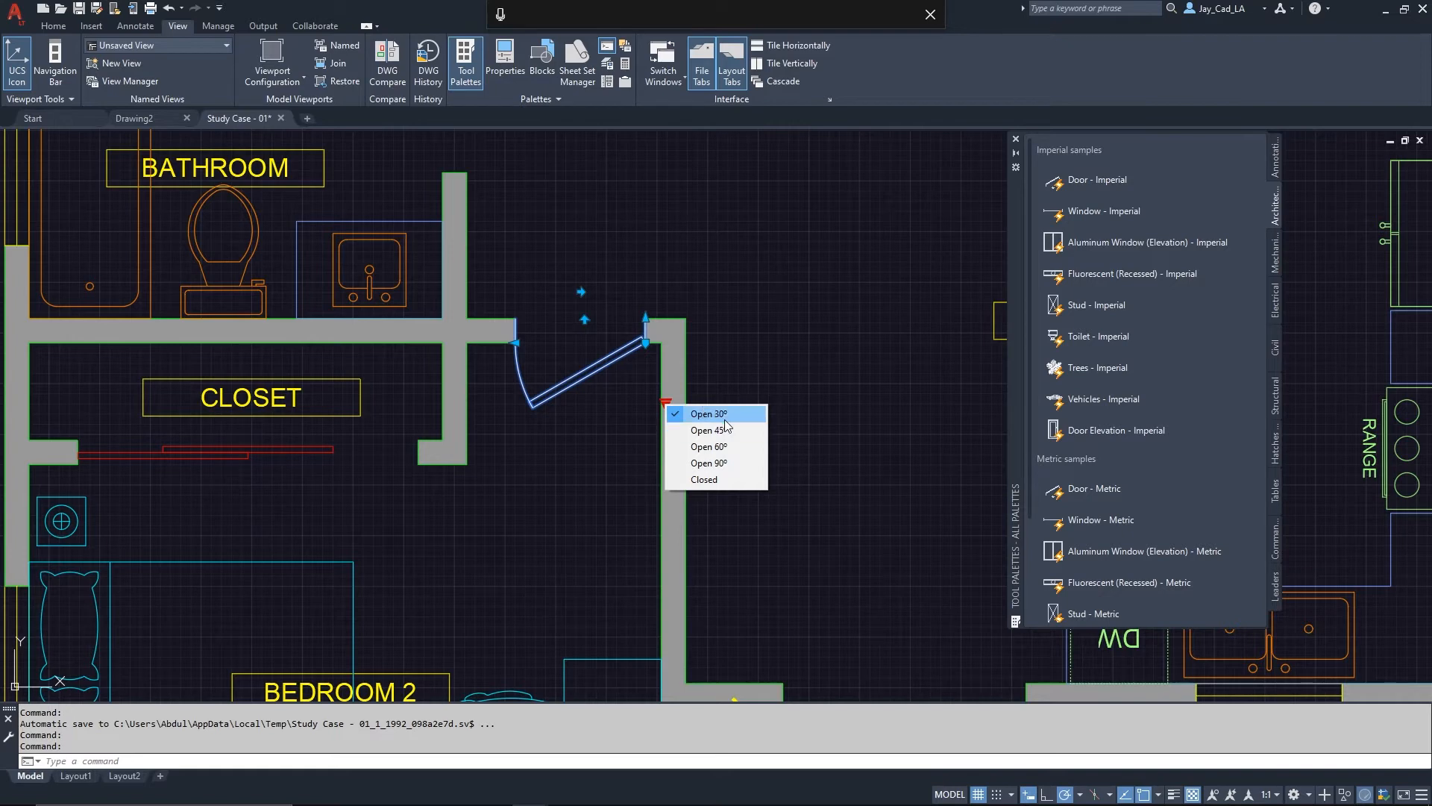
pyautogui.moveTo(716, 480)
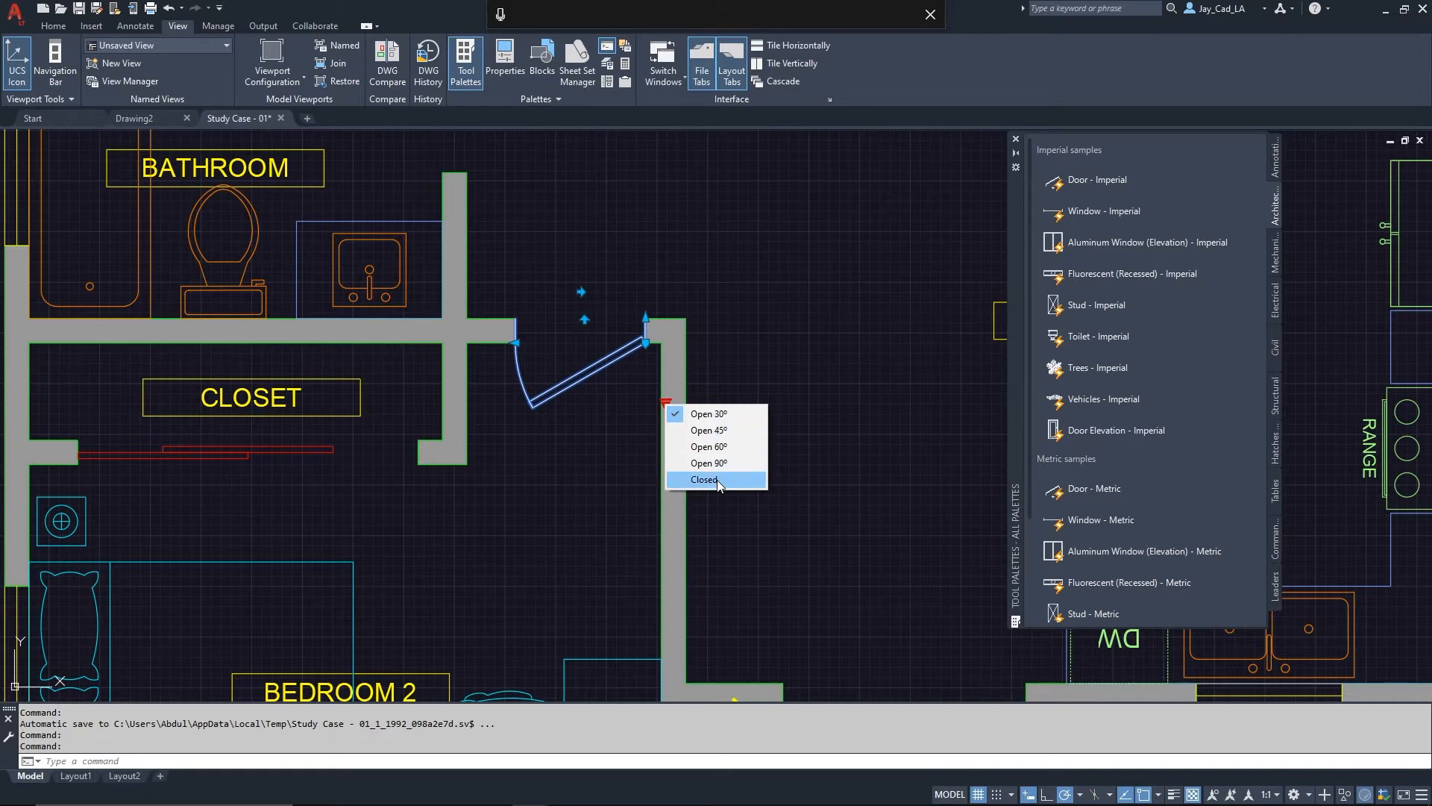
pyautogui.moveTo(708, 430)
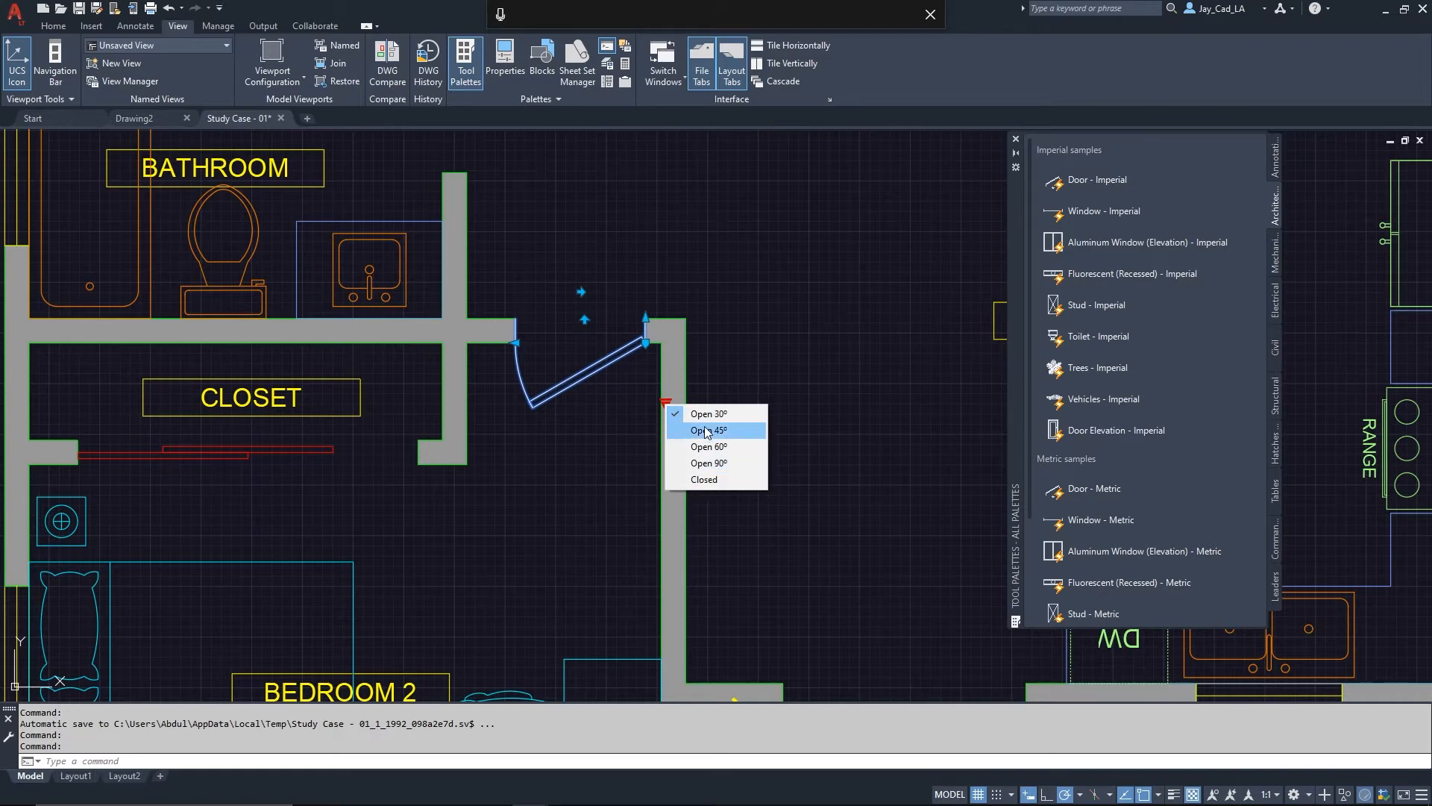
pyautogui.moveTo(712, 412)
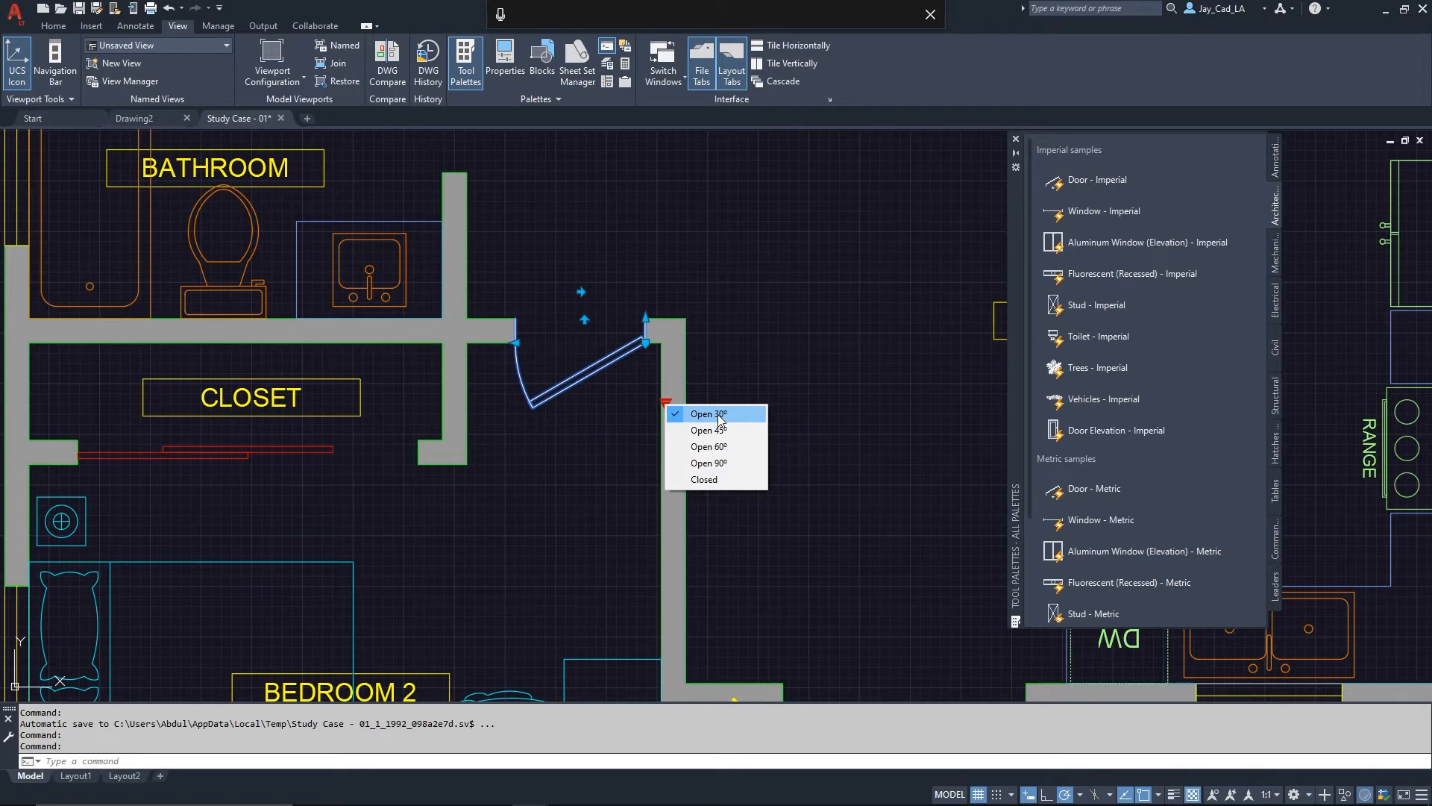
pyautogui.moveTo(724, 464)
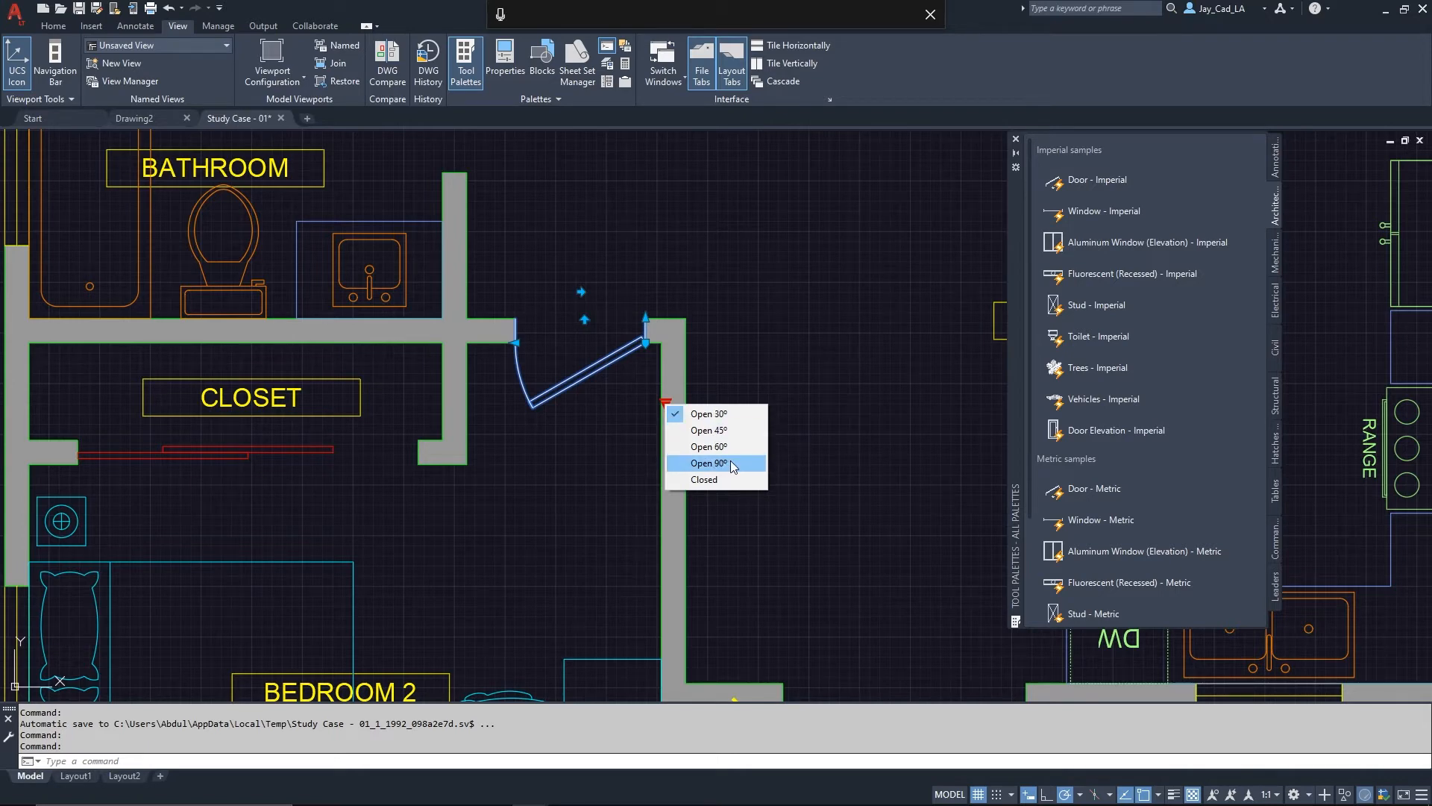
# Set the bathroom door's open angle to 90°.
pyautogui.click(707, 463)
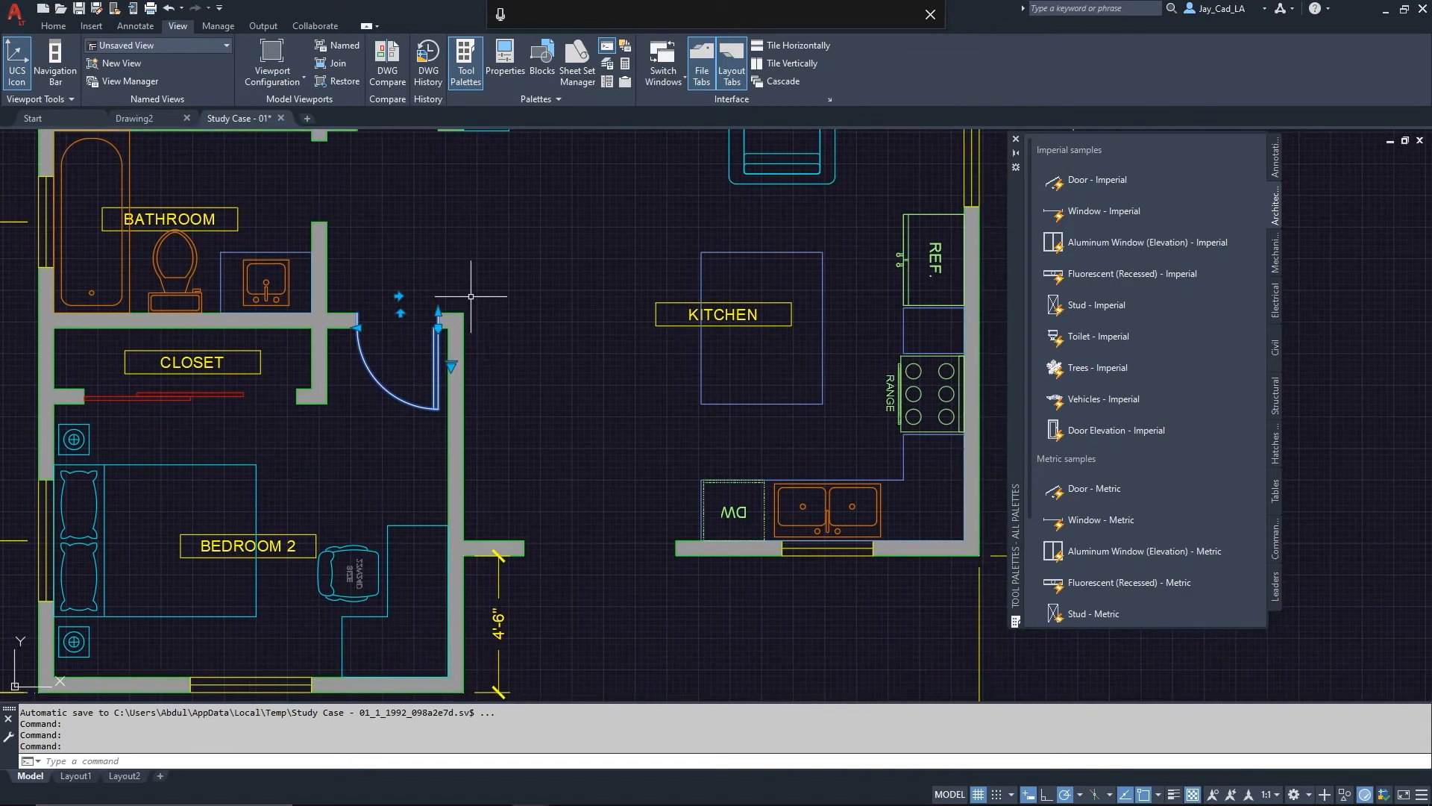
pyautogui.moveTo(544, 320)
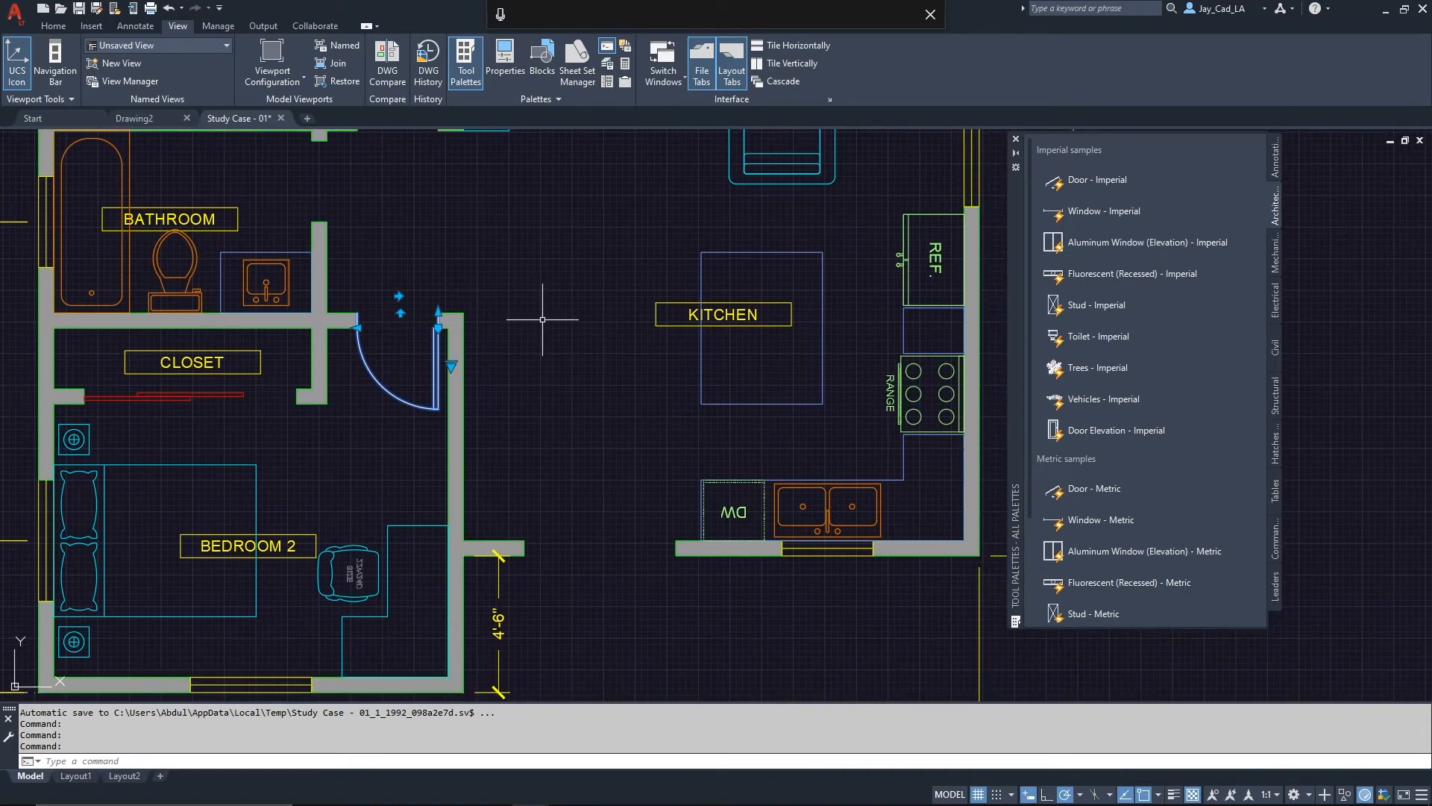
pyautogui.moveTo(514, 326)
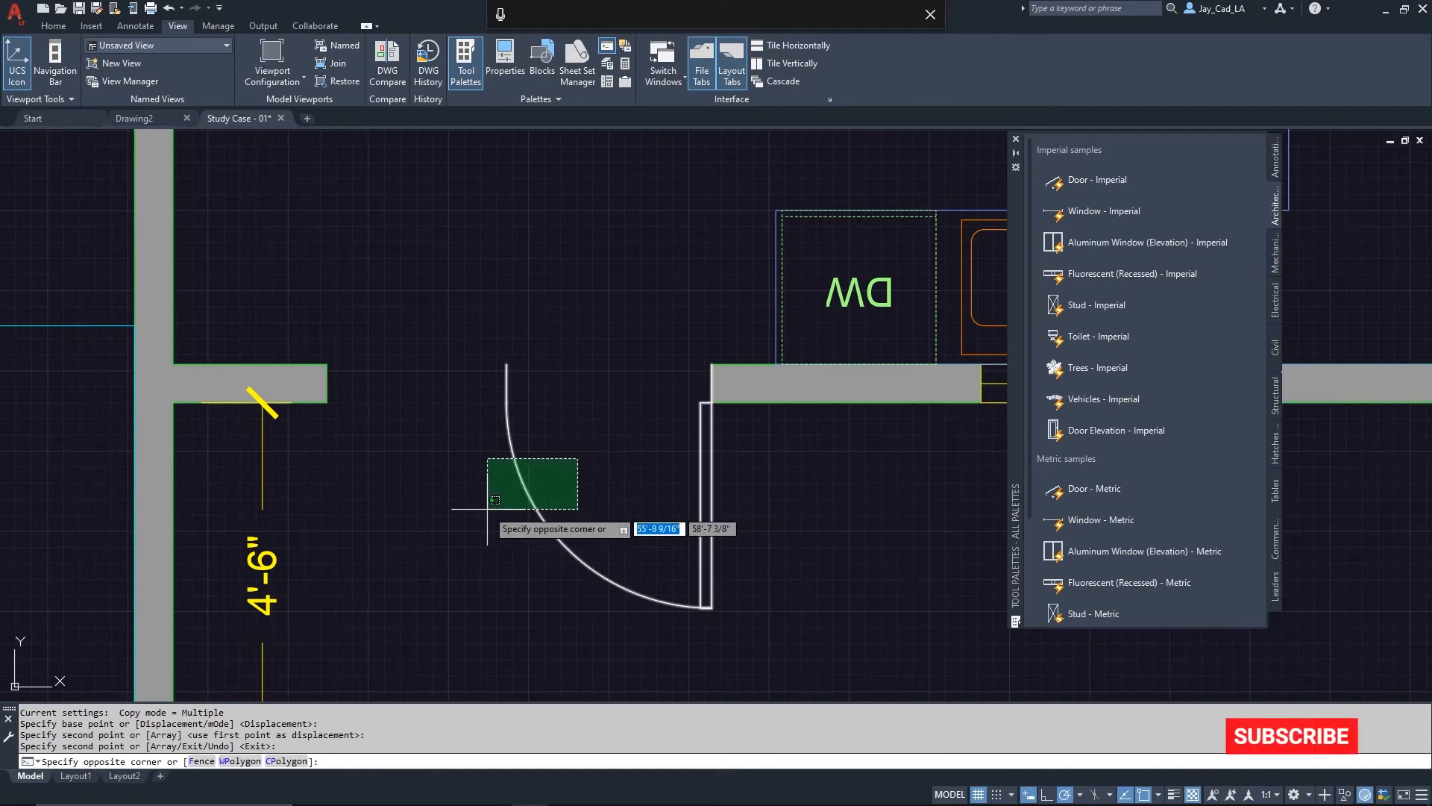
# Trial-mirror the entry door across a vertical line at its free edge.
pyautogui.click(346, 408)
pyautogui.write('m')
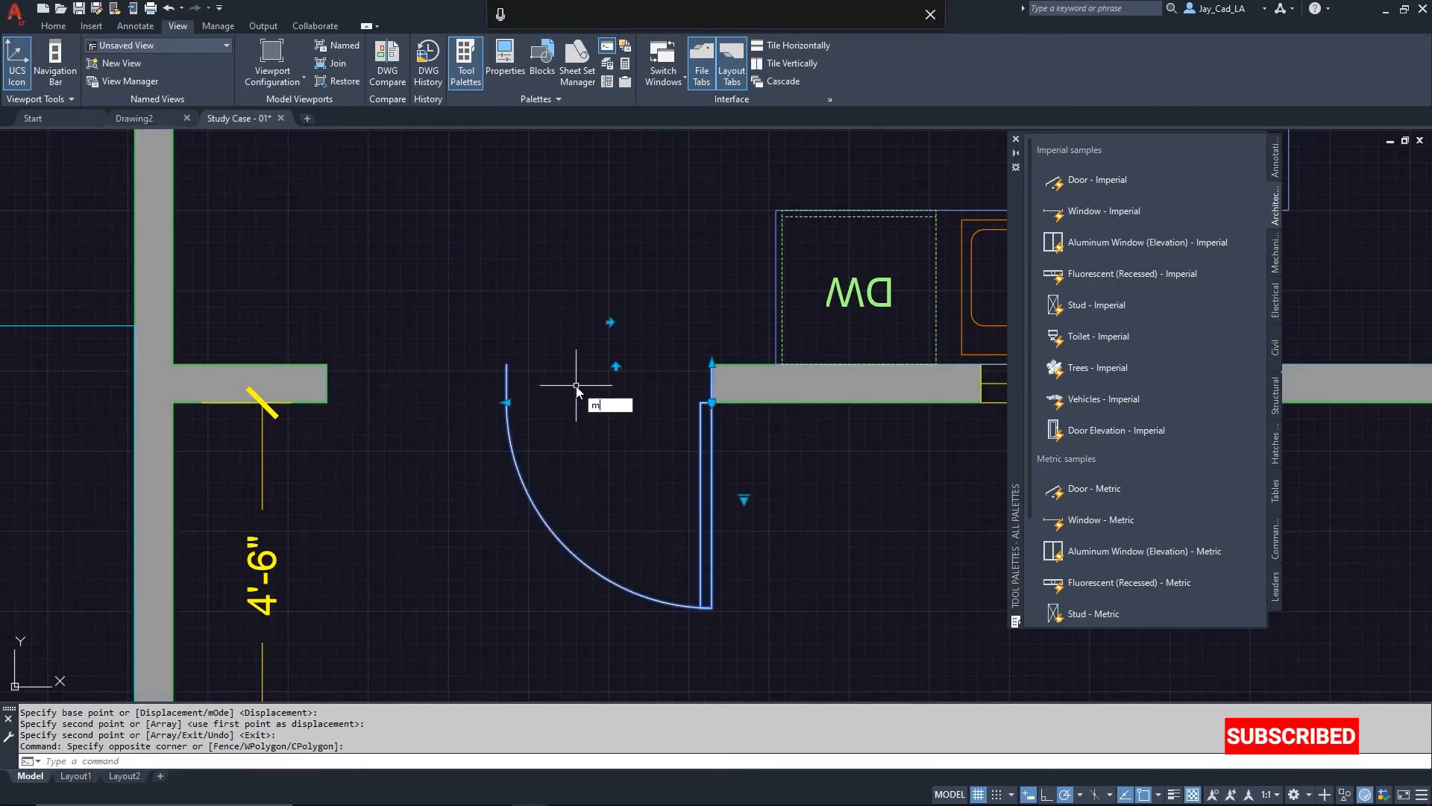
pyautogui.press('Return')
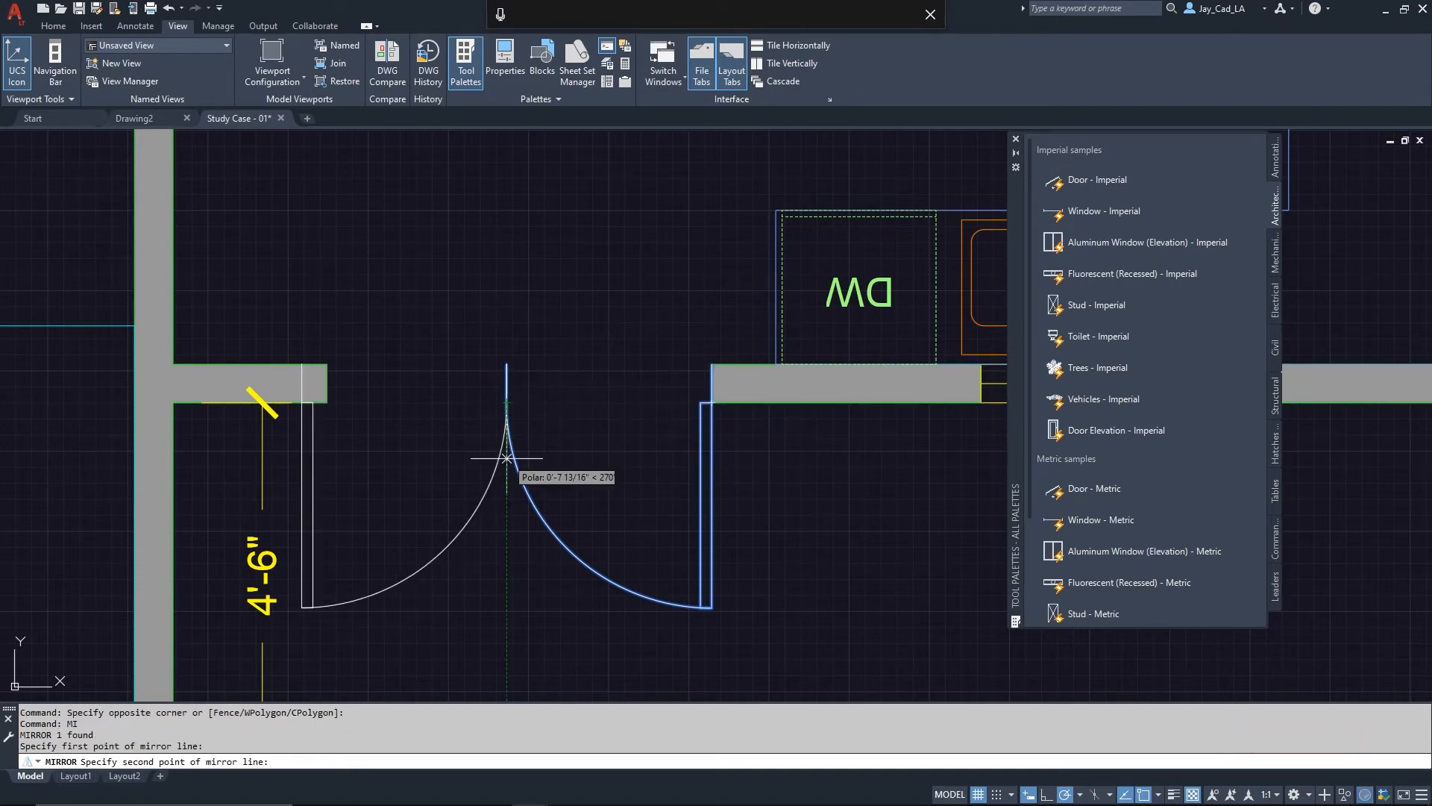
pyautogui.click(505, 458)
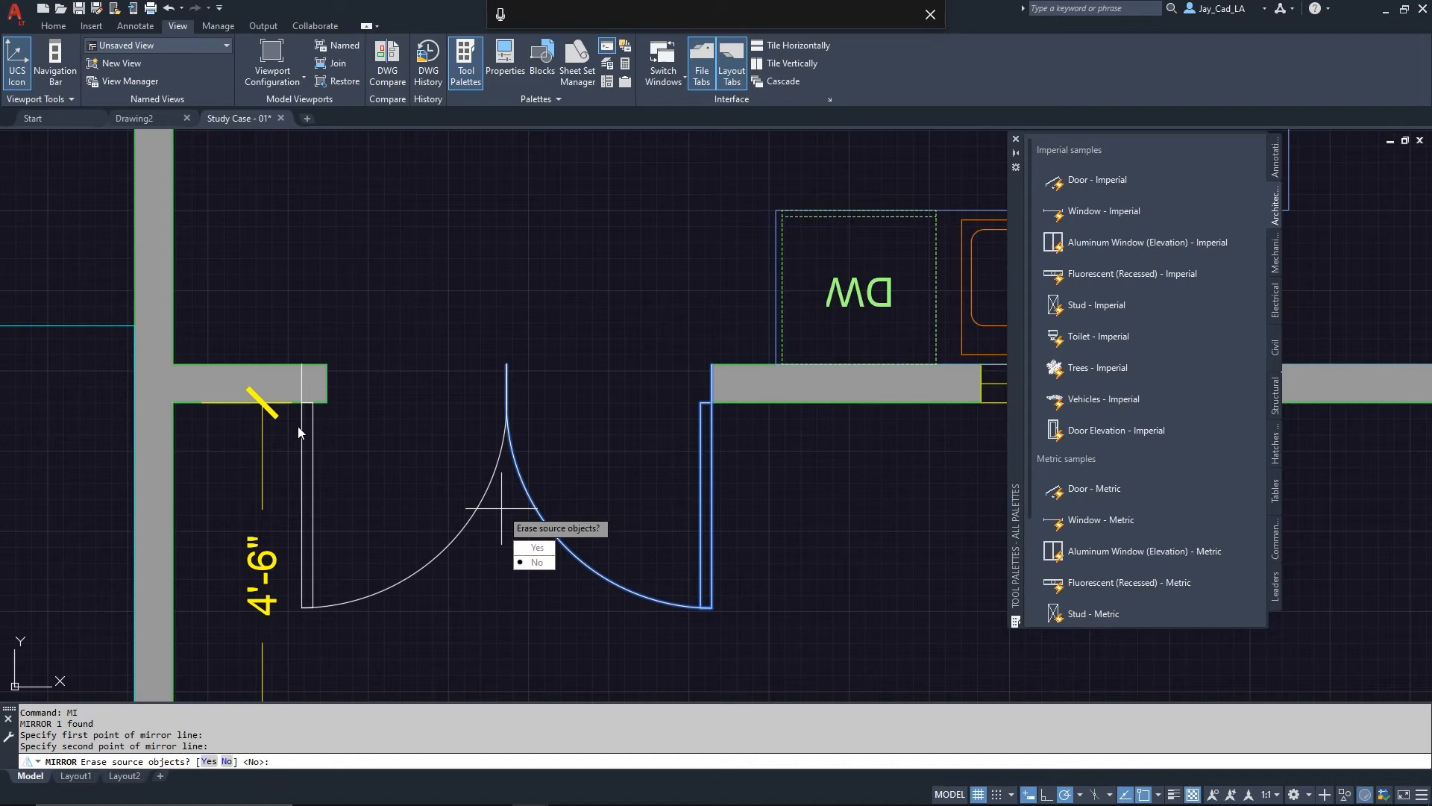
pyautogui.moveTo(457, 554)
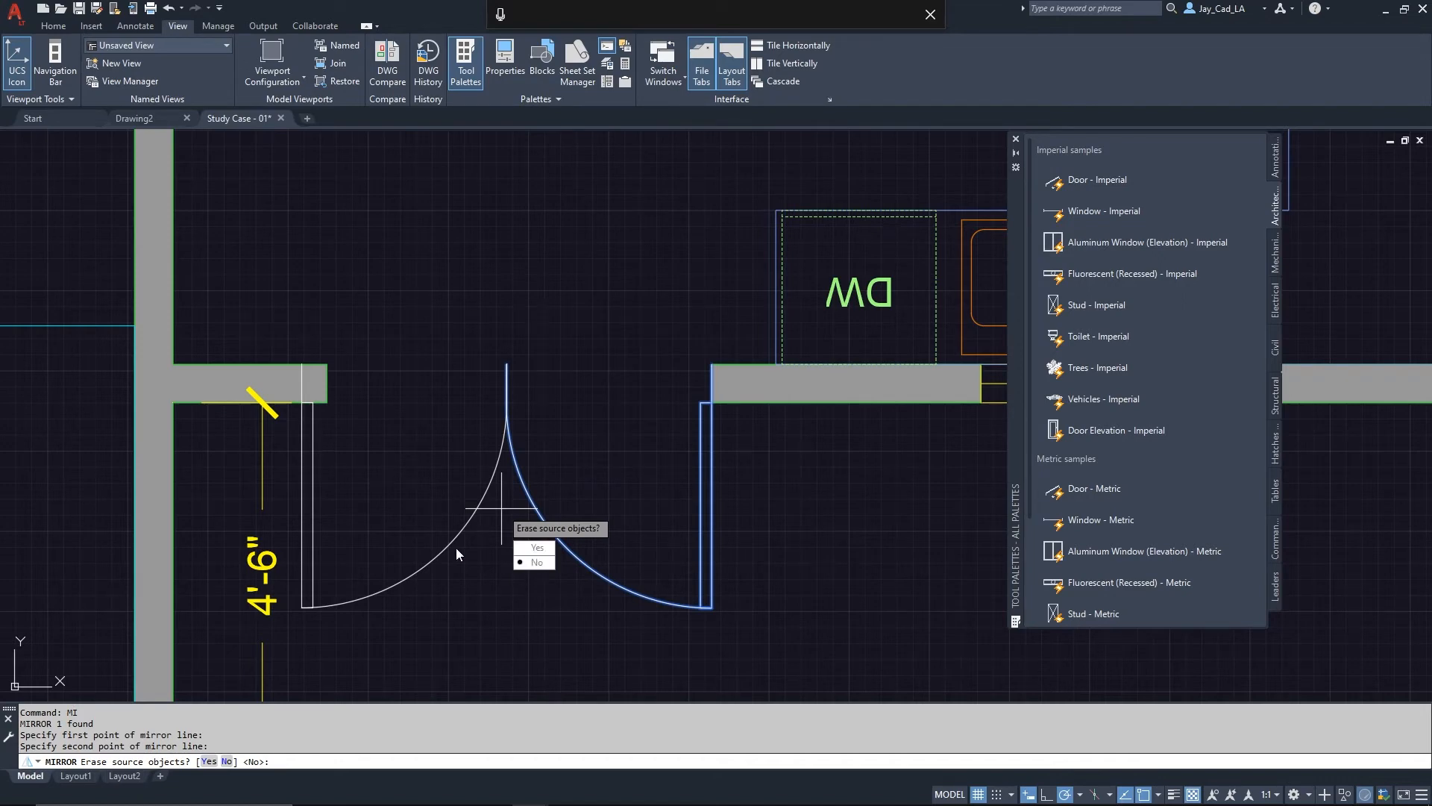
pyautogui.moveTo(415, 434)
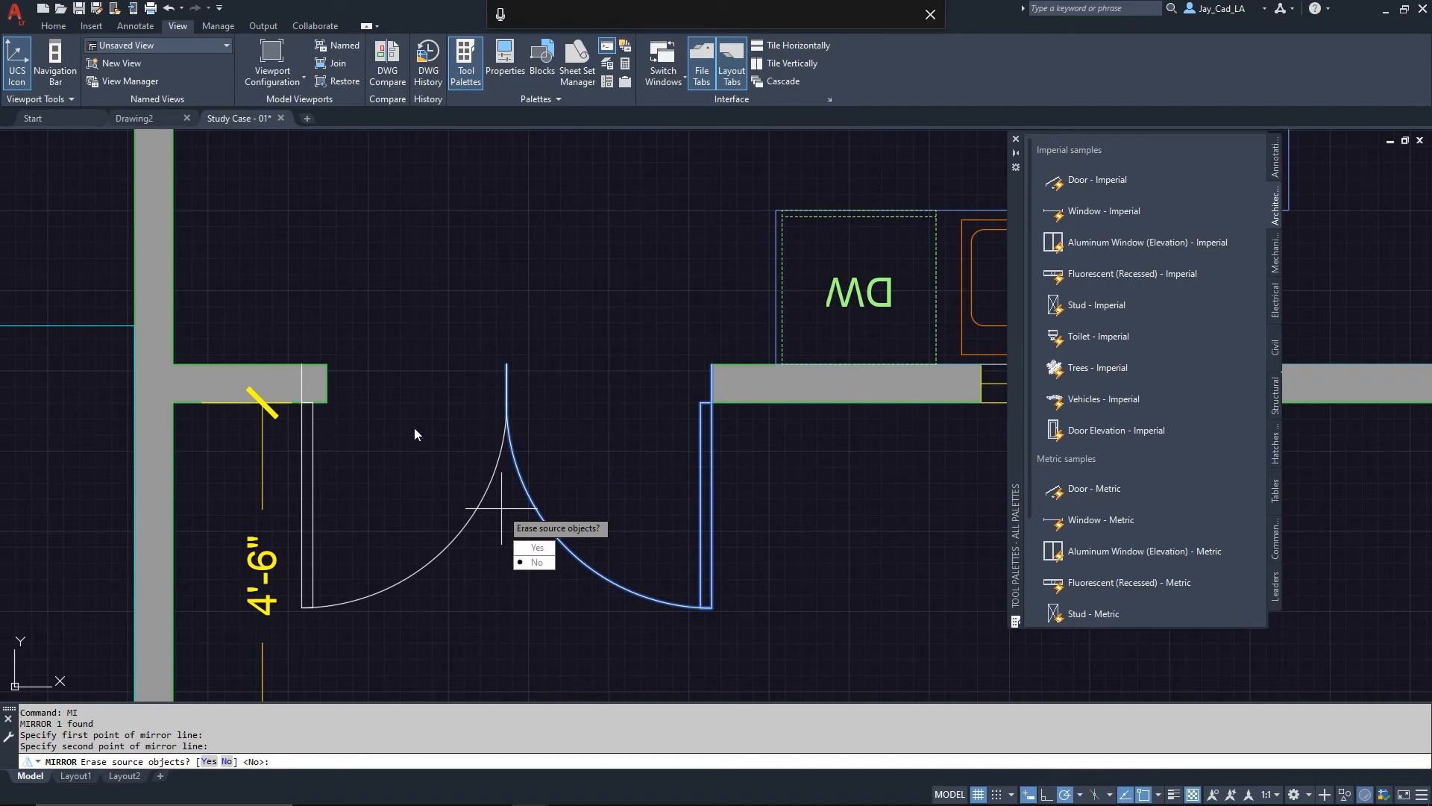
pyautogui.moveTo(591, 456)
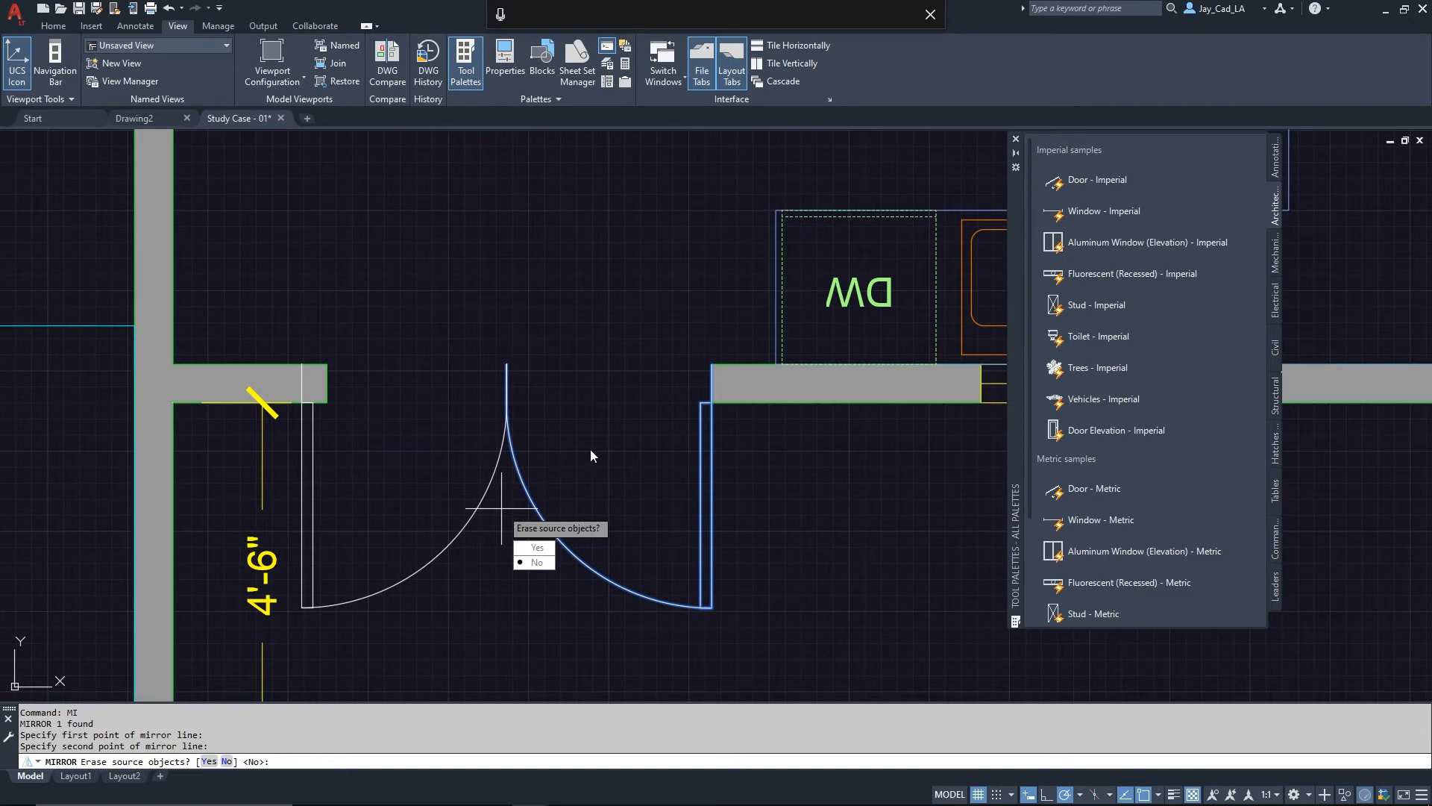
pyautogui.click(538, 562)
pyautogui.write('m')
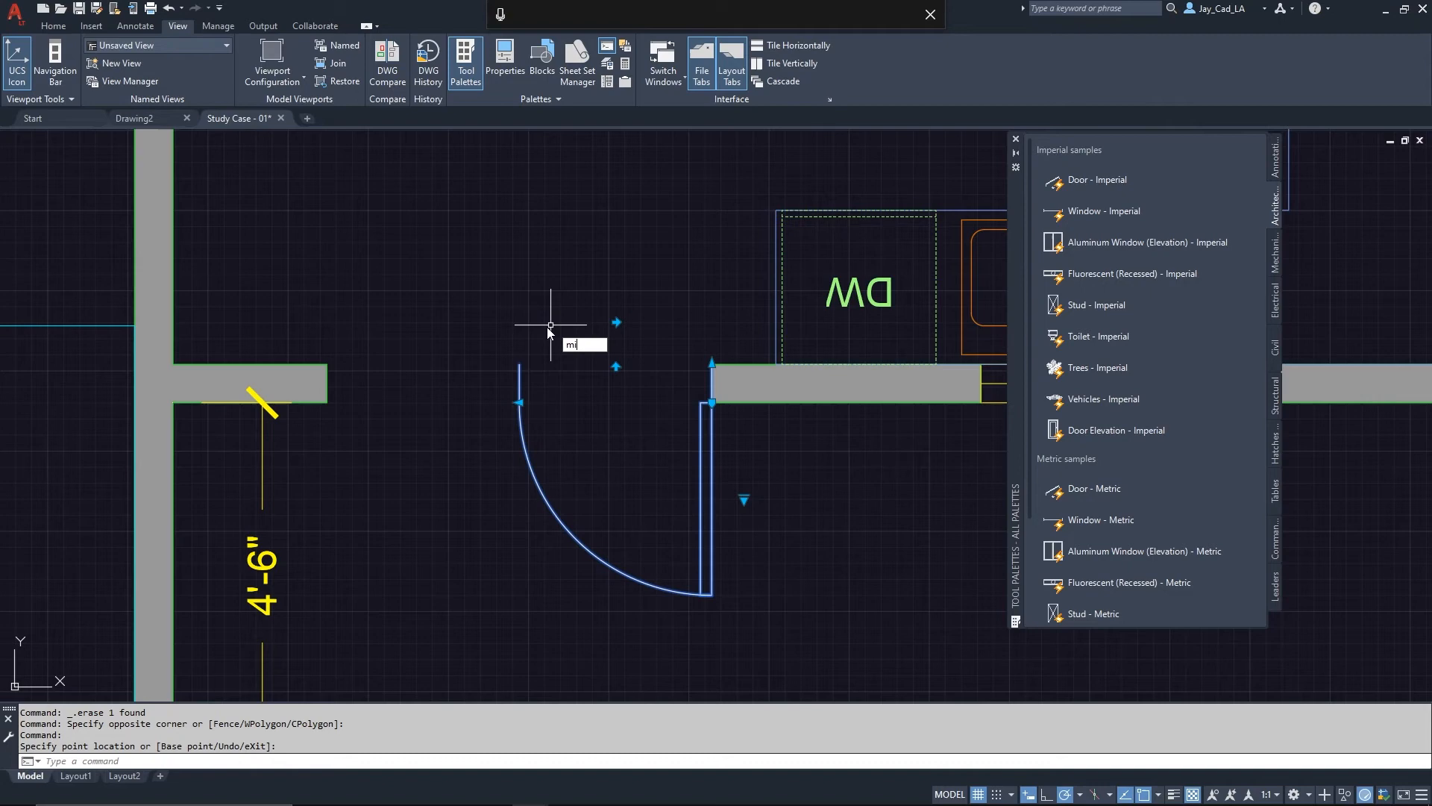
# Mirror the door leaf across a vertical line at its free end, keeping the original.
pyautogui.click(550, 326)
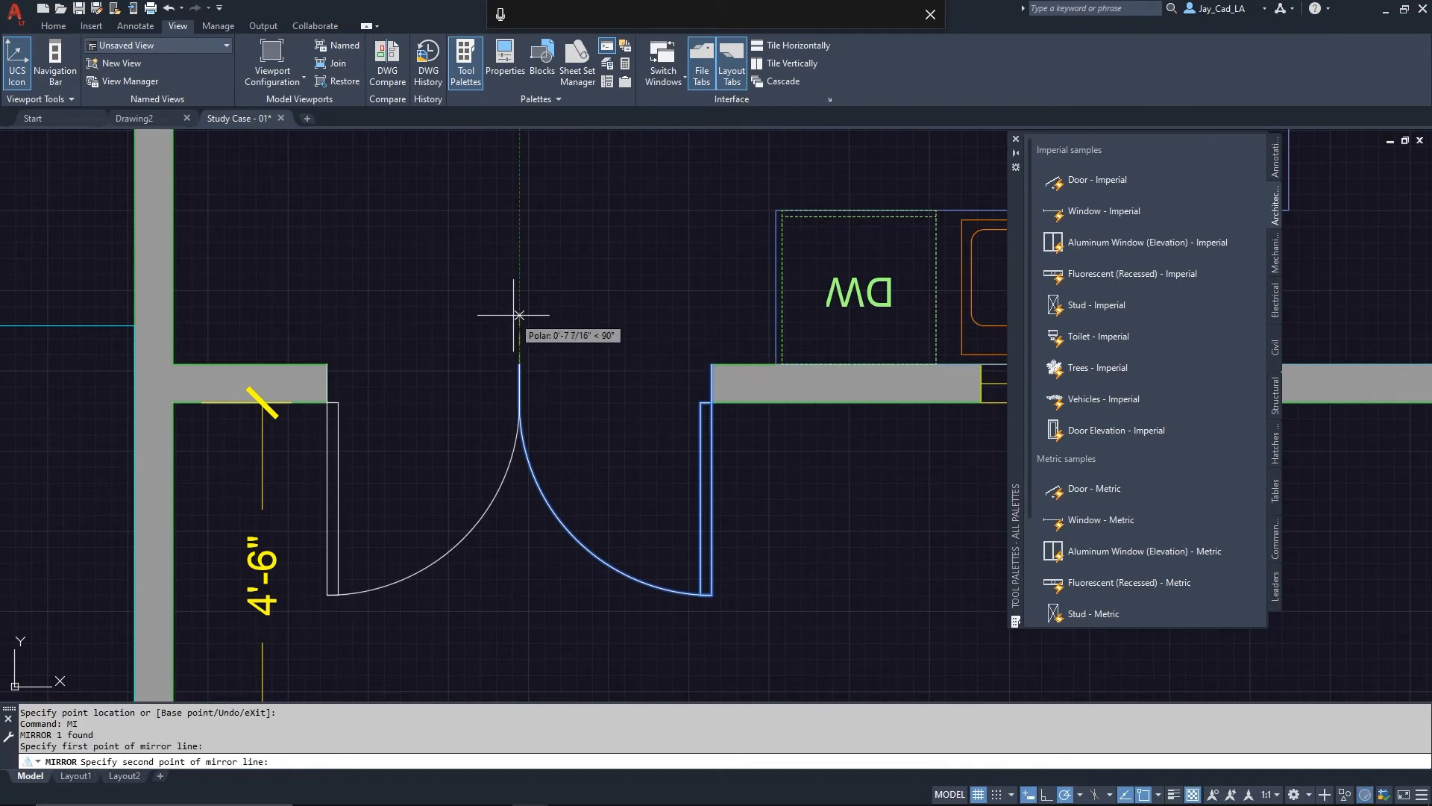
pyautogui.click(517, 314)
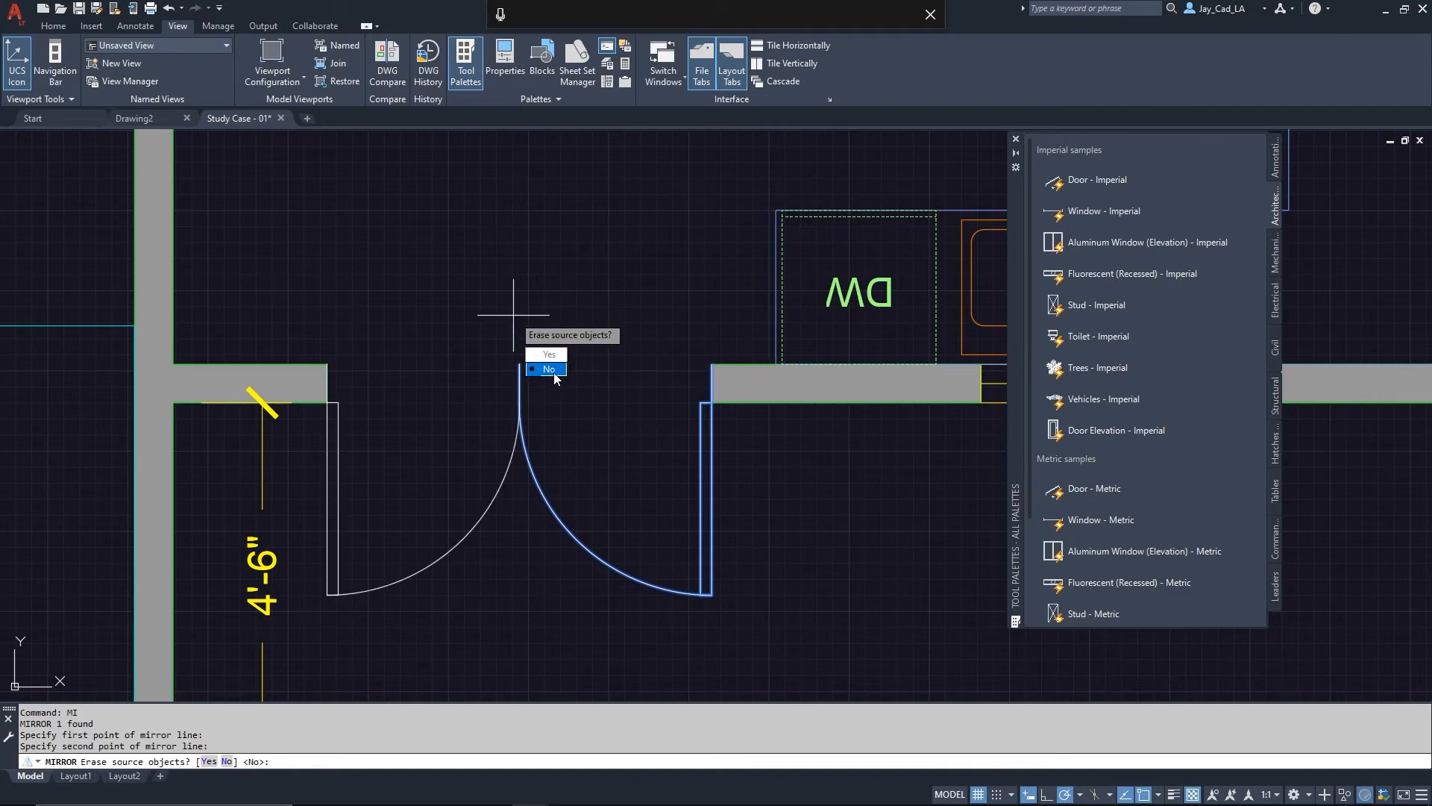
pyautogui.click(548, 369)
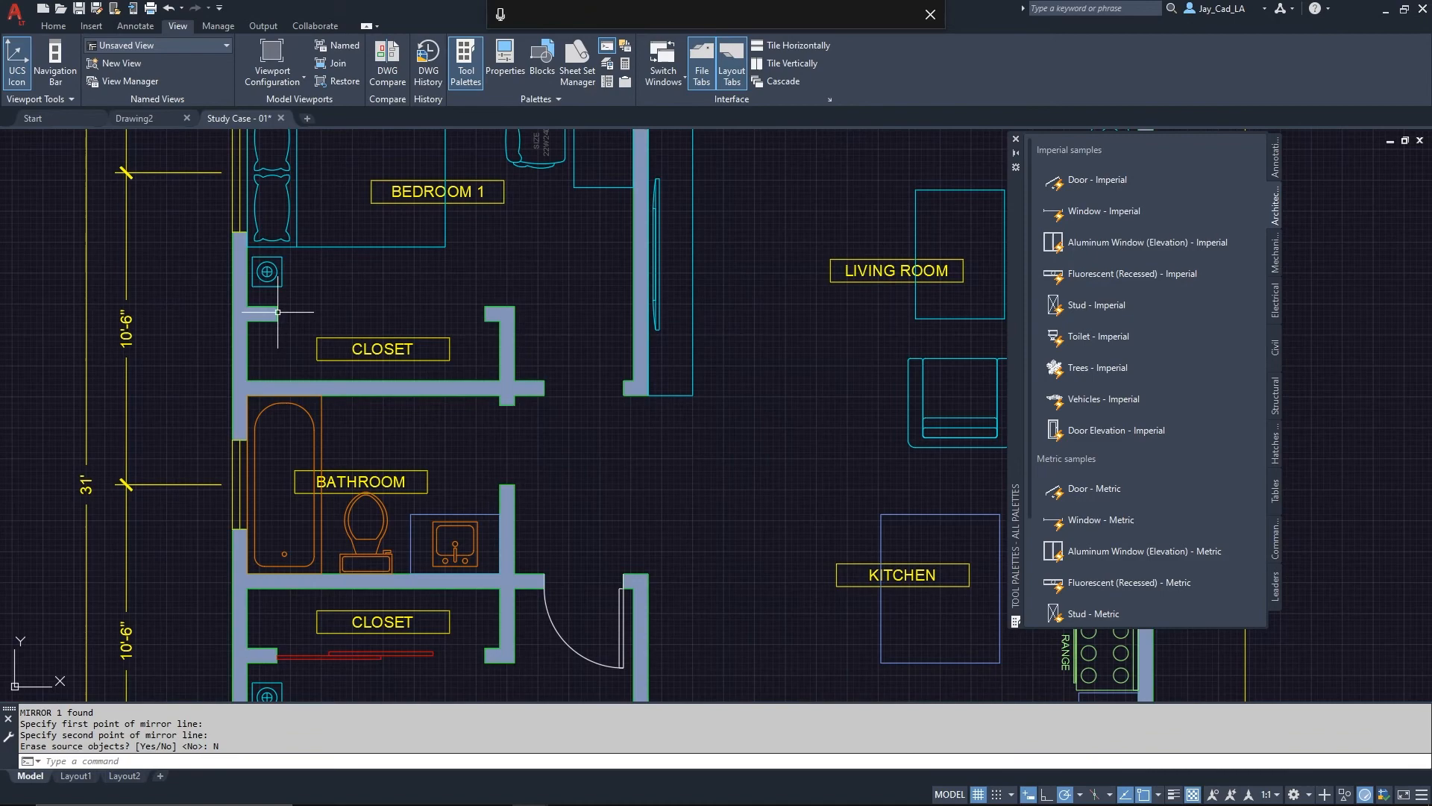
# Draw a 3'-6" by 1.5" polyline panel from the closet wall corner.
pyautogui.scroll(3)
pyautogui.write('PL')
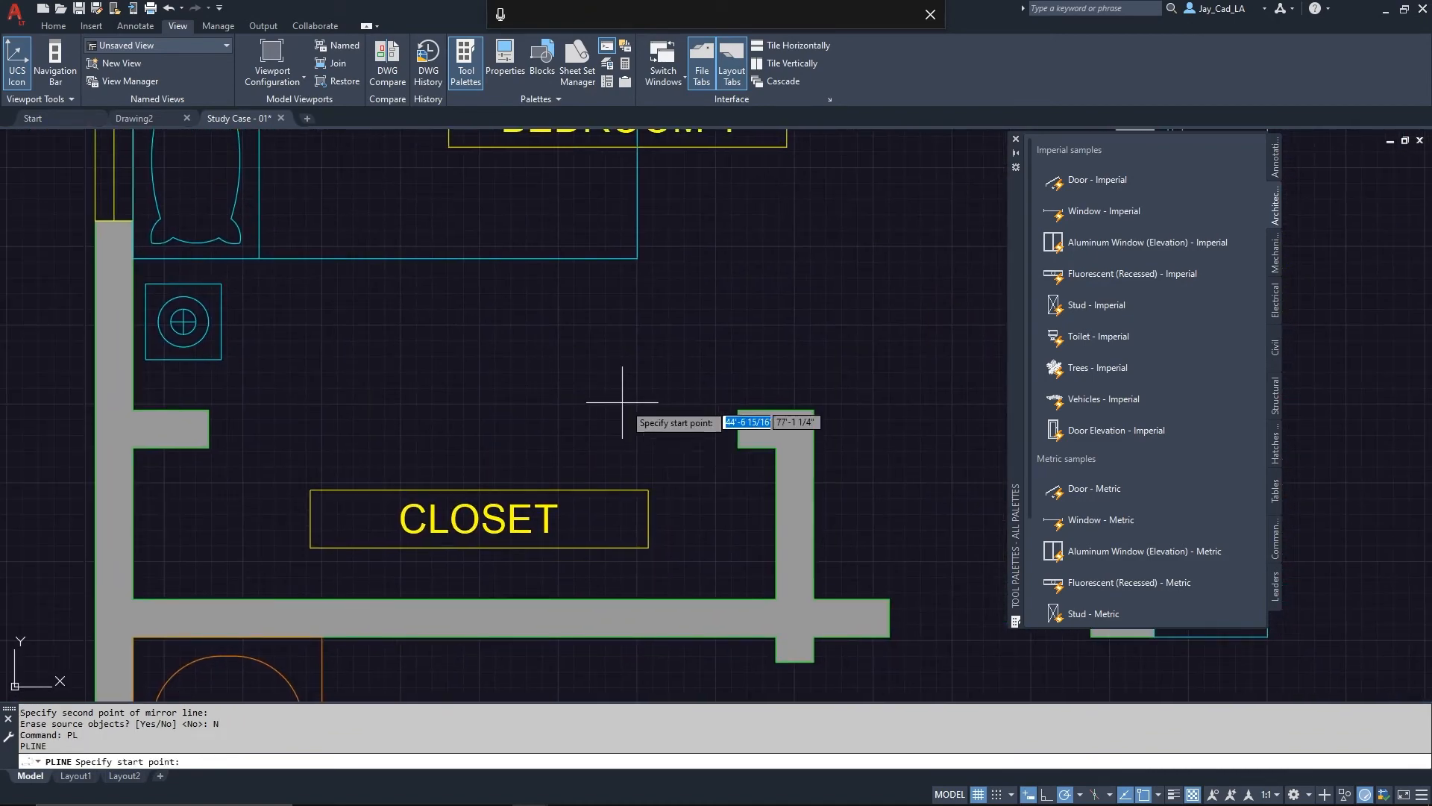
pyautogui.click(206, 409)
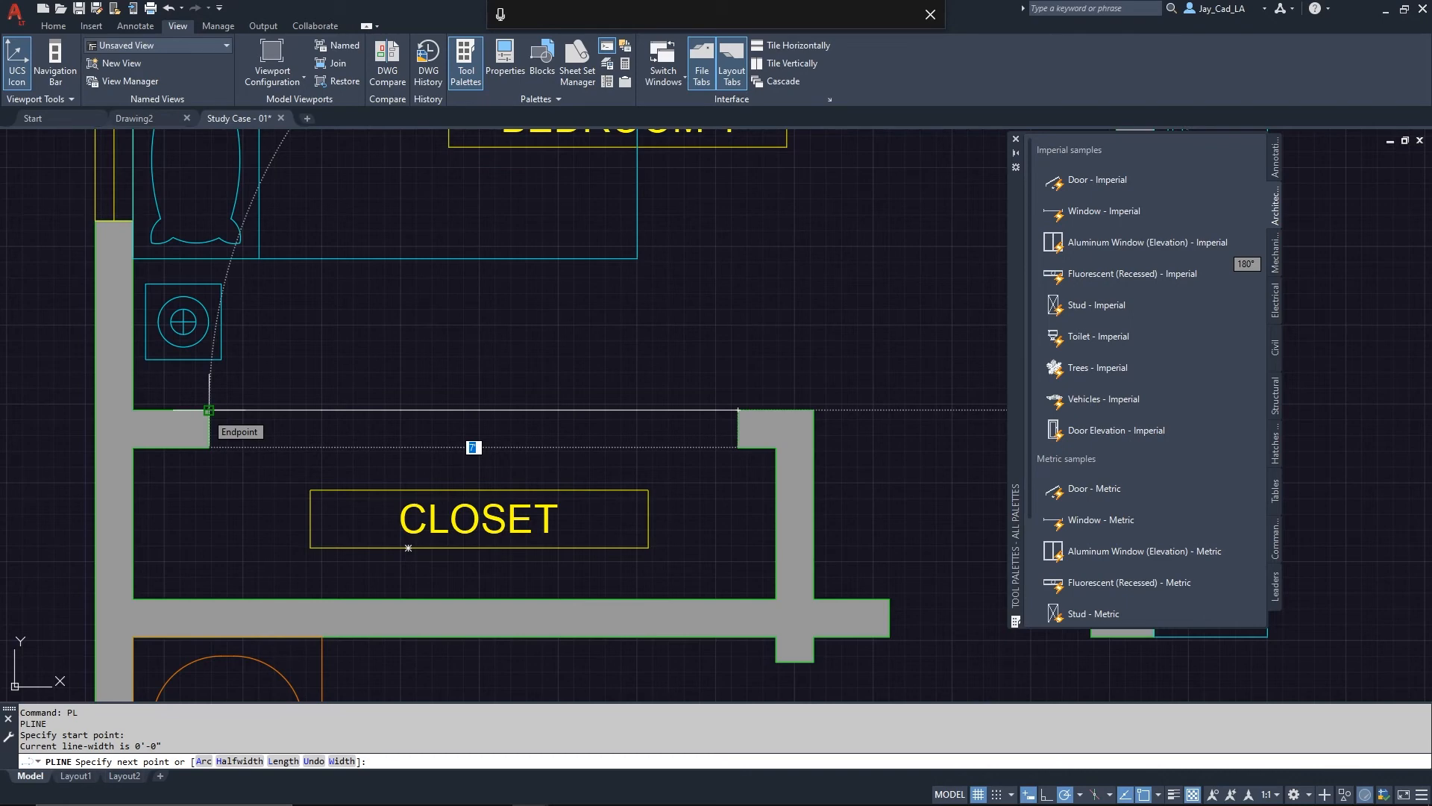
pyautogui.click(207, 409)
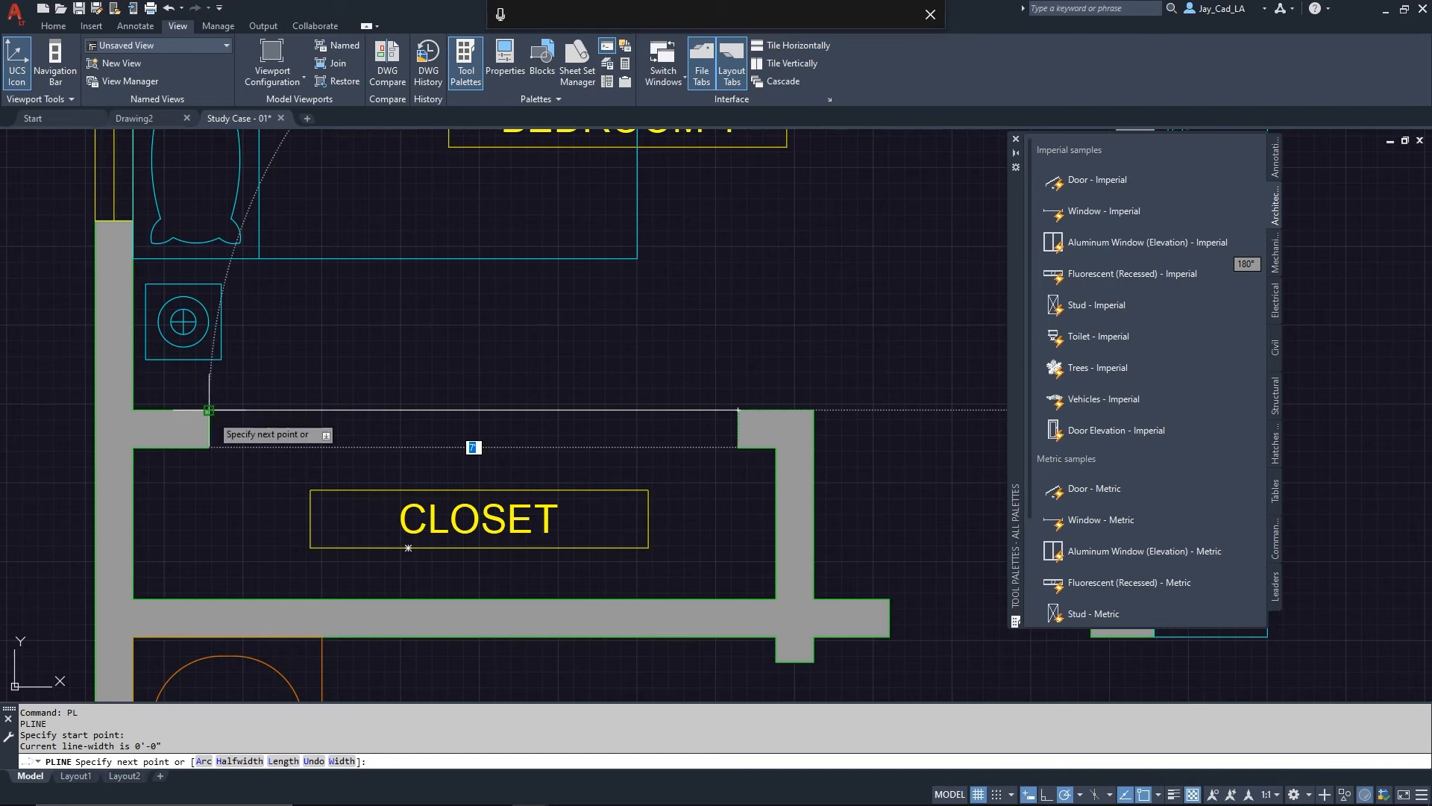
pyautogui.moveTo(454, 408)
pyautogui.write("3'6")
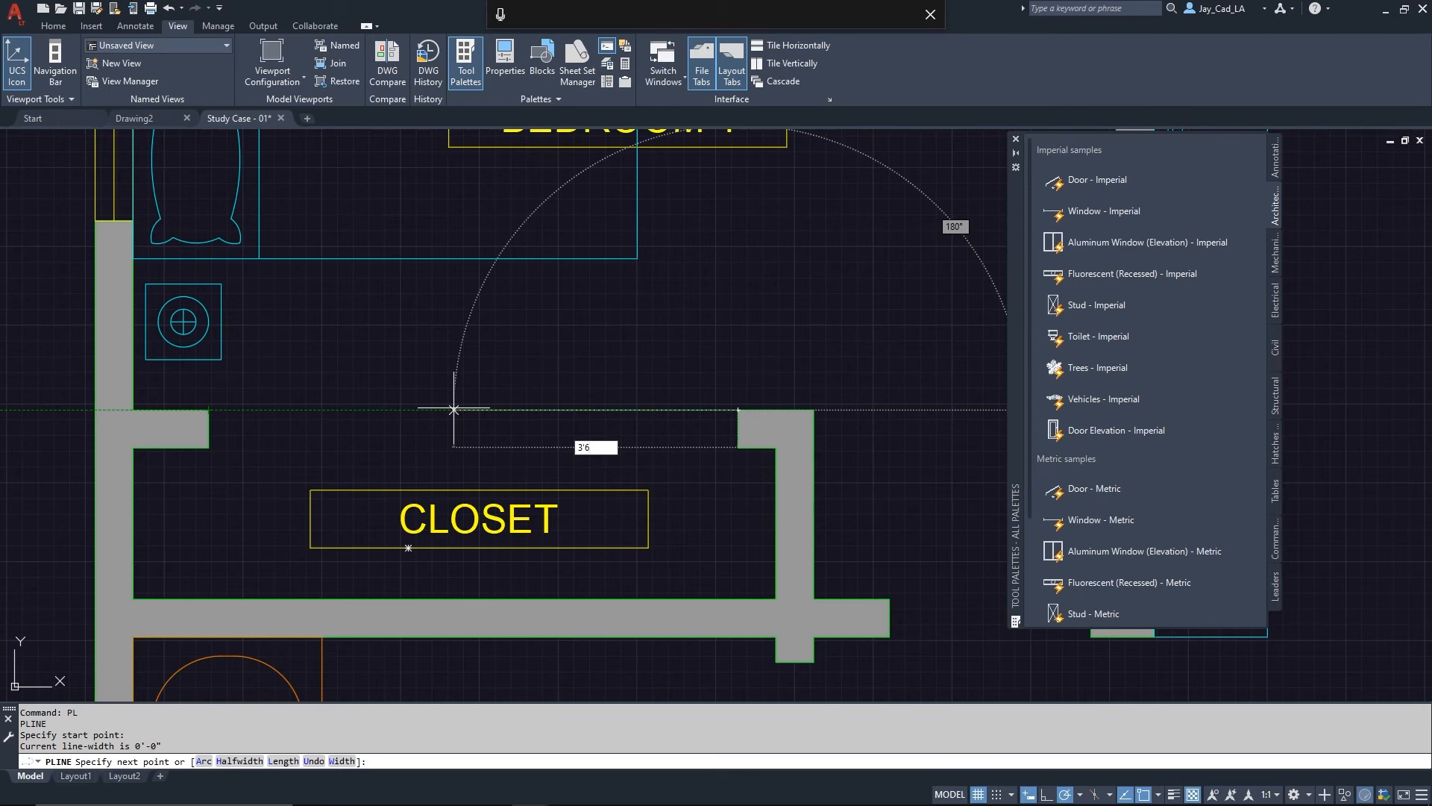
pyautogui.click(455, 408)
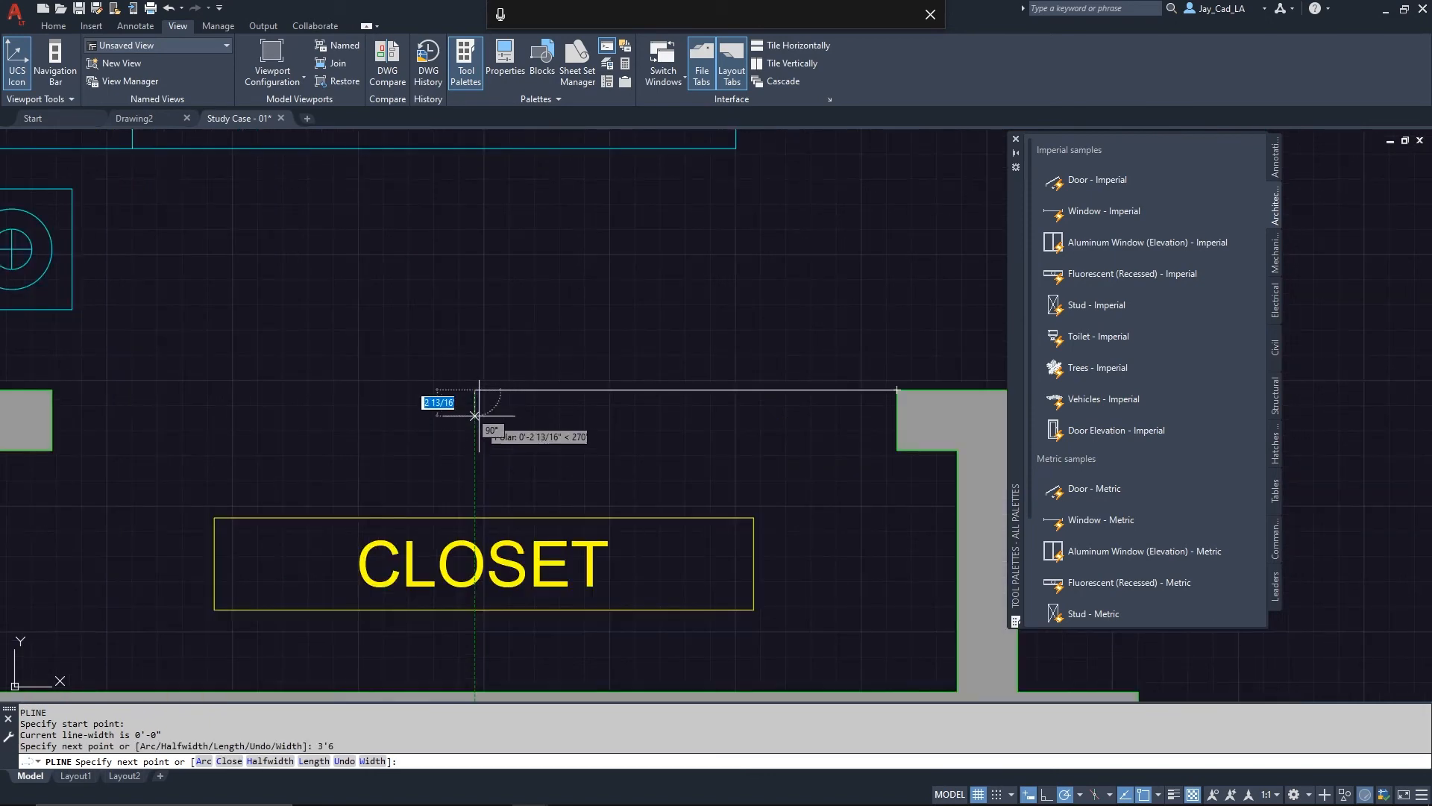
pyautogui.moveTo(475, 412)
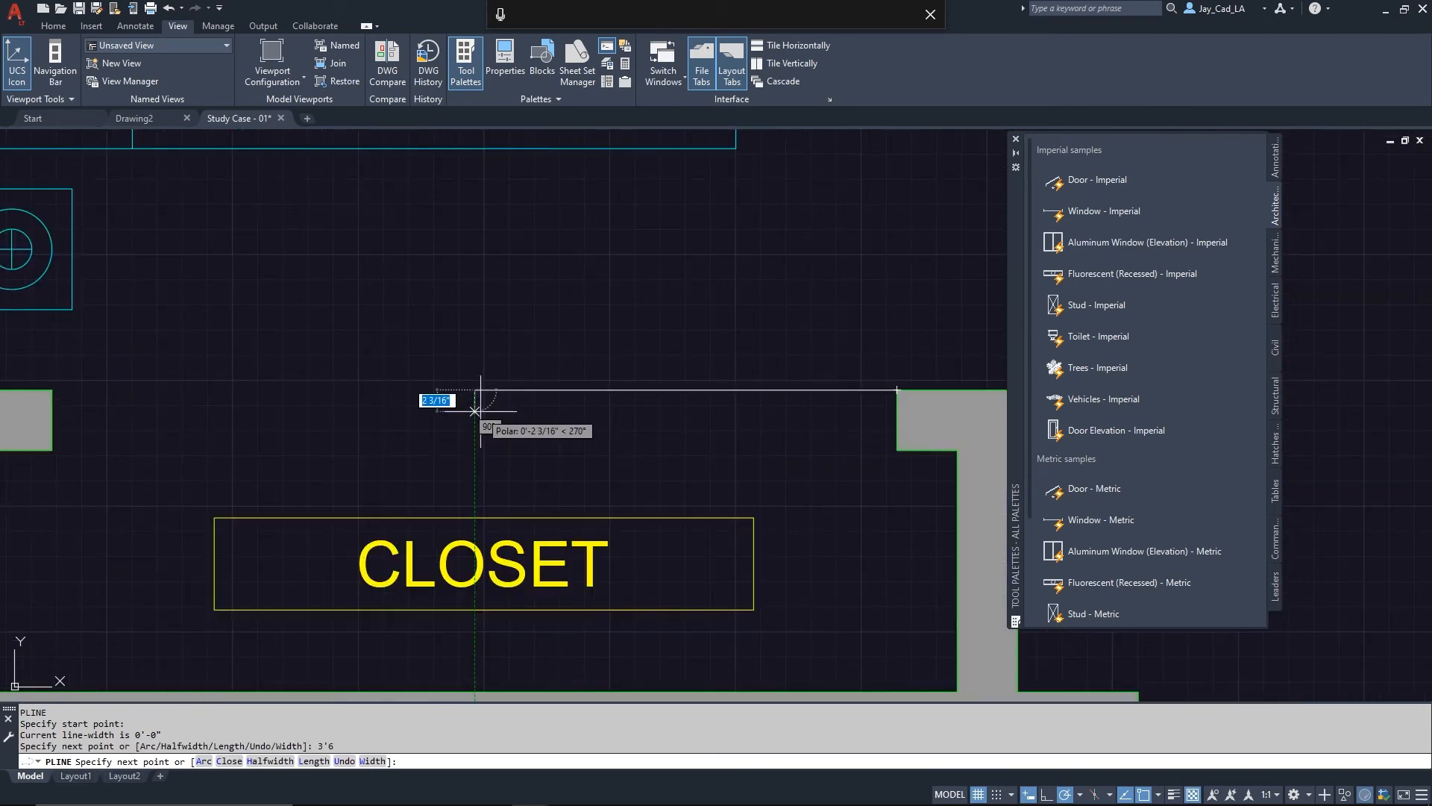
pyautogui.write('1.5')
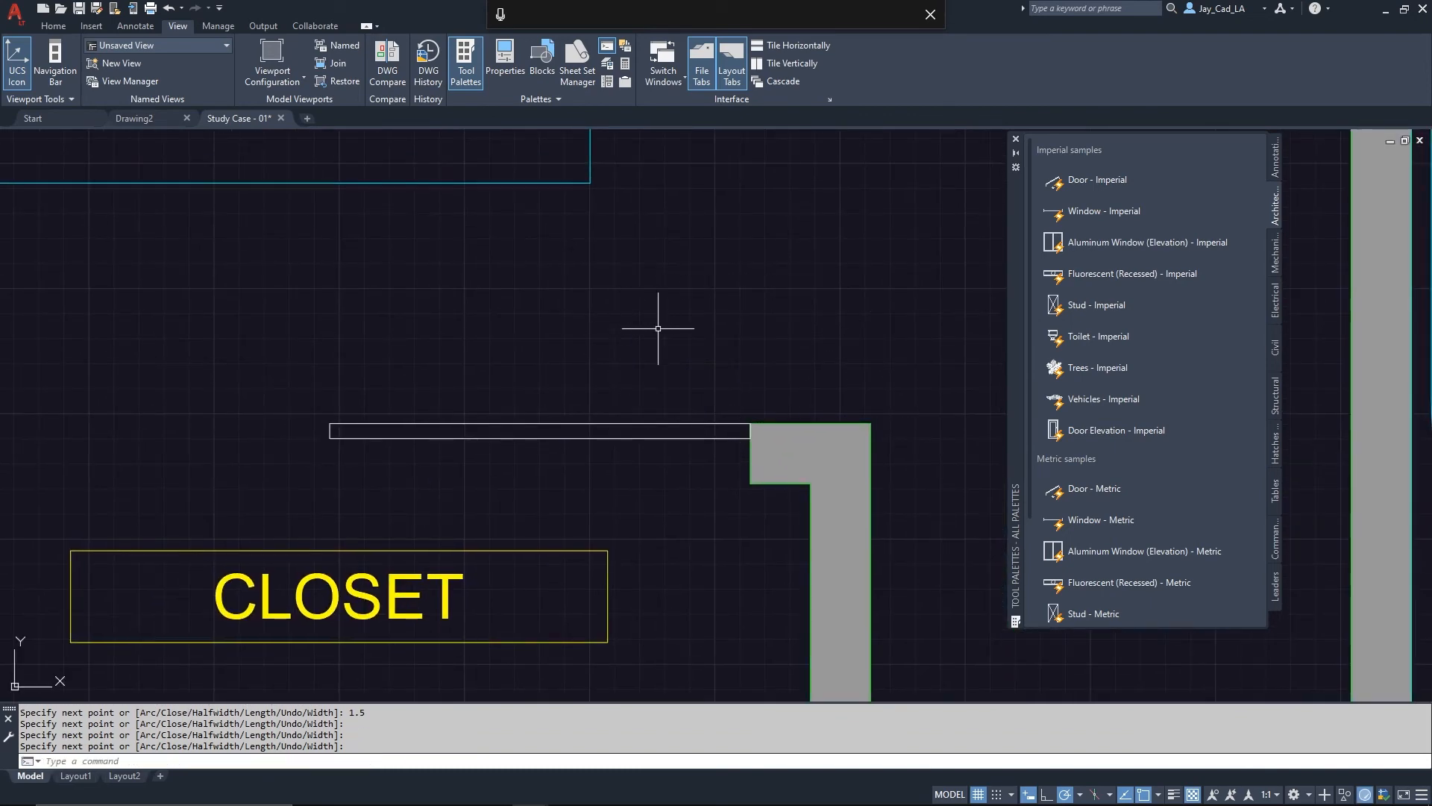
pyautogui.click(538, 431)
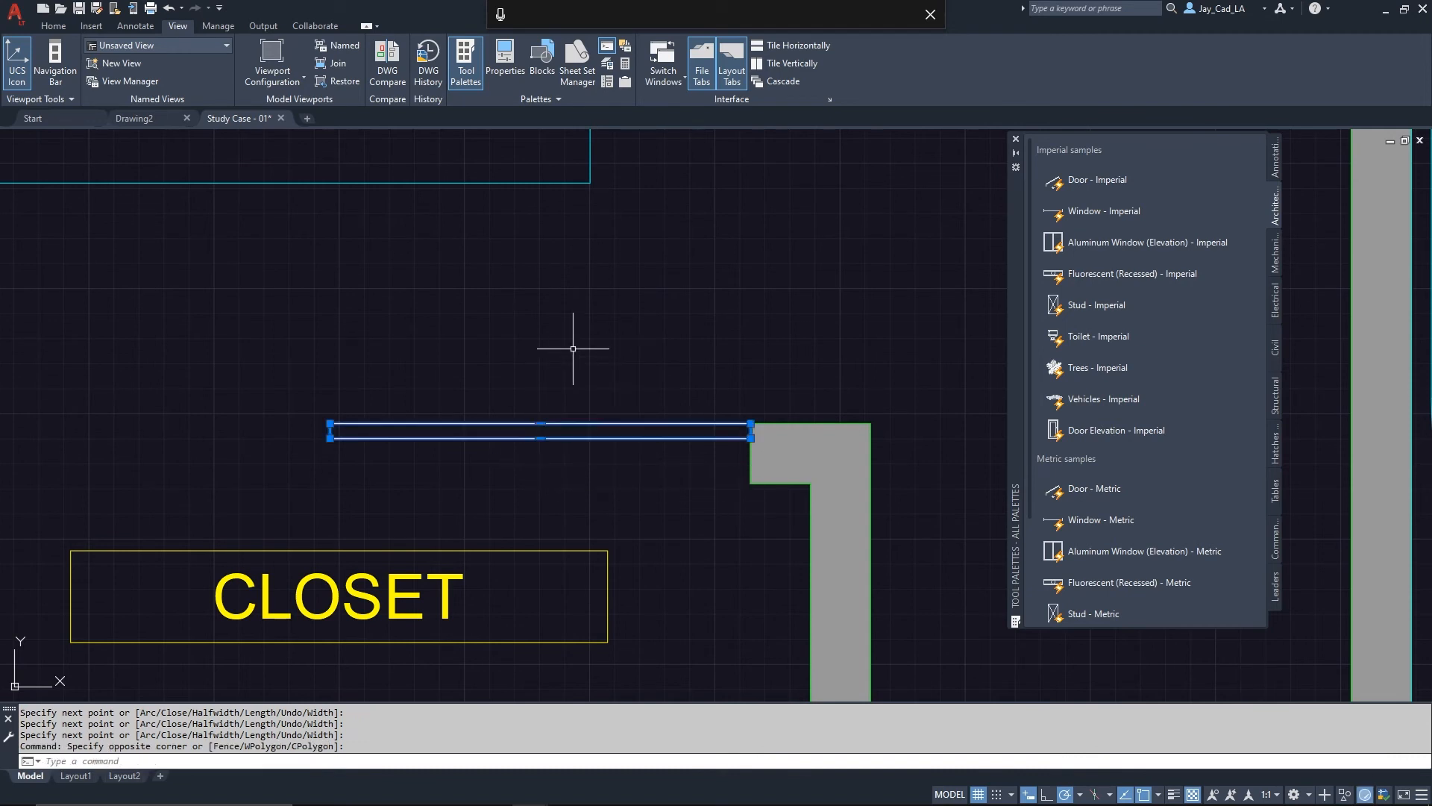
# Copy the sliding panel from its right end to just below the original.
pyautogui.write('c')
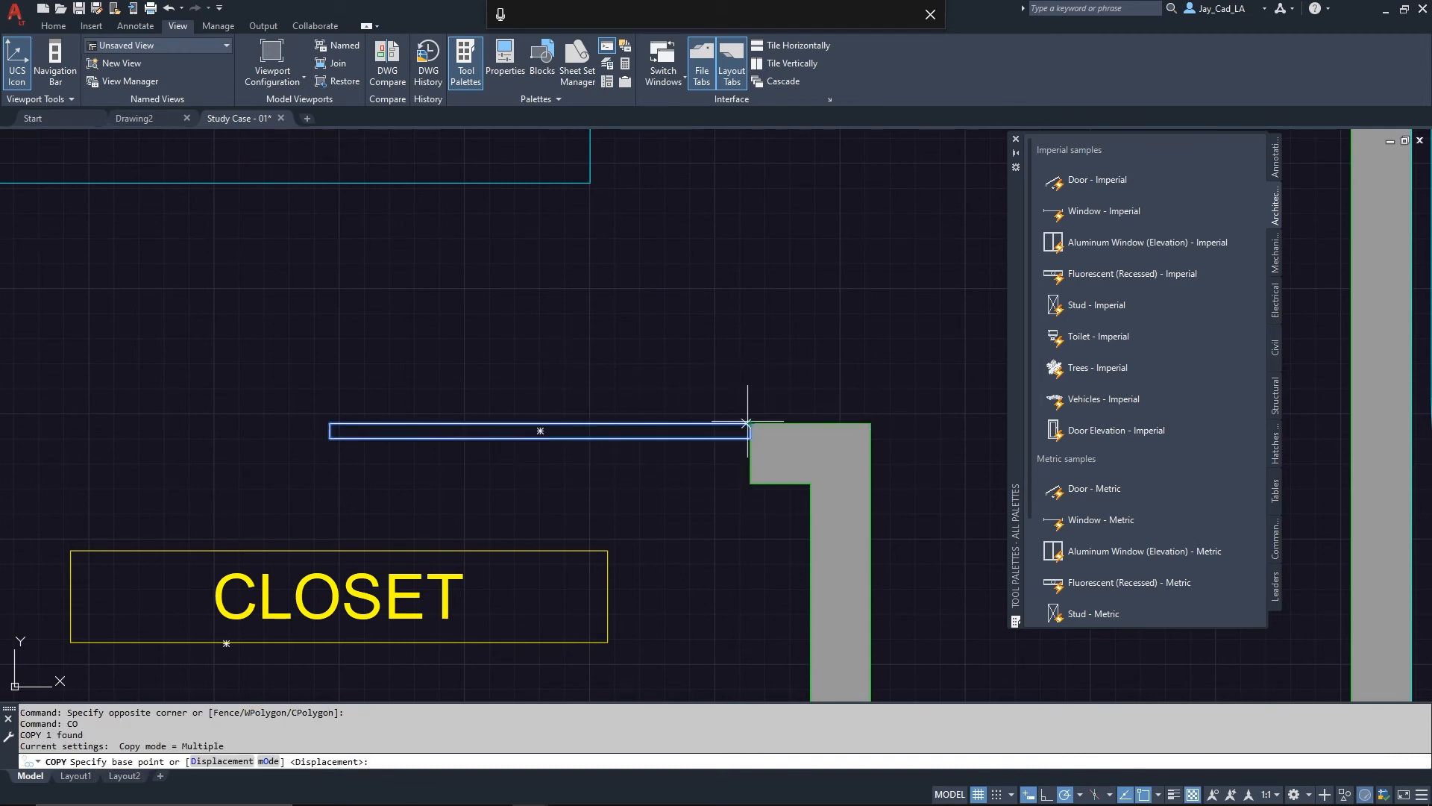
pyautogui.click(747, 423)
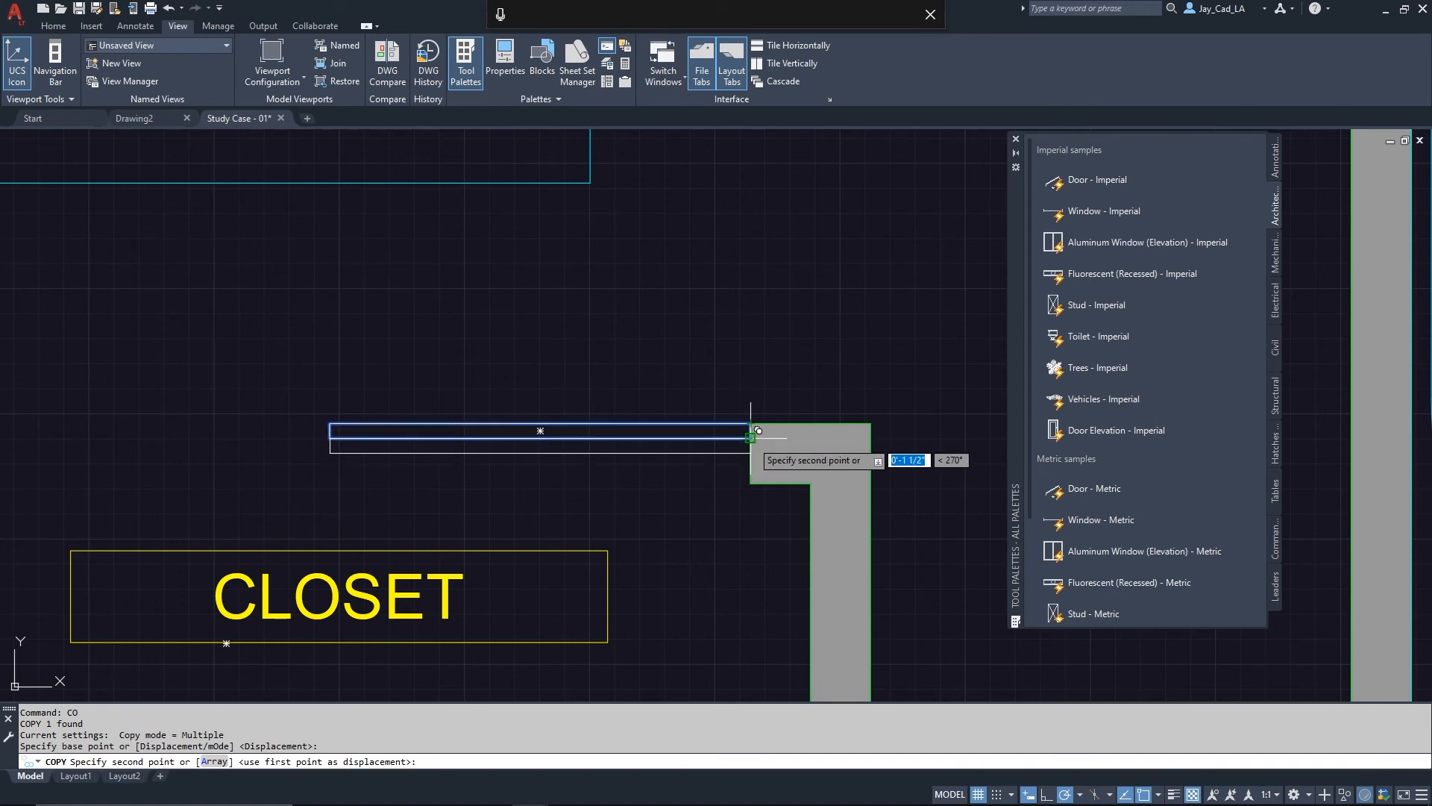
pyautogui.click(692, 485)
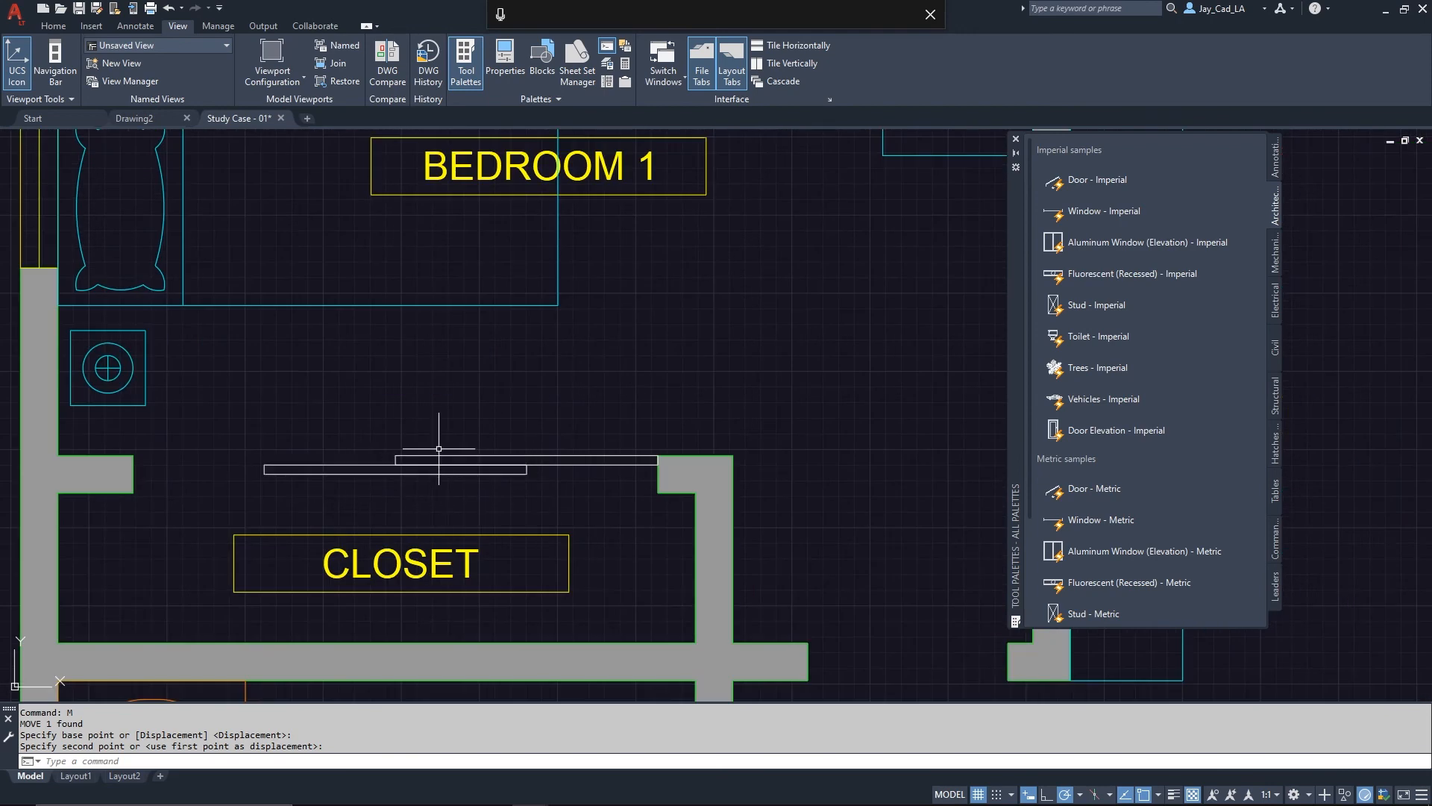
pyautogui.moveTo(517, 421)
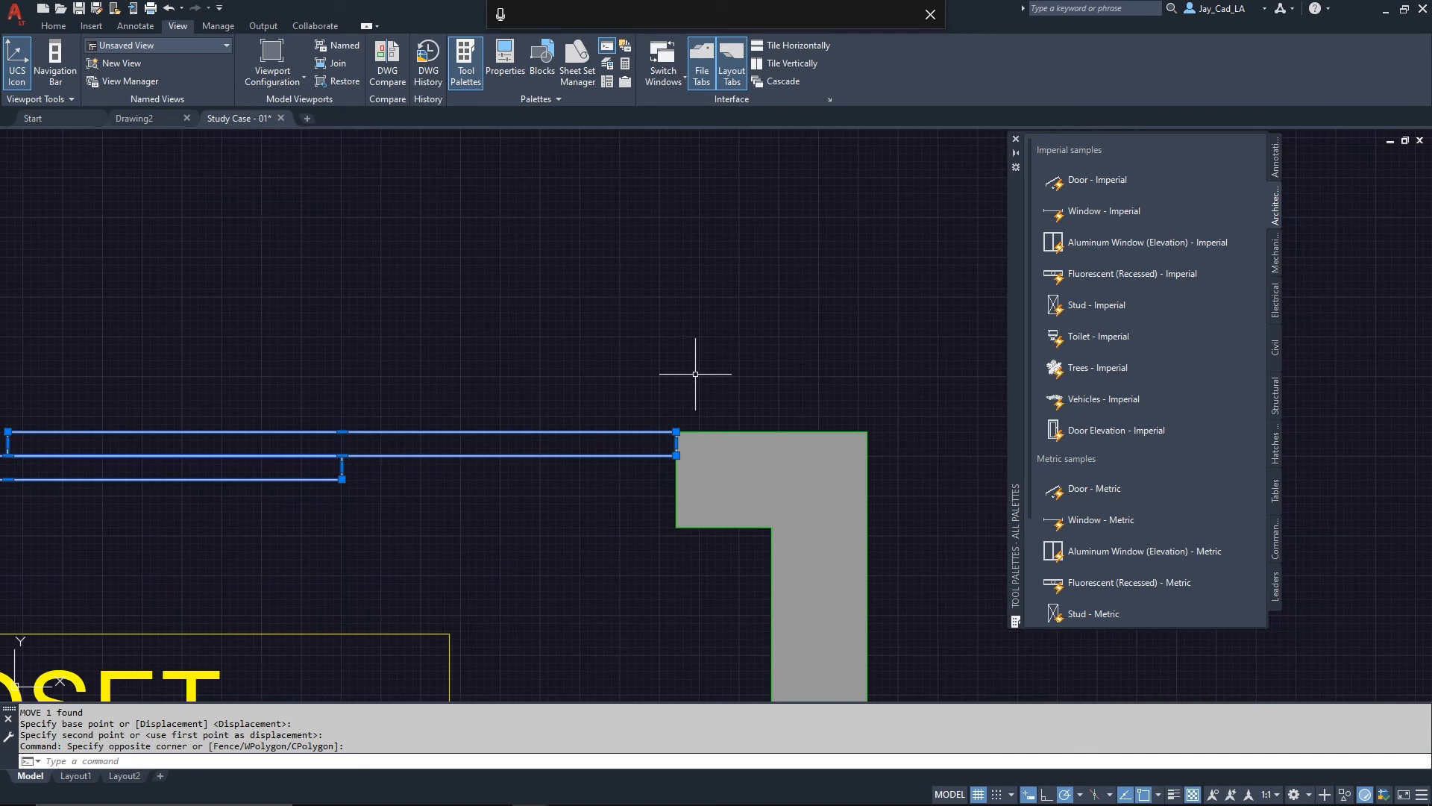
# Move both panels from their right end to the closet wall end.
pyautogui.click(676, 430)
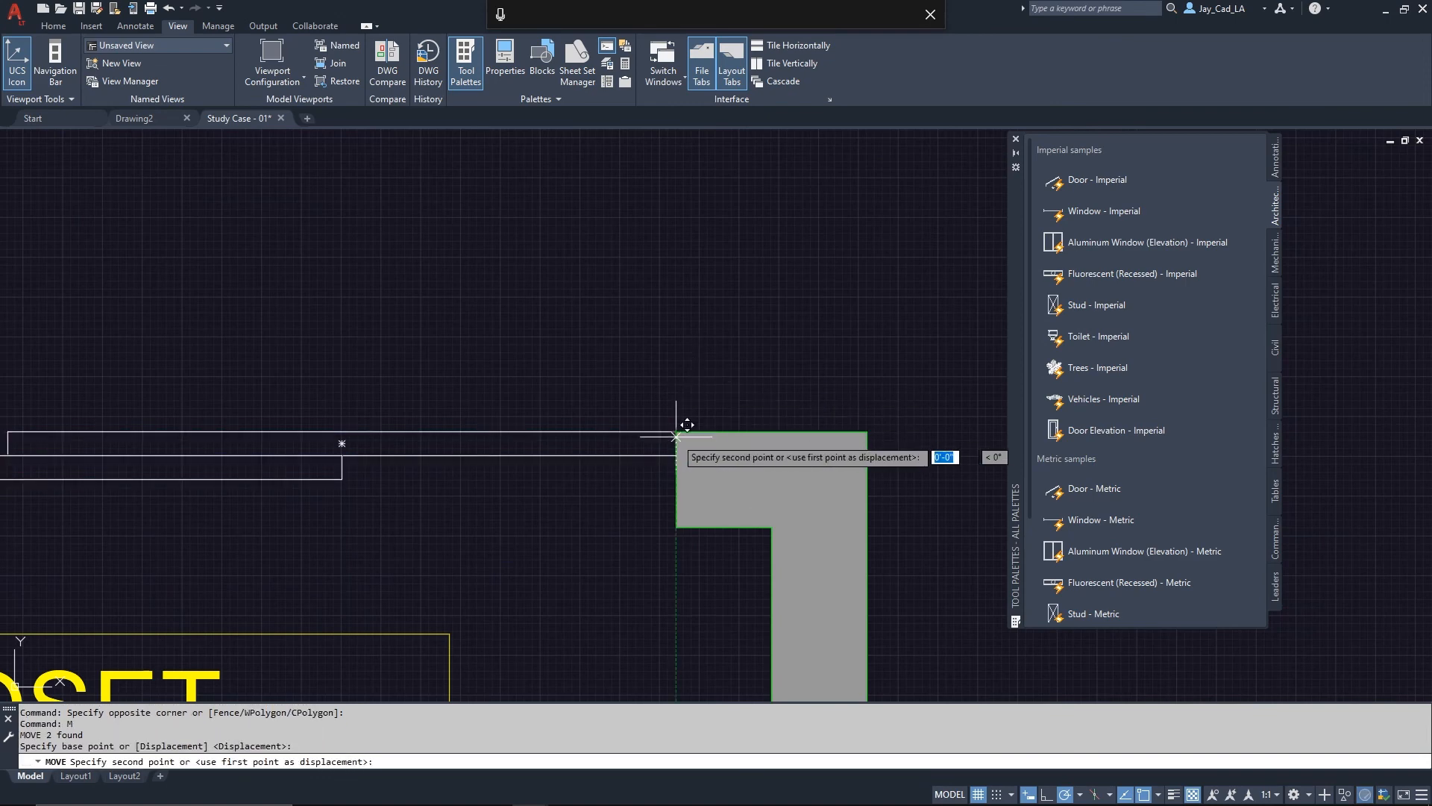
pyautogui.click(673, 455)
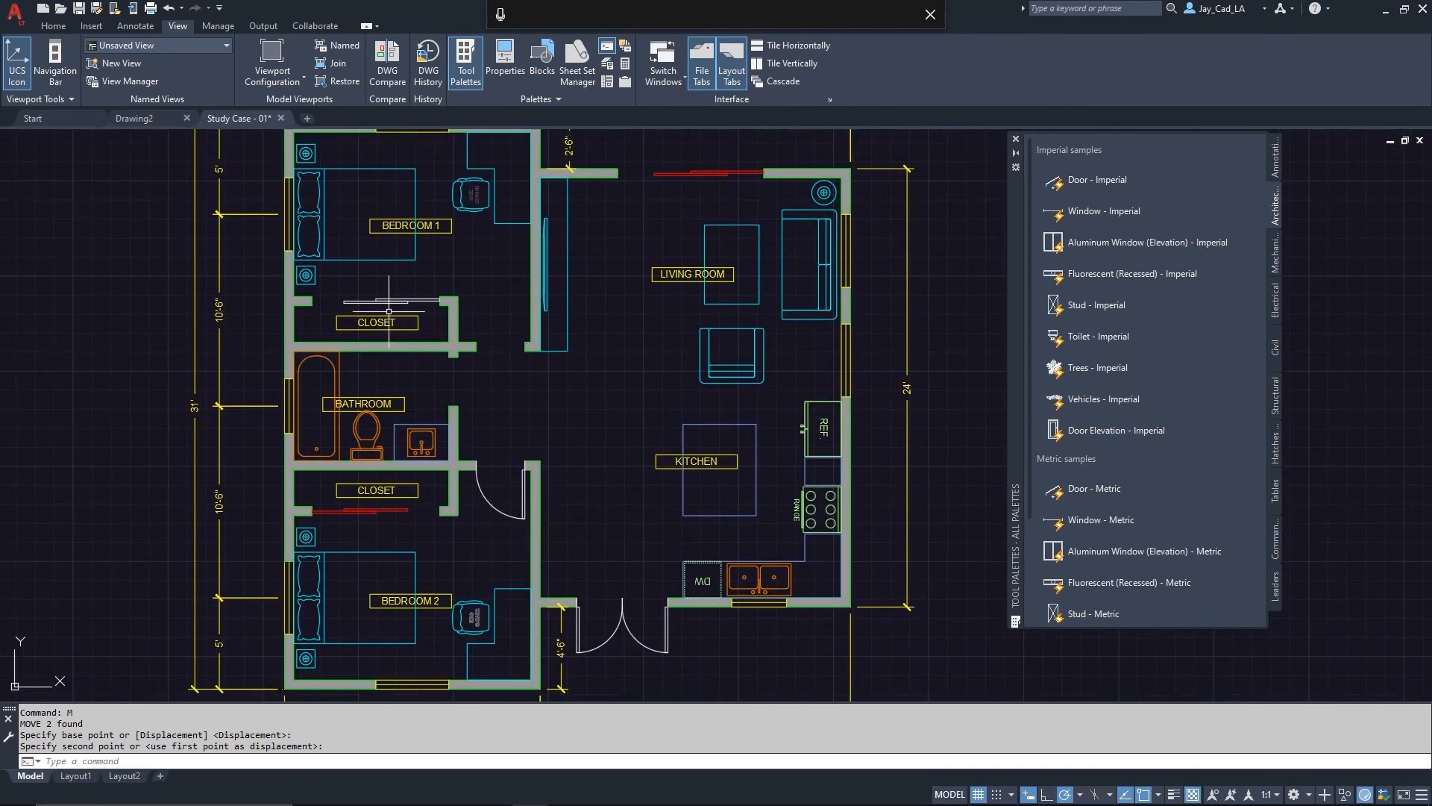
pyautogui.moveTo(391, 284)
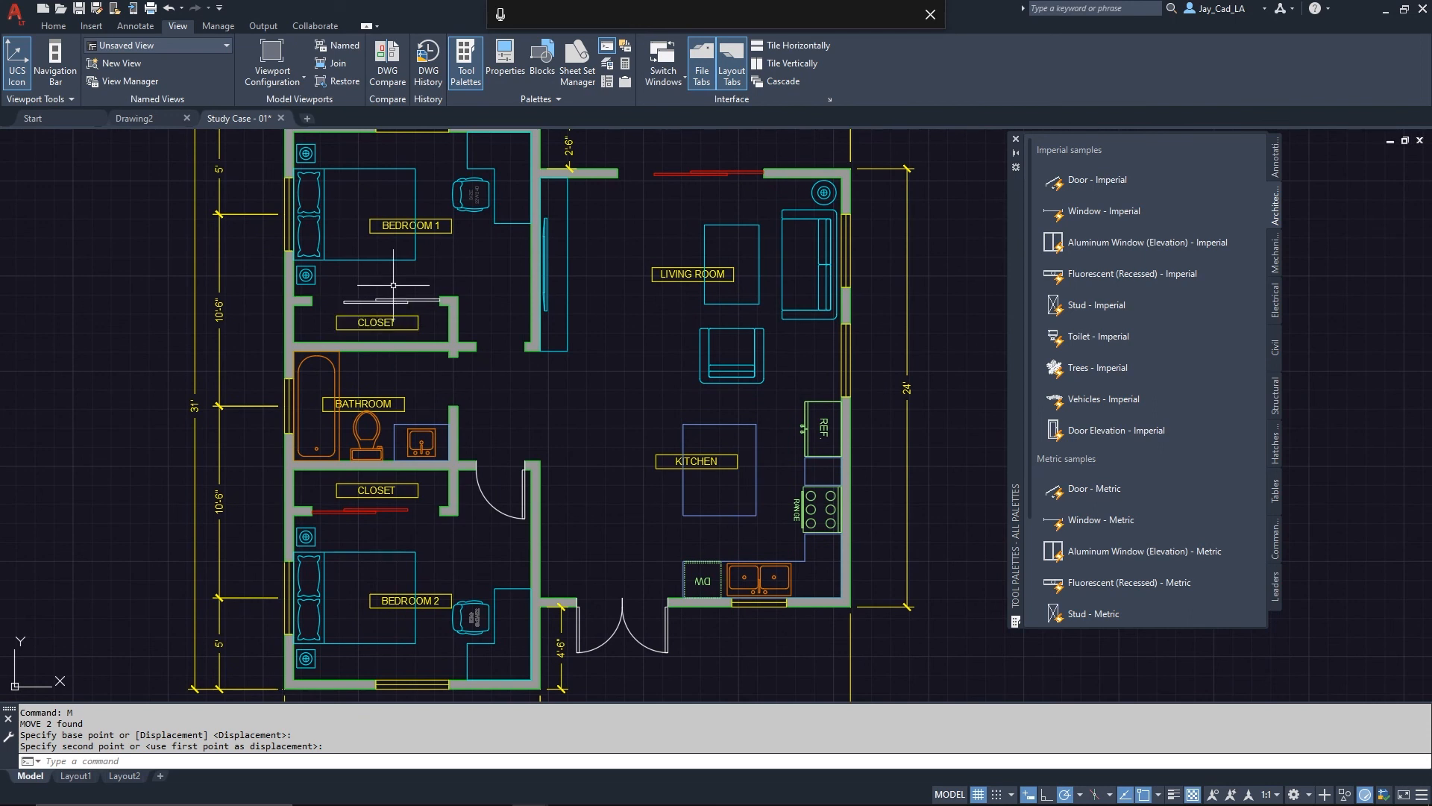